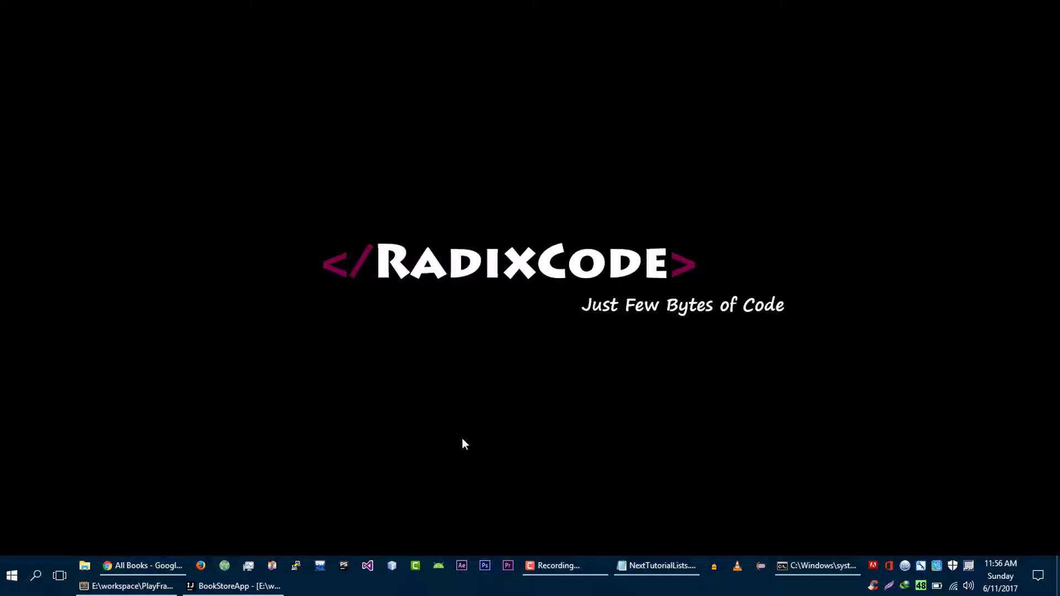
Step: Bring Chrome forward with a new empty tab beside the JavaEbean and All Books tabs
{"action": "left_click", "coordinate": [142, 566]}
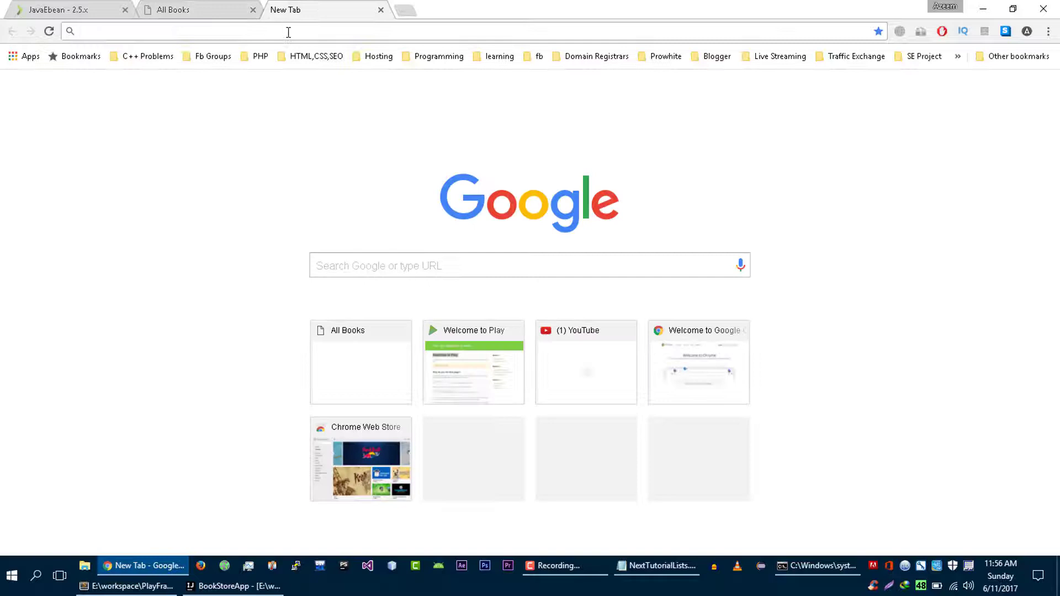
Step: Search Google for 'wampserver' and open the context menu on the official site result
{"action": "type", "text": "google.com.pk/?gws_rd=cr&ei=muk8WYD5BMSGvQSRloTYAQ"}
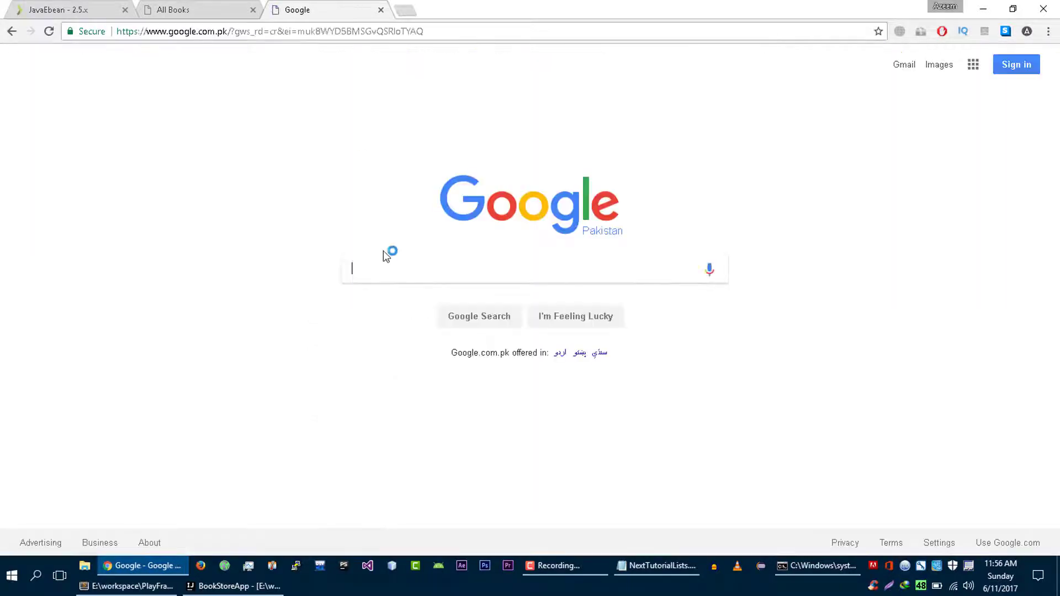
{"action": "type", "text": "wa"}
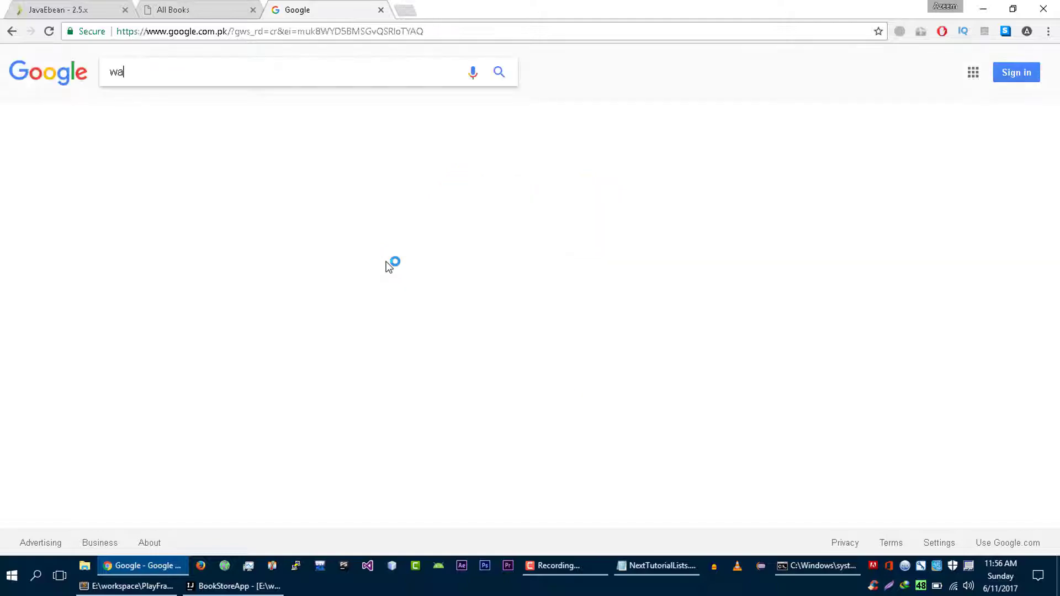
{"action": "type", "text": "mpserver"}
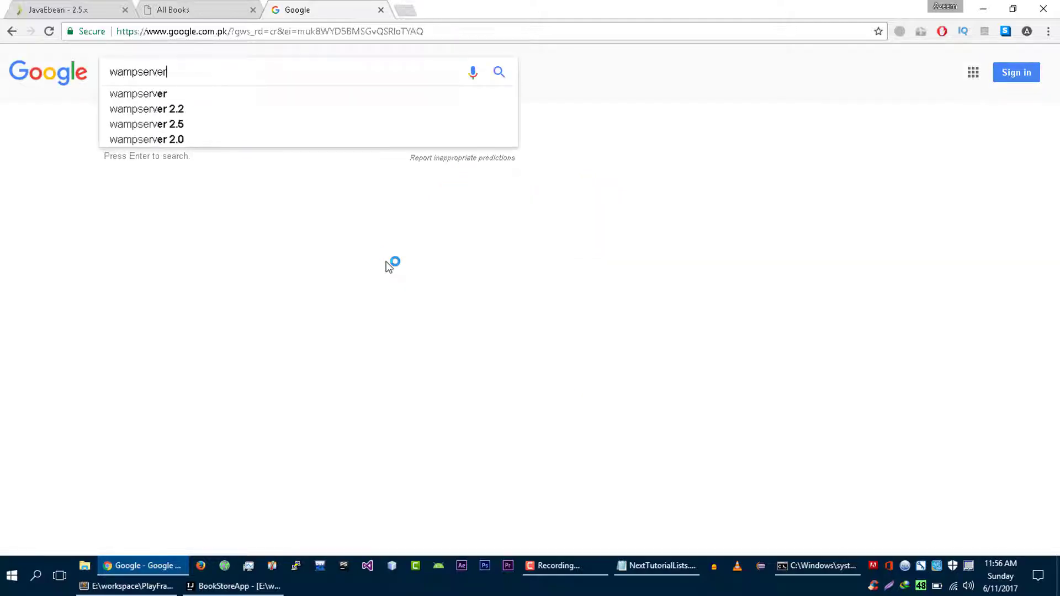
{"action": "right_click", "coordinate": [205, 177]}
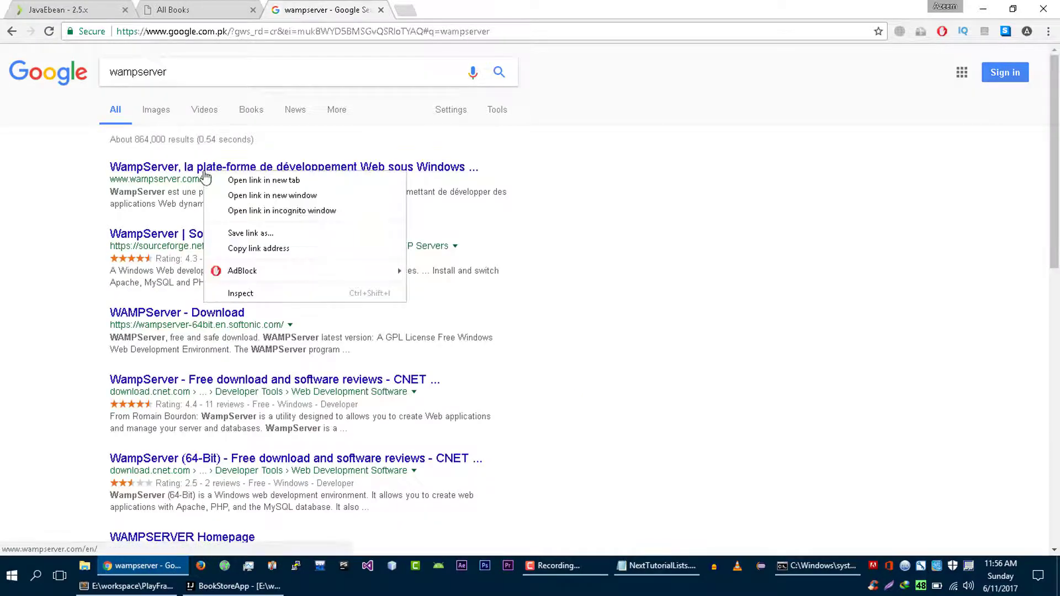
Step: Open the WampServer site in a new tab and scroll to the 3.0.6 downloads
{"action": "left_click", "coordinate": [264, 180]}
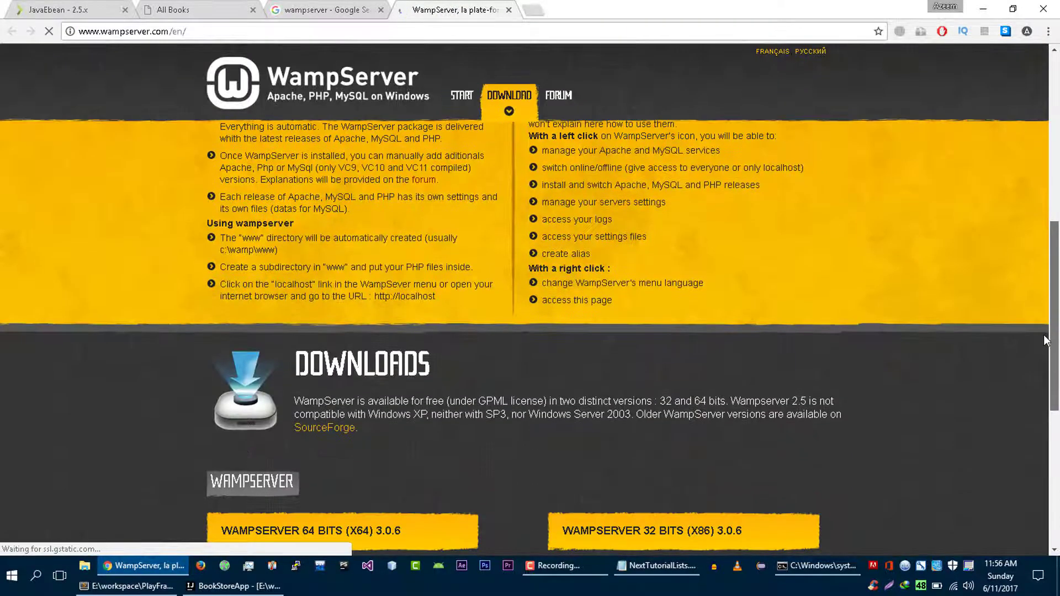
{"action": "scroll", "scroll_direction": "down", "scroll_amount": 3}
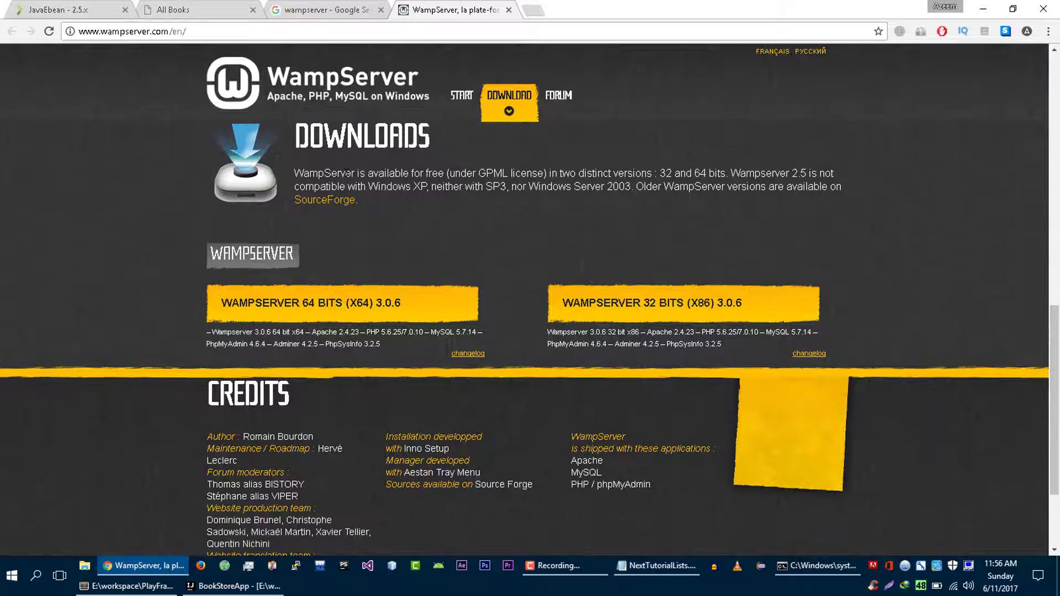
{"action": "mouse_move", "coordinate": [422, 314]}
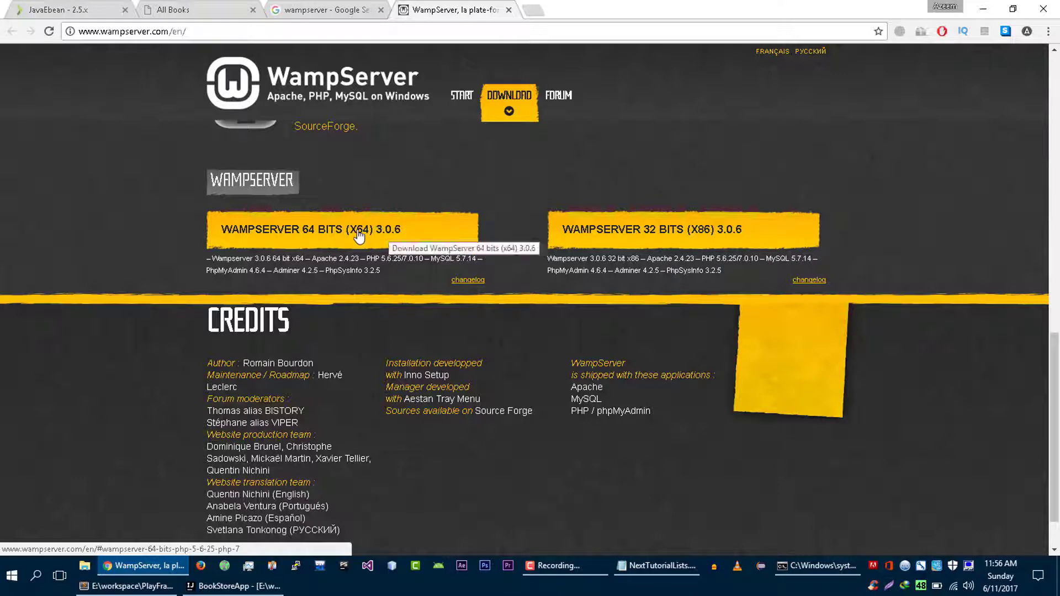
{"action": "mouse_move", "coordinate": [672, 233]}
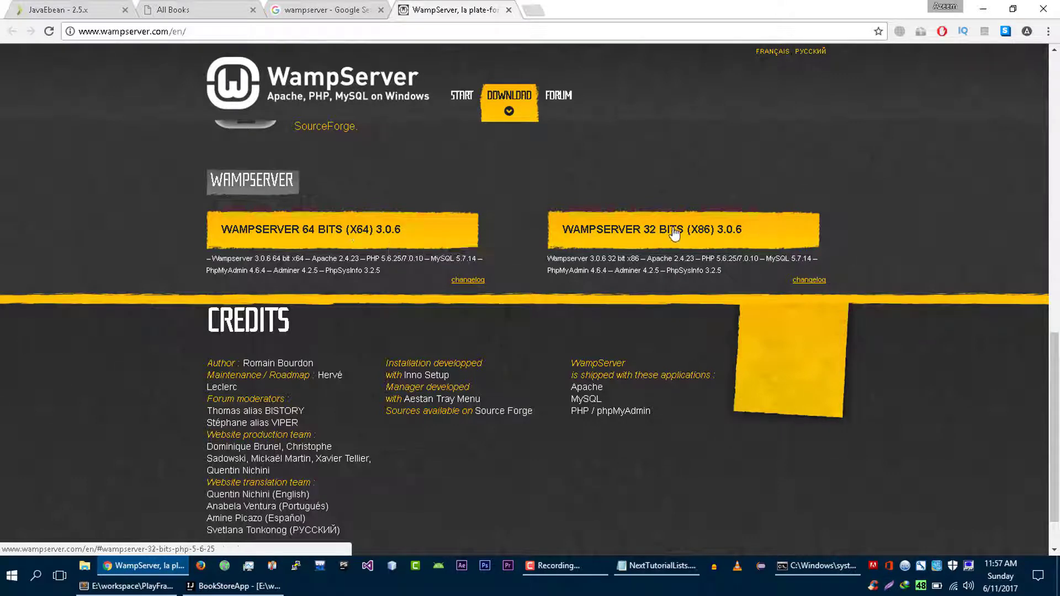
{"action": "mouse_move", "coordinate": [583, 235]}
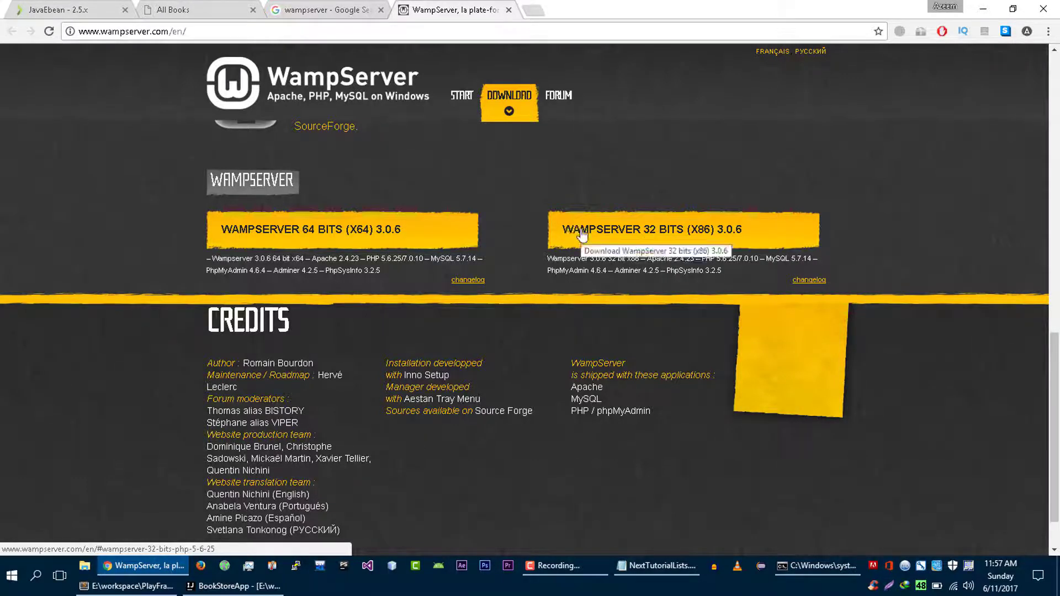
Step: View the 64-bit WampServer 3.0.6 download notice, then close the site's tab
{"action": "left_click", "coordinate": [344, 230]}
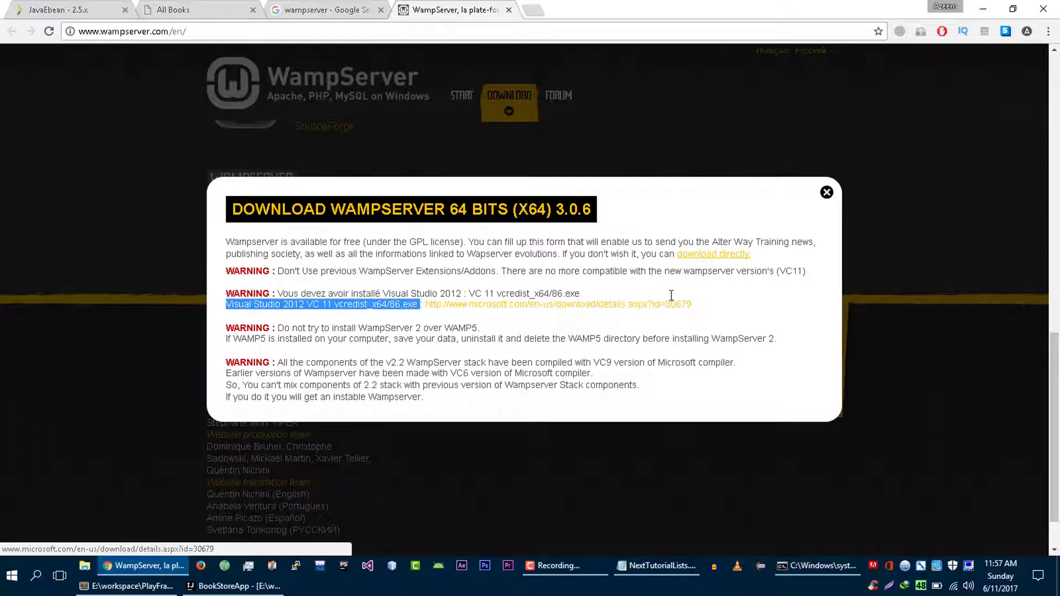
{"action": "left_click", "coordinate": [640, 276]}
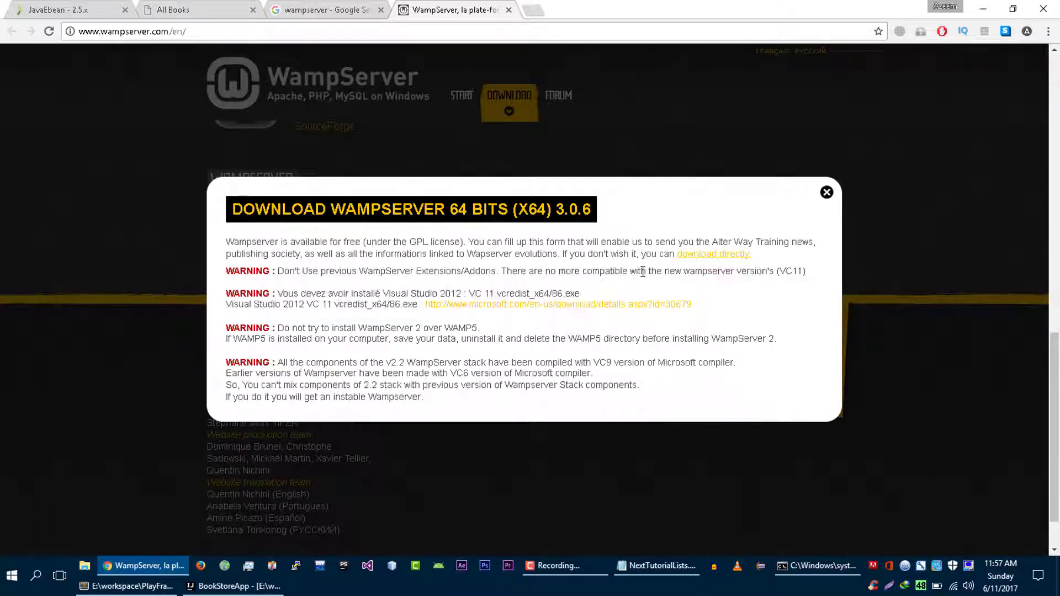
{"action": "mouse_move", "coordinate": [616, 310]}
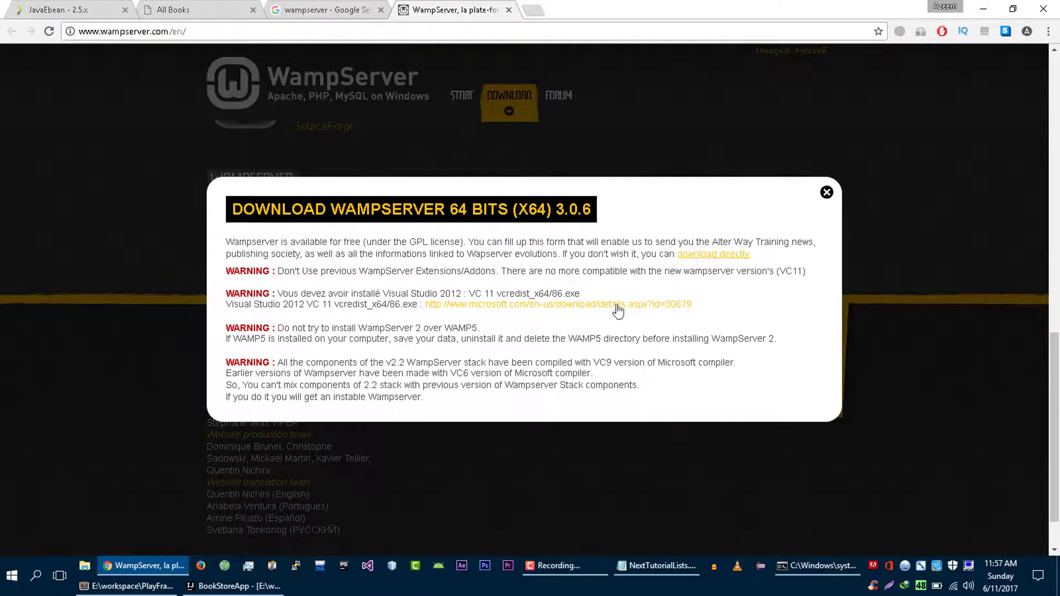
{"action": "left_click", "coordinate": [825, 192]}
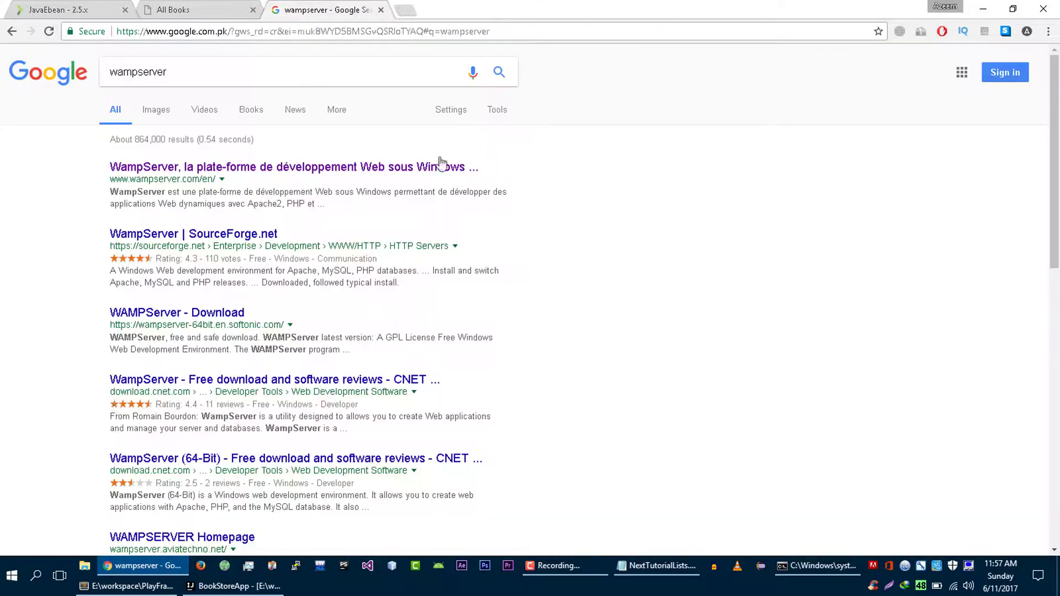
Step: Load the localhost WampServer homepage in a new tab and launch phpMyAdmin
{"action": "left_click", "coordinate": [36, 575]}
{"action": "type", "text": "local"}
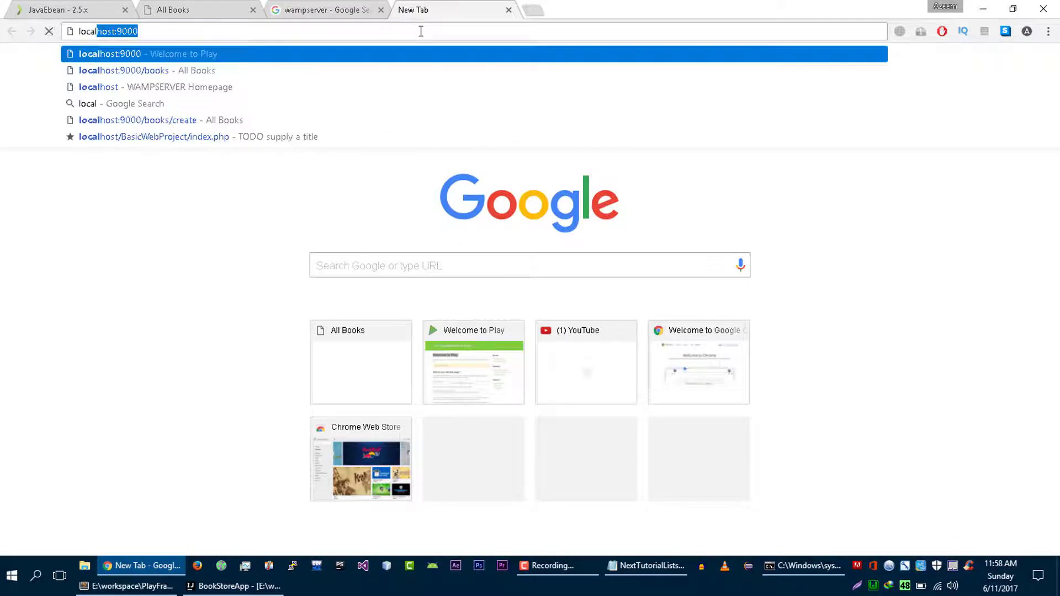
{"action": "left_click", "coordinate": [154, 87]}
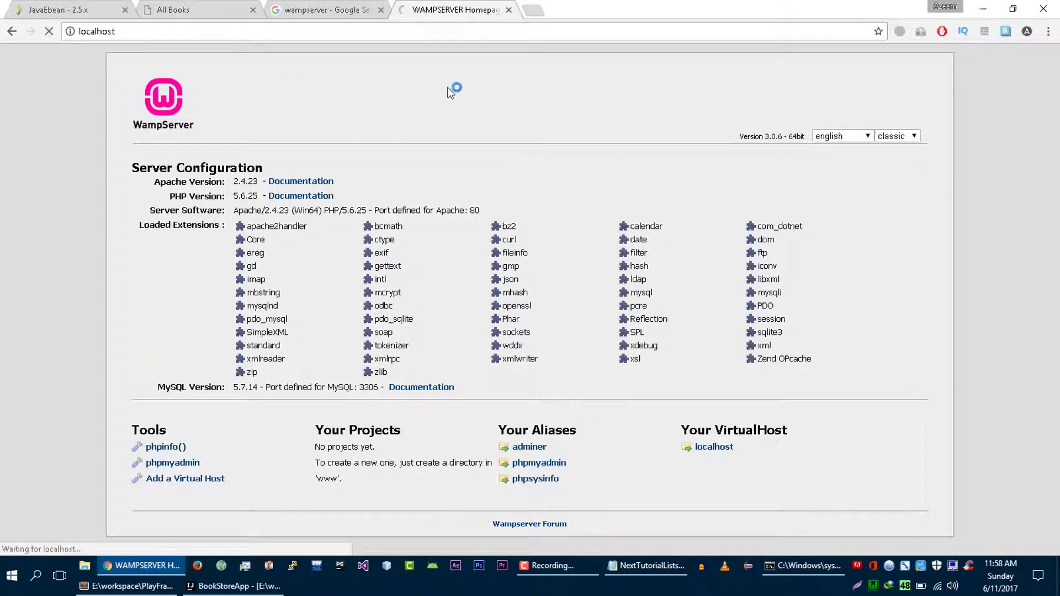
{"action": "left_click", "coordinate": [172, 462]}
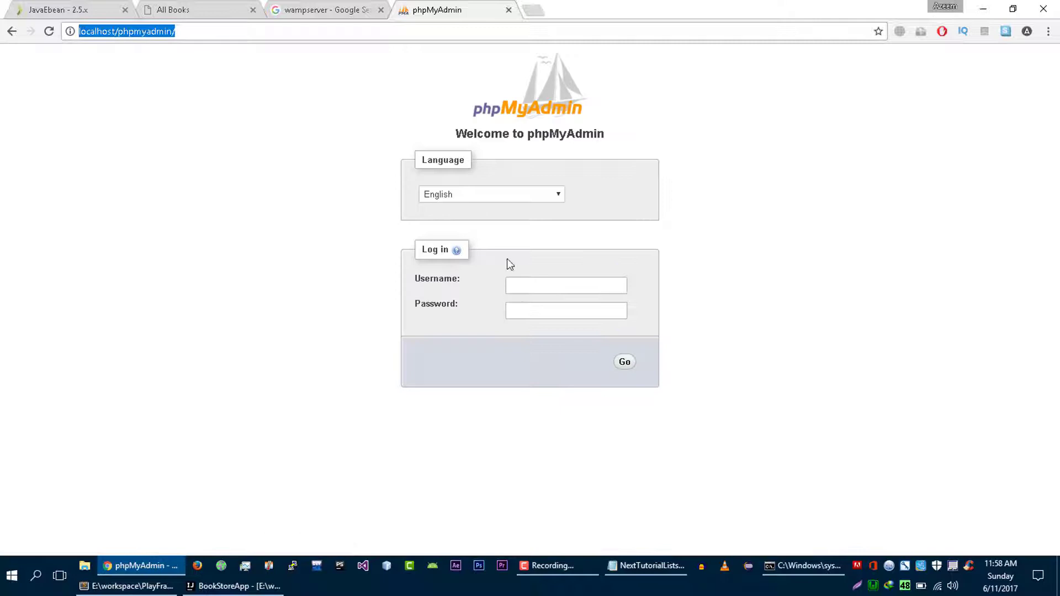
Step: Log in to phpMyAdmin as root with a blank password
{"action": "type", "text": "root"}
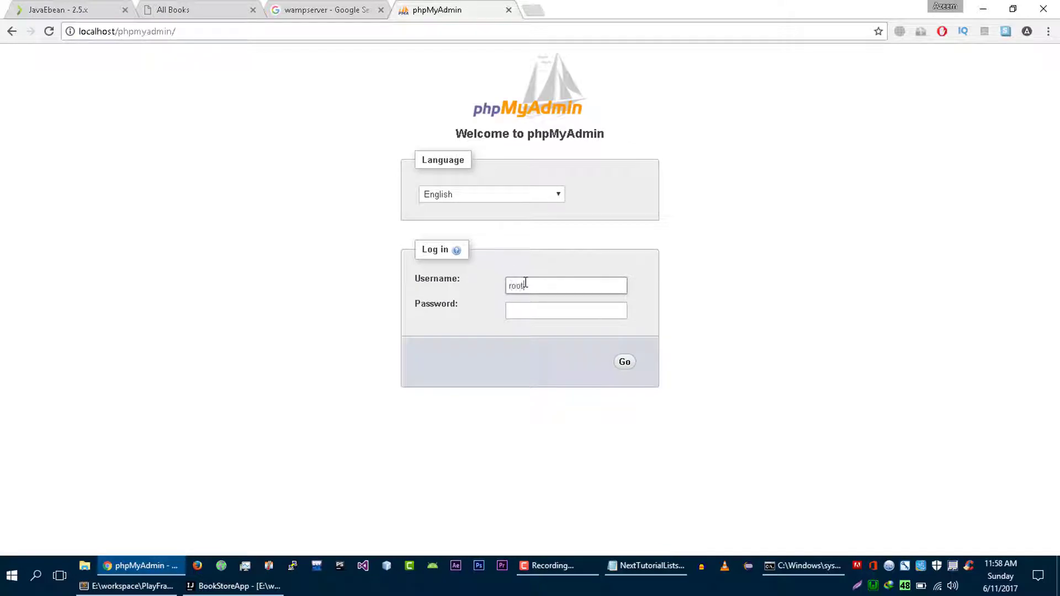
{"action": "left_click", "coordinate": [566, 310]}
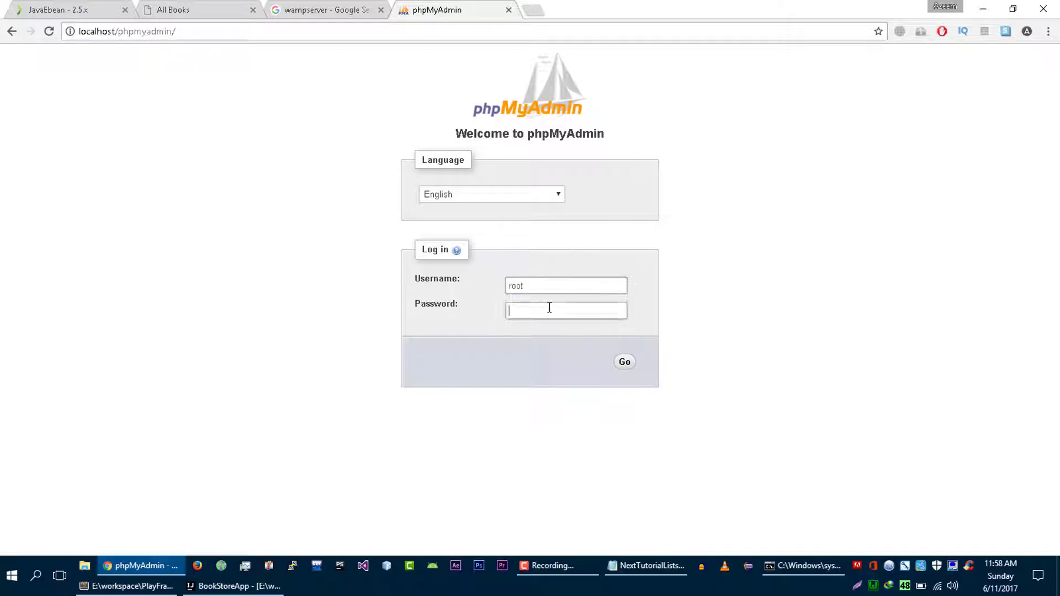
{"action": "left_click", "coordinate": [623, 361]}
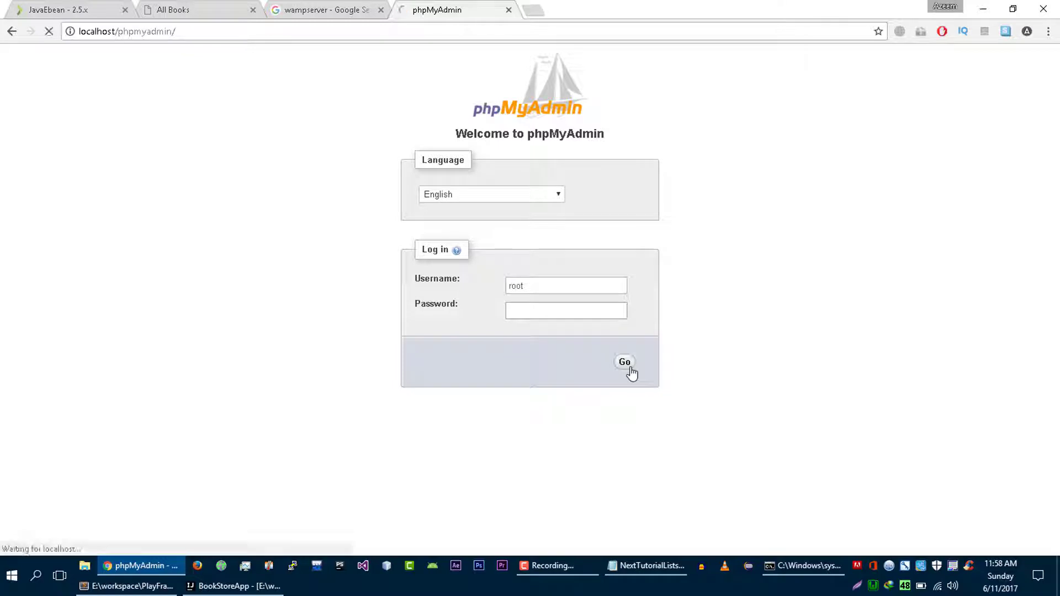
{"action": "left_click", "coordinate": [624, 362]}
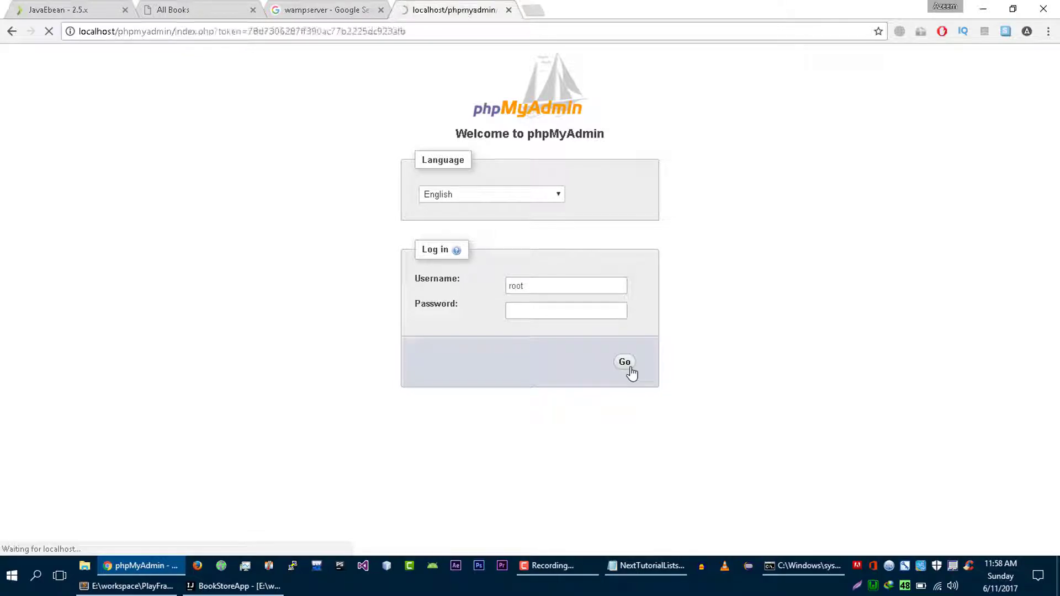
Step: Create the database bookStoreDB from phpMyAdmin's Databases page
{"action": "left_click", "coordinate": [624, 361]}
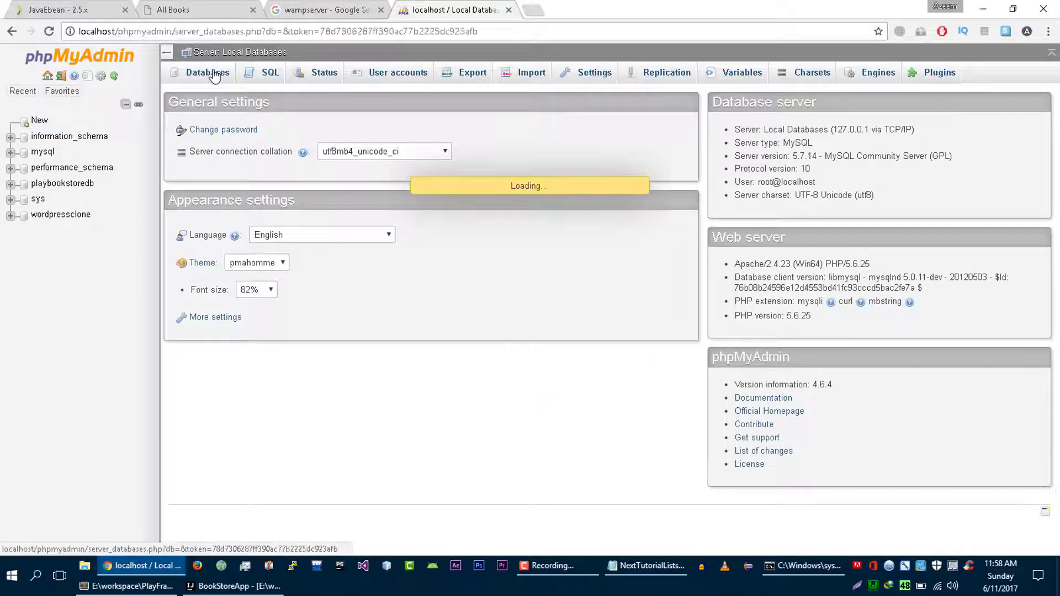
{"action": "left_click", "coordinate": [208, 73]}
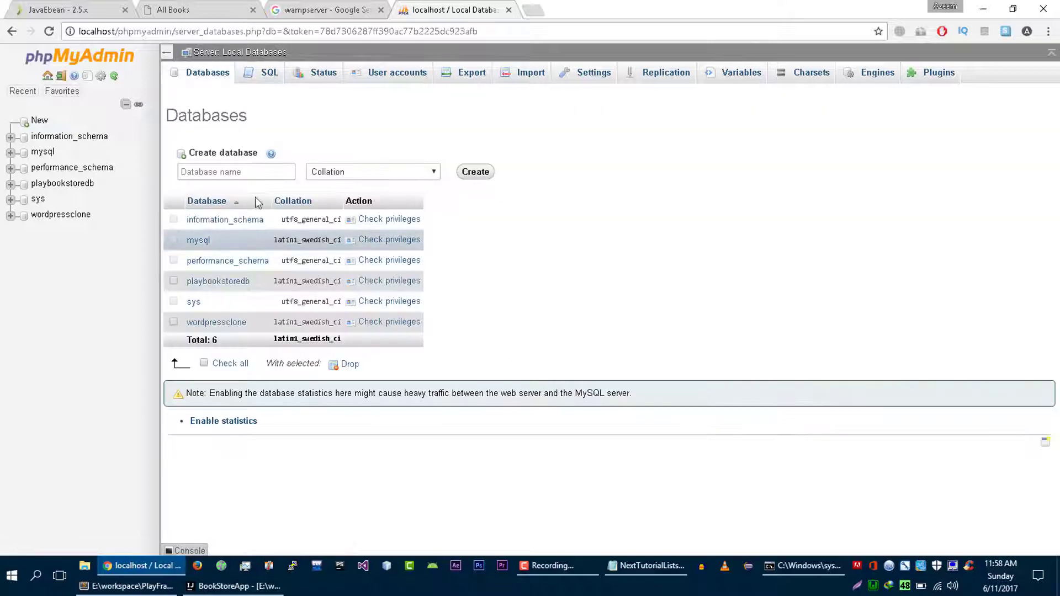
{"action": "mouse_move", "coordinate": [310, 241]}
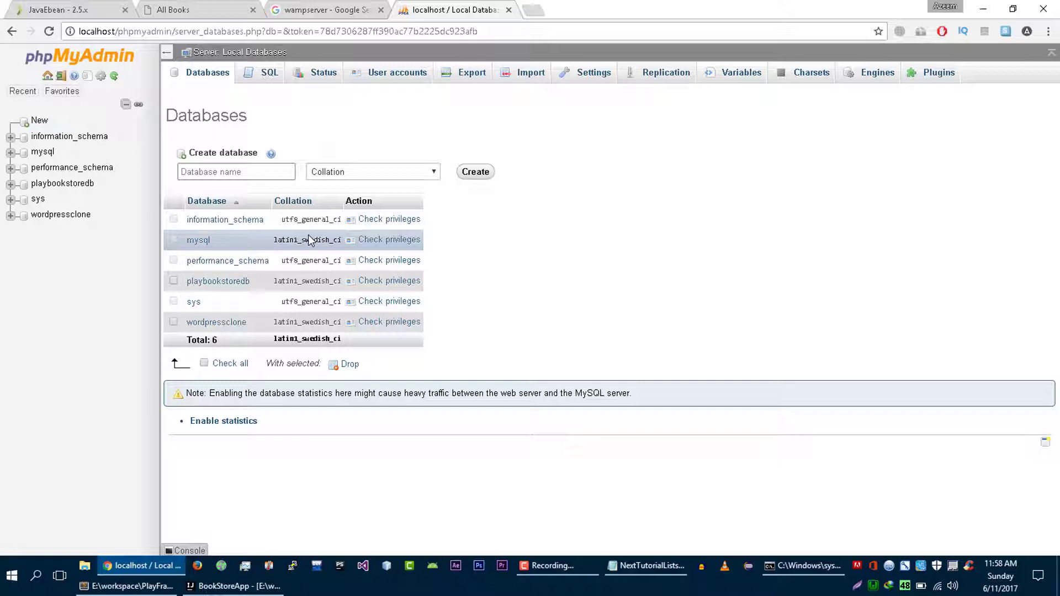
{"action": "type", "text": "books"}
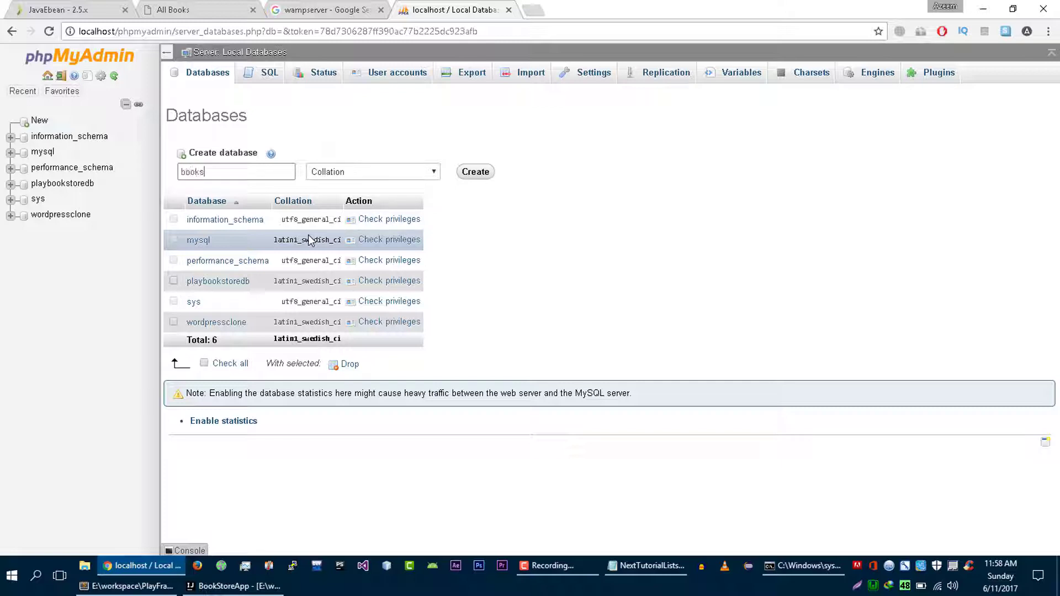
{"action": "type", "text": "bookSto"}
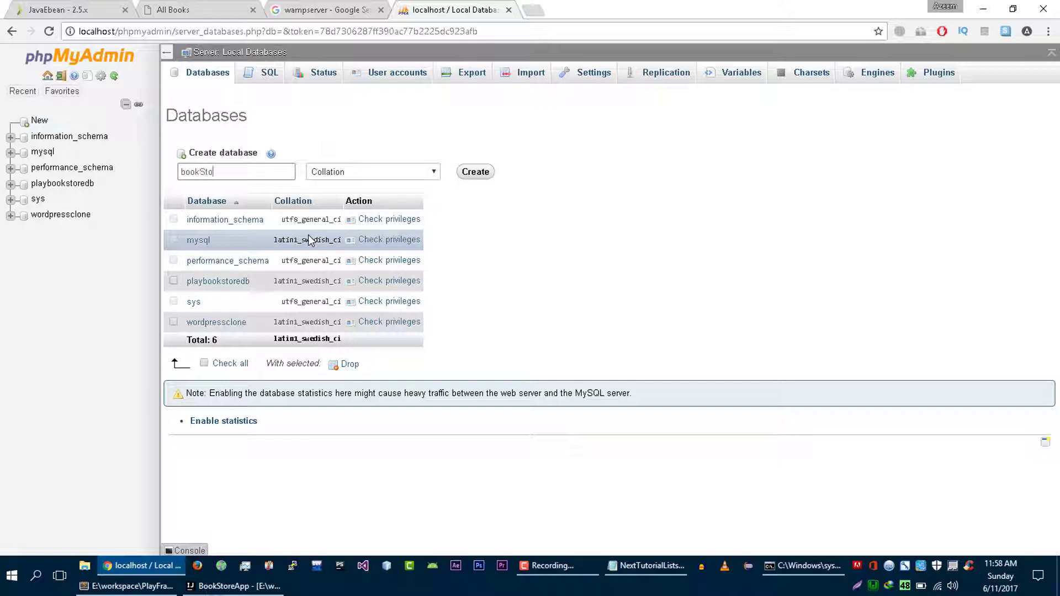
{"action": "type", "text": "reDB"}
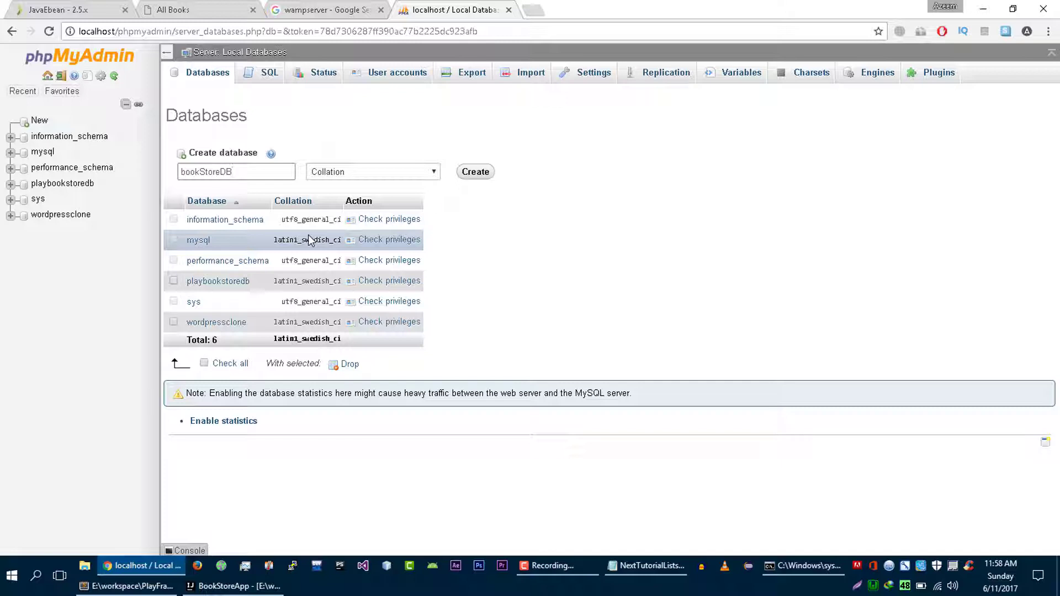
{"action": "left_click", "coordinate": [474, 171]}
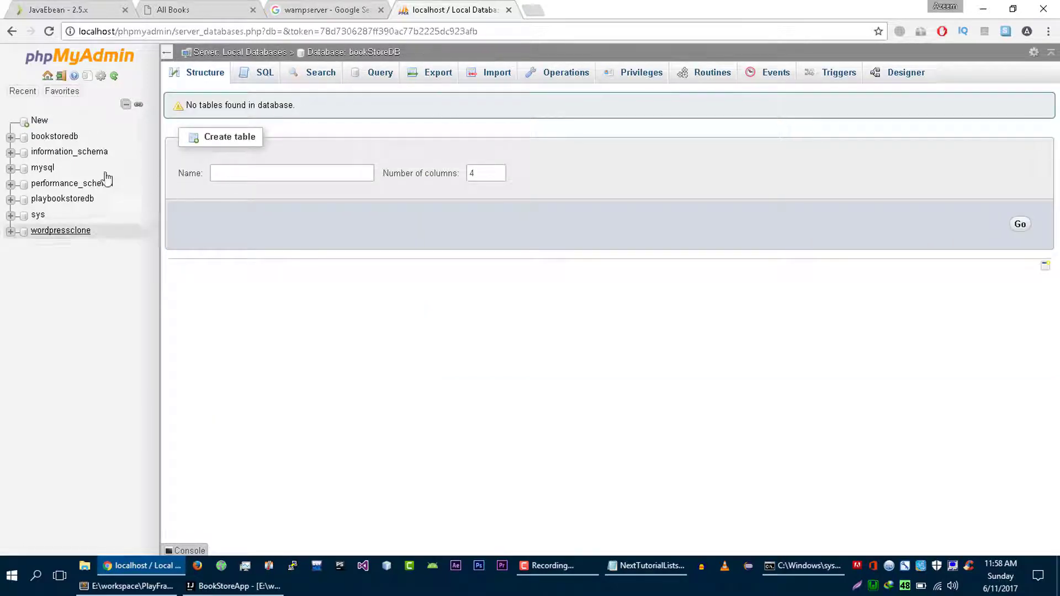
{"action": "left_click", "coordinate": [323, 10]}
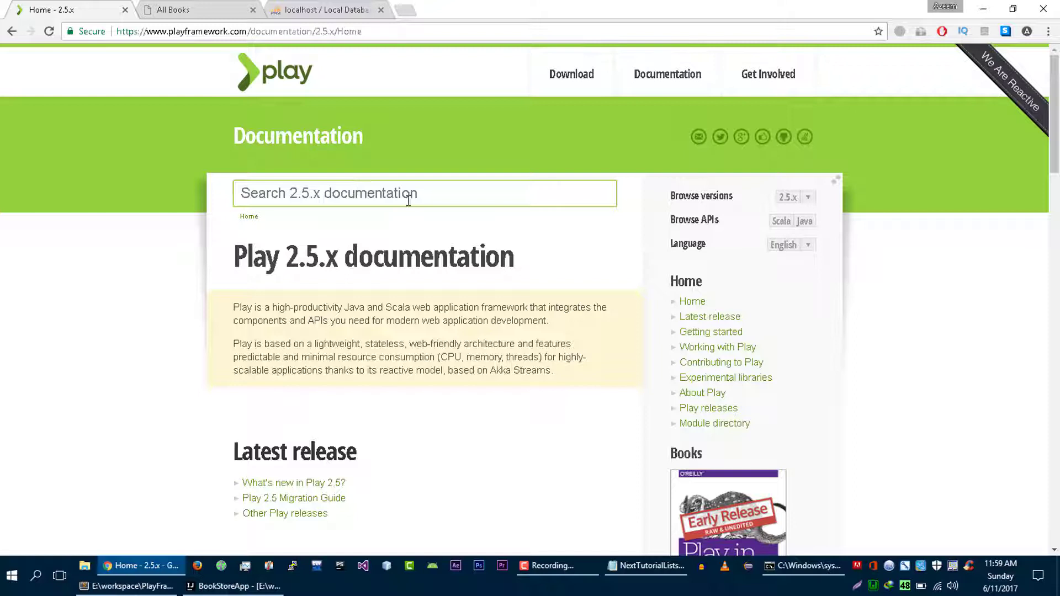
Step: Search the Play 2.5.x docs for MYSQL and select the mysql-connector-java dependency line
{"action": "type", "text": "MYSQL"}
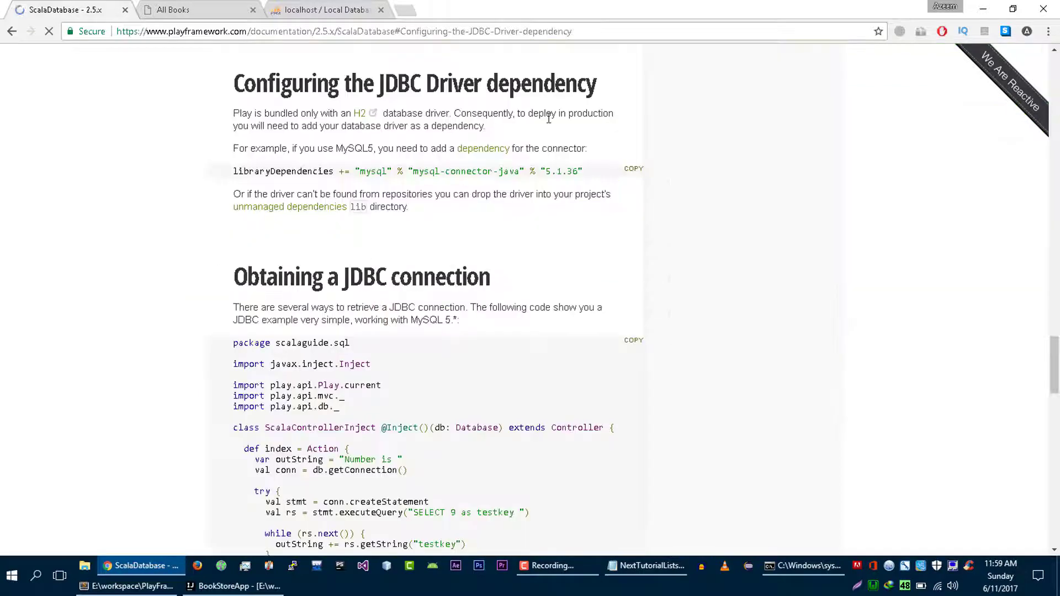
{"action": "scroll", "scroll_direction": "up", "scroll_amount": 3}
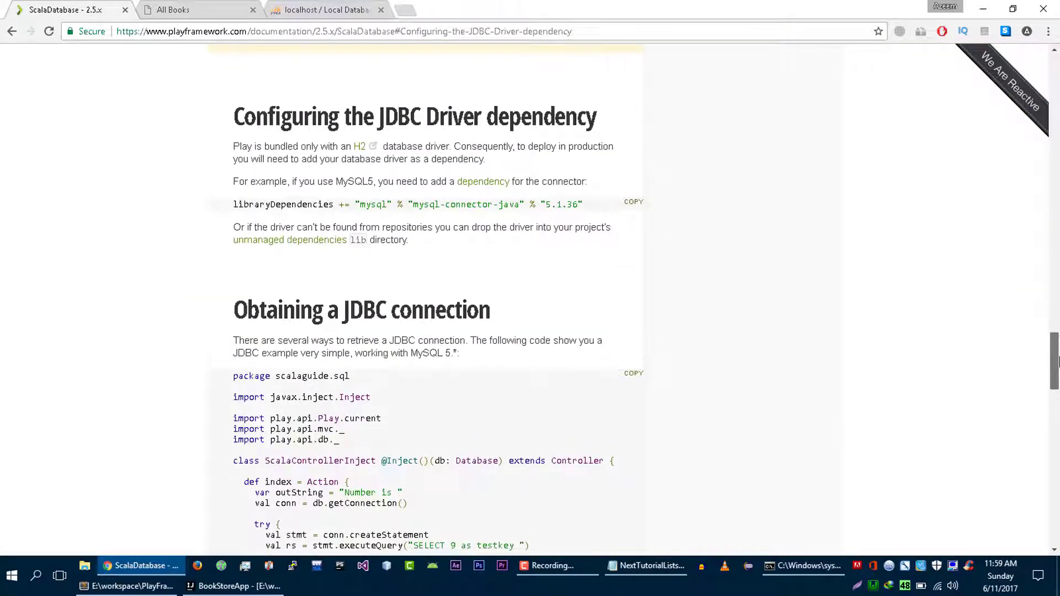
{"action": "scroll", "scroll_direction": "up", "scroll_amount": 3}
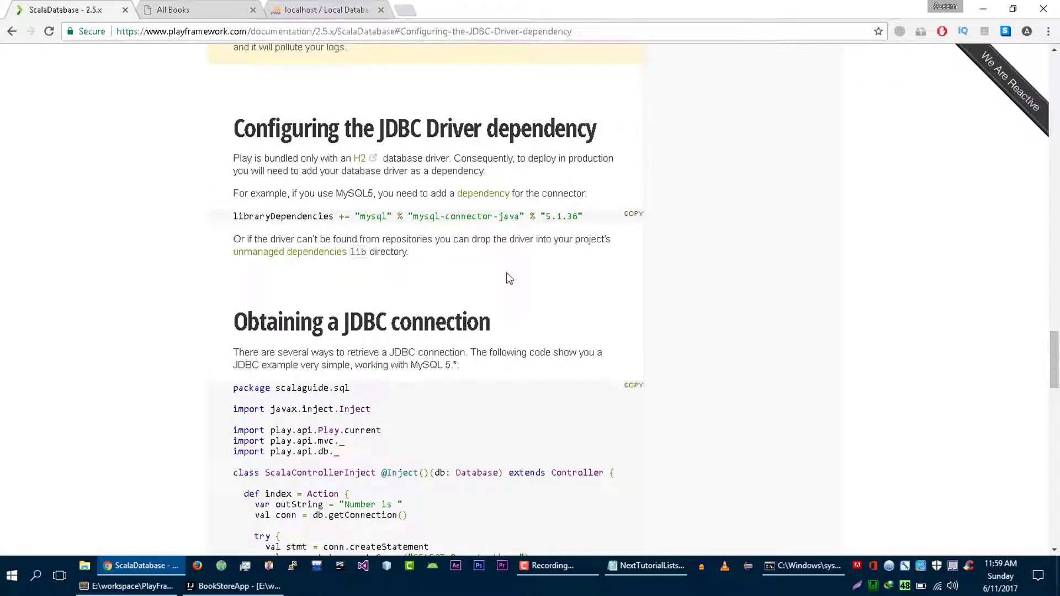
{"action": "mouse_move", "coordinate": [419, 248]}
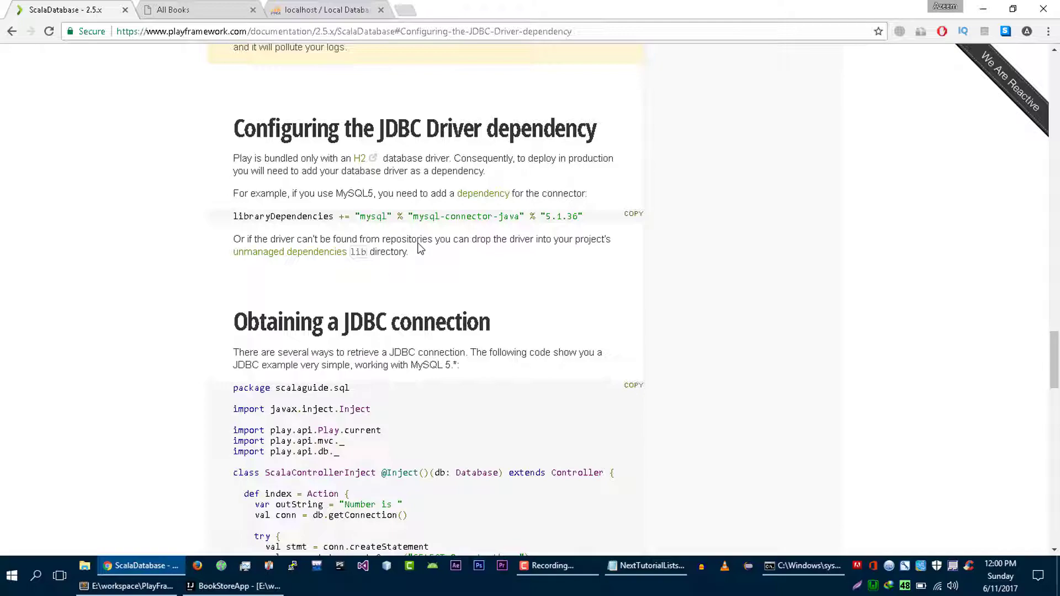
{"action": "double_click", "coordinate": [505, 216]}
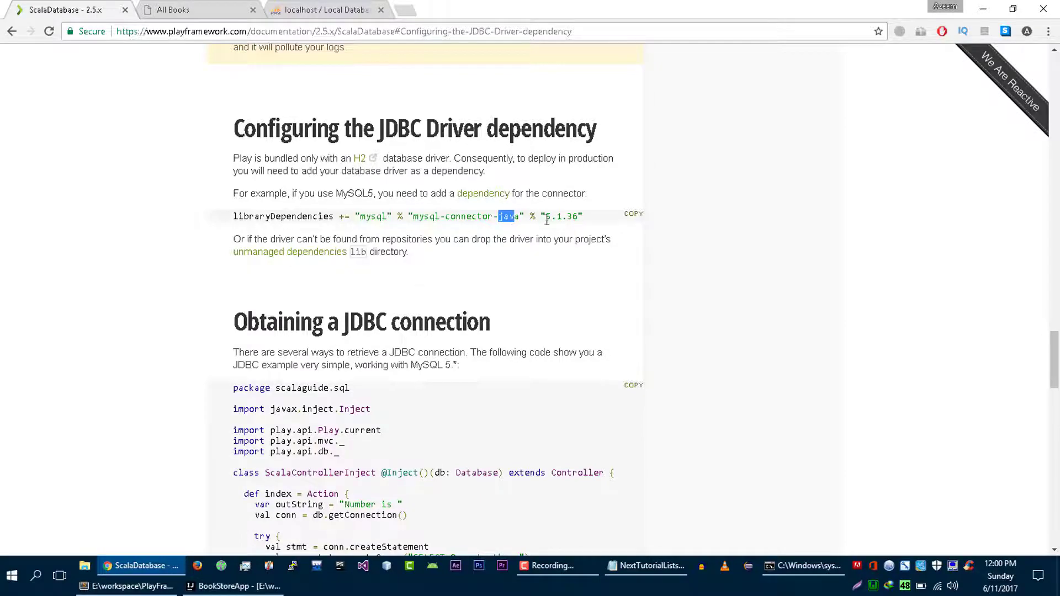
Step: Scroll through the Accessing an SQL database page
{"action": "scroll", "scroll_direction": "up", "scroll_amount": 3}
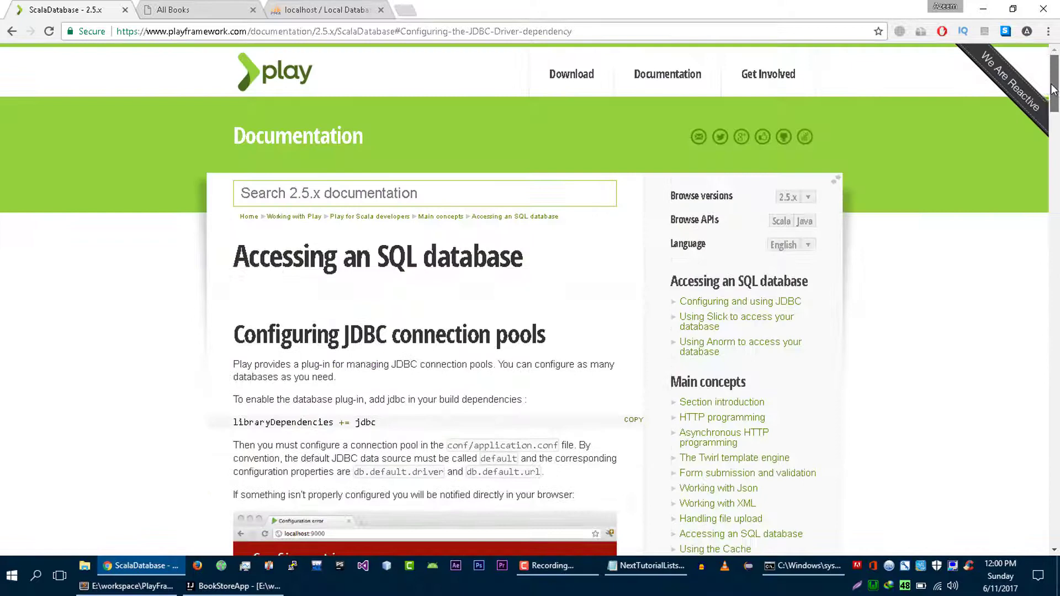
{"action": "scroll", "scroll_direction": "down", "scroll_amount": 3}
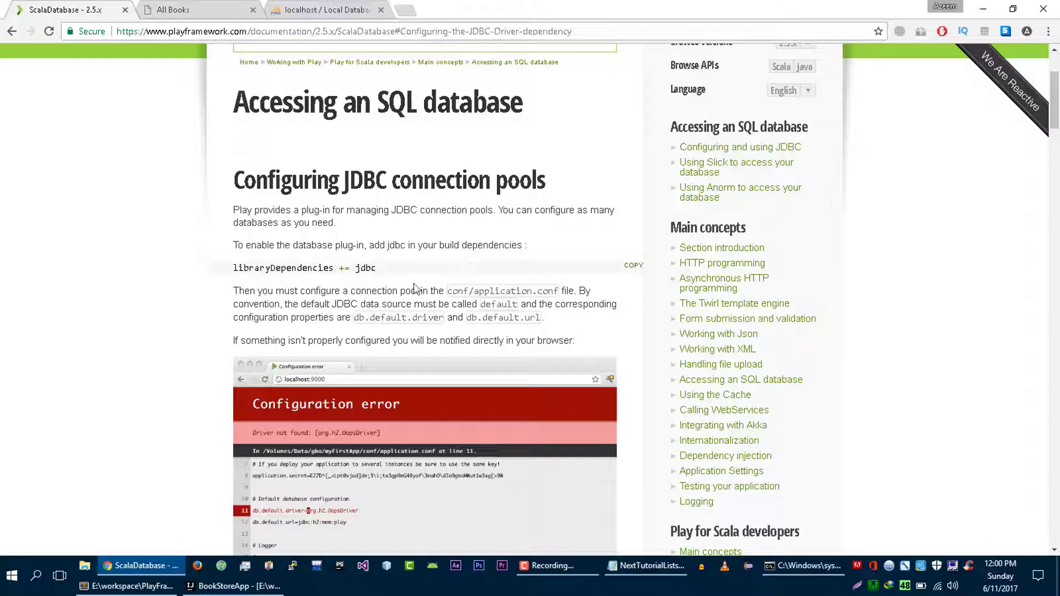
{"action": "scroll", "scroll_direction": "down", "scroll_amount": 3}
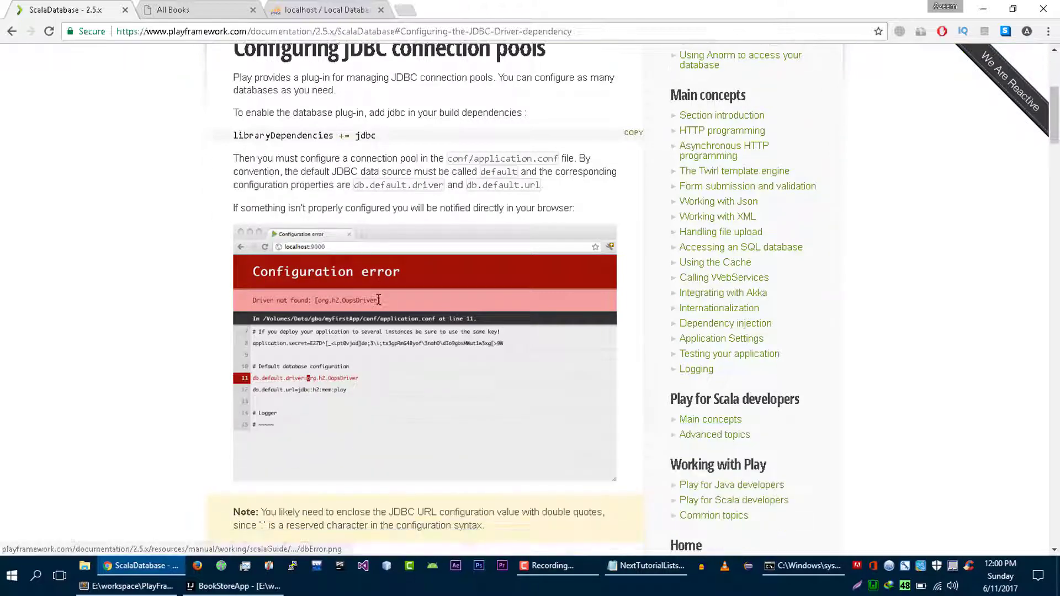
{"action": "scroll", "scroll_direction": "down", "scroll_amount": 3}
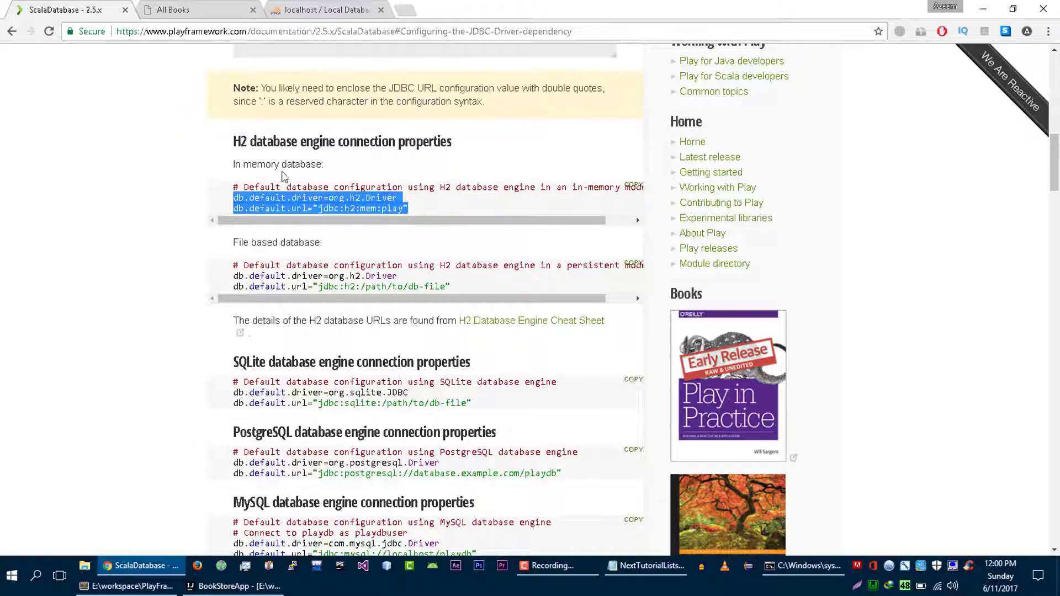
{"action": "scroll", "scroll_direction": "down", "scroll_amount": 3}
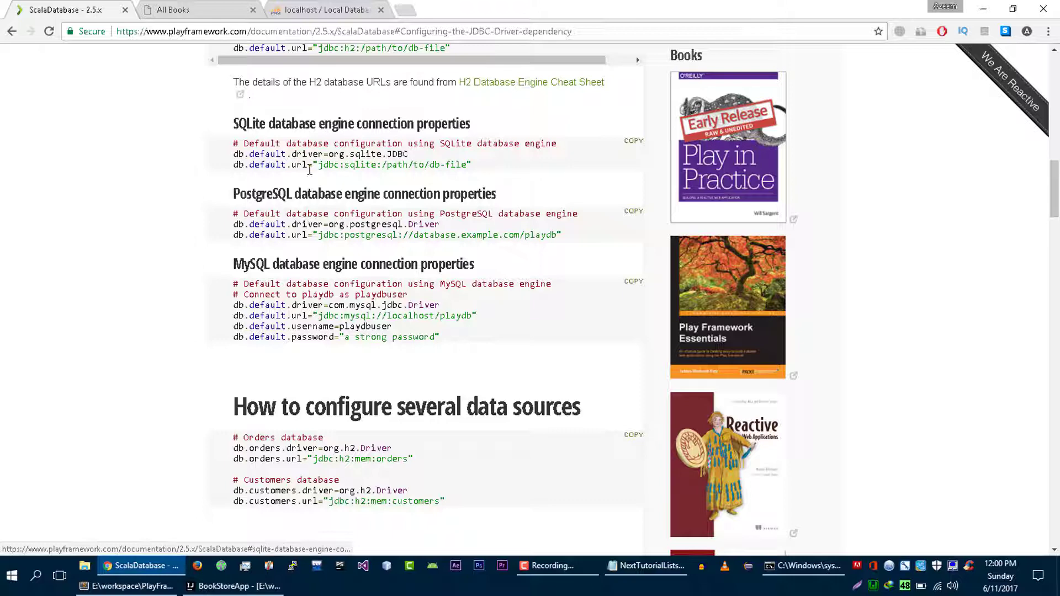
{"action": "scroll", "scroll_direction": "down", "scroll_amount": 3}
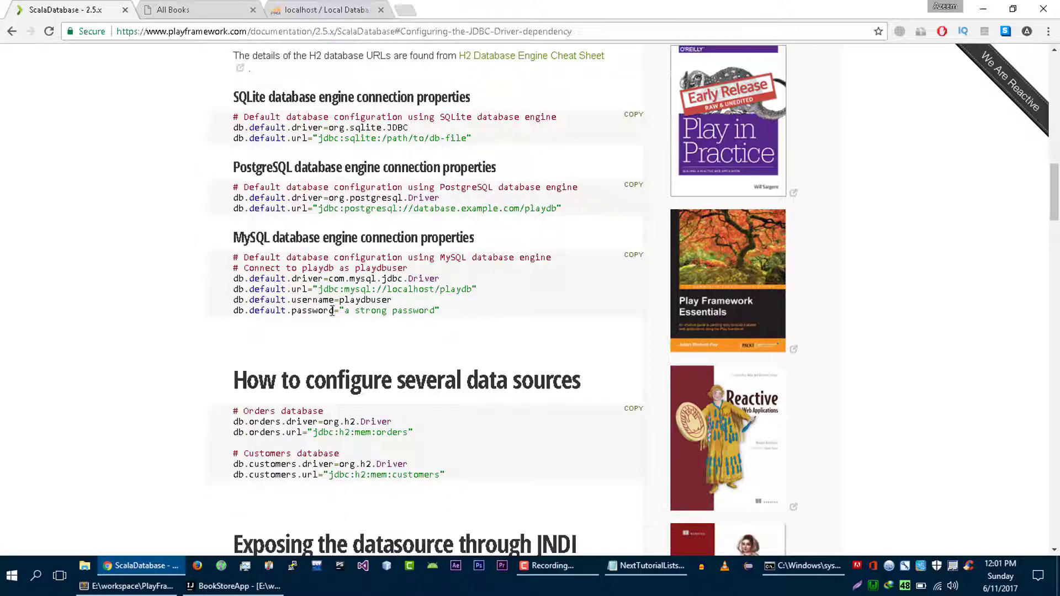
{"action": "scroll", "scroll_direction": "down", "scroll_amount": 3}
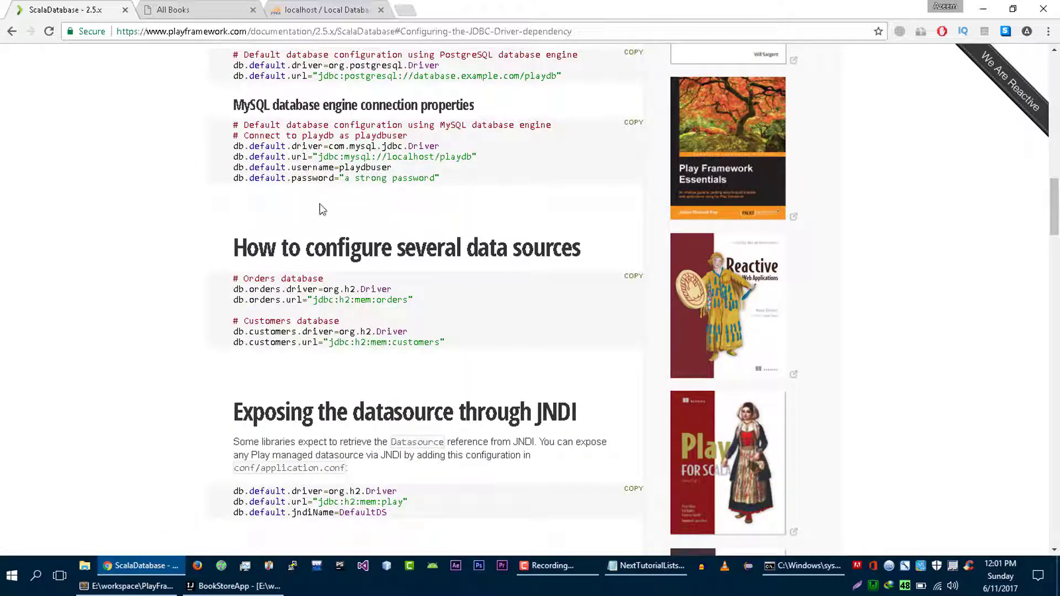
{"action": "scroll", "scroll_direction": "down", "scroll_amount": 3}
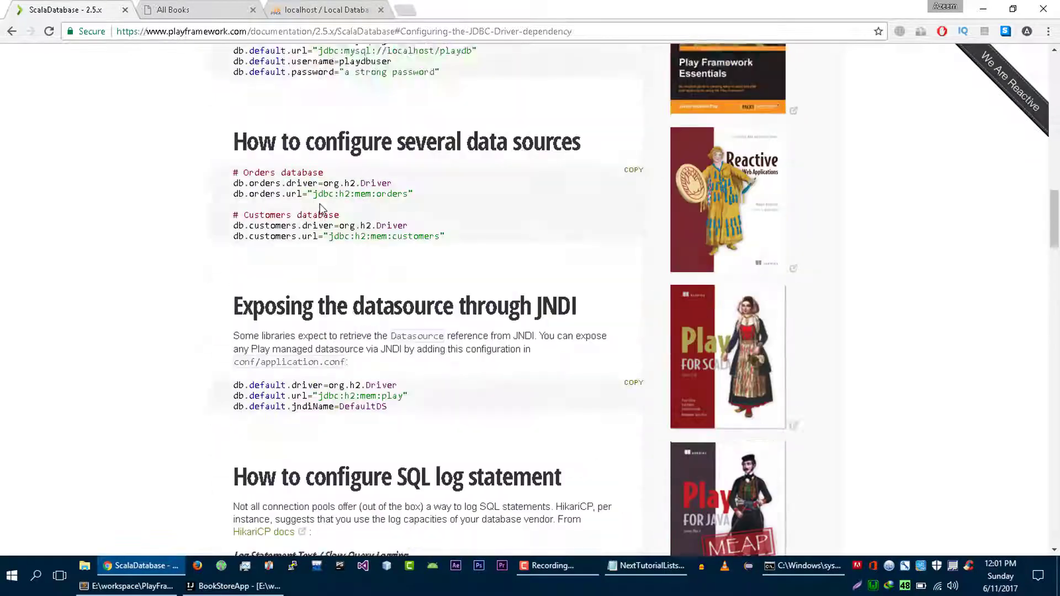
{"action": "scroll", "scroll_direction": "up", "scroll_amount": 3}
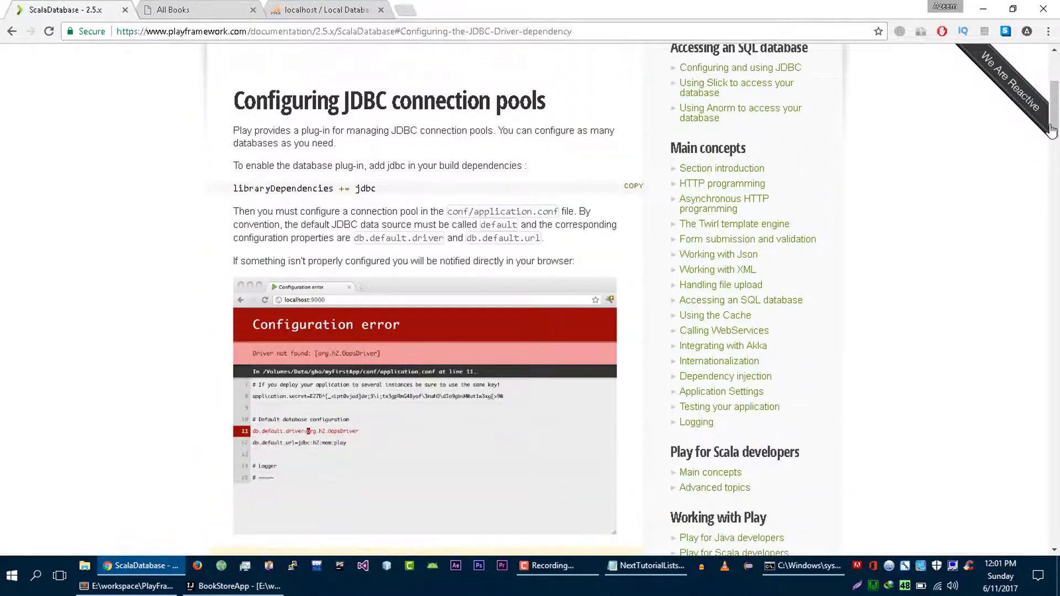
{"action": "scroll", "scroll_direction": "down", "scroll_amount": 3}
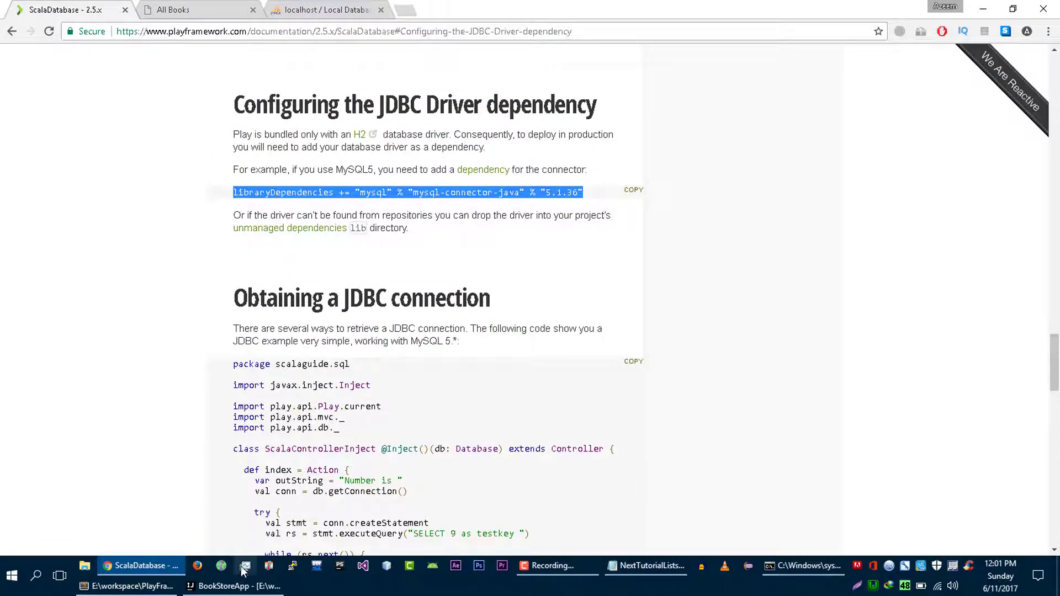
Step: Open build.sbt and add the mysql-connector-java 5.1.36 dependency
{"action": "left_click", "coordinate": [233, 585]}
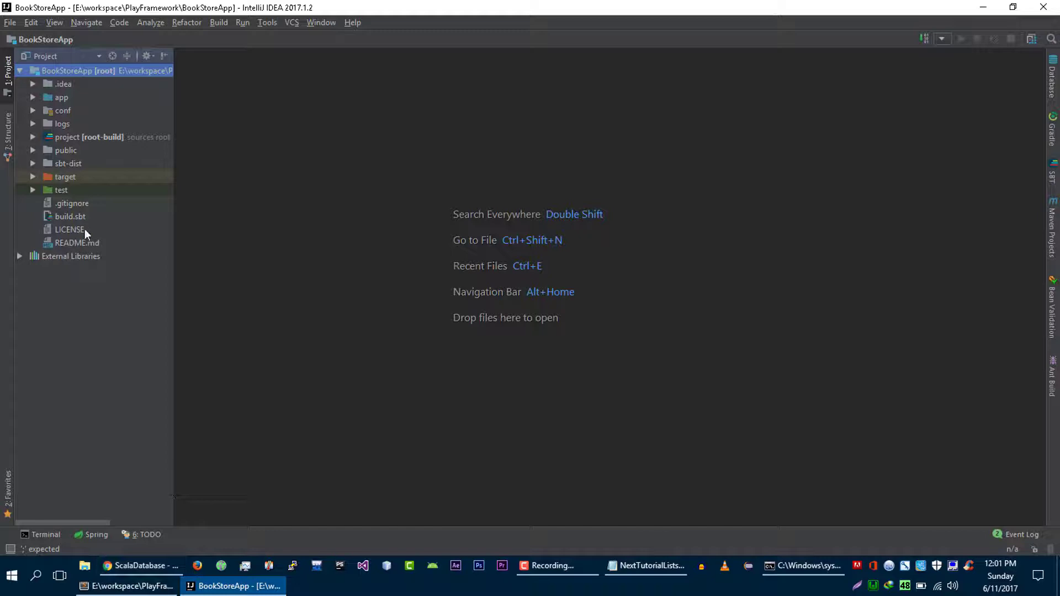
{"action": "double_click", "coordinate": [70, 216]}
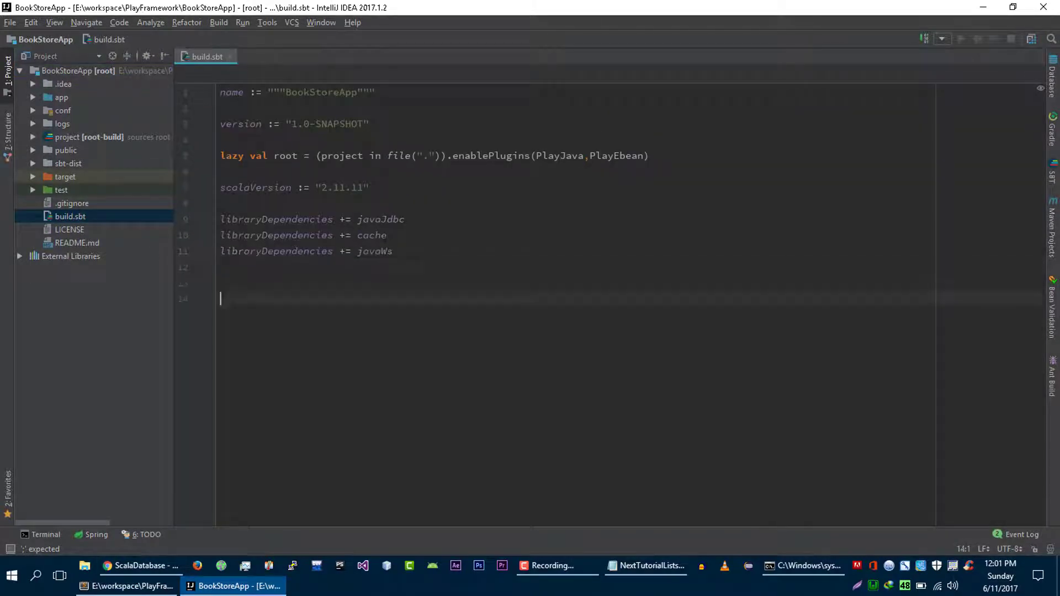
{"action": "type", "text": "libraryDependencies += \"mysql\" % \"mysql-connector-java\" % \"5.1.36\""}
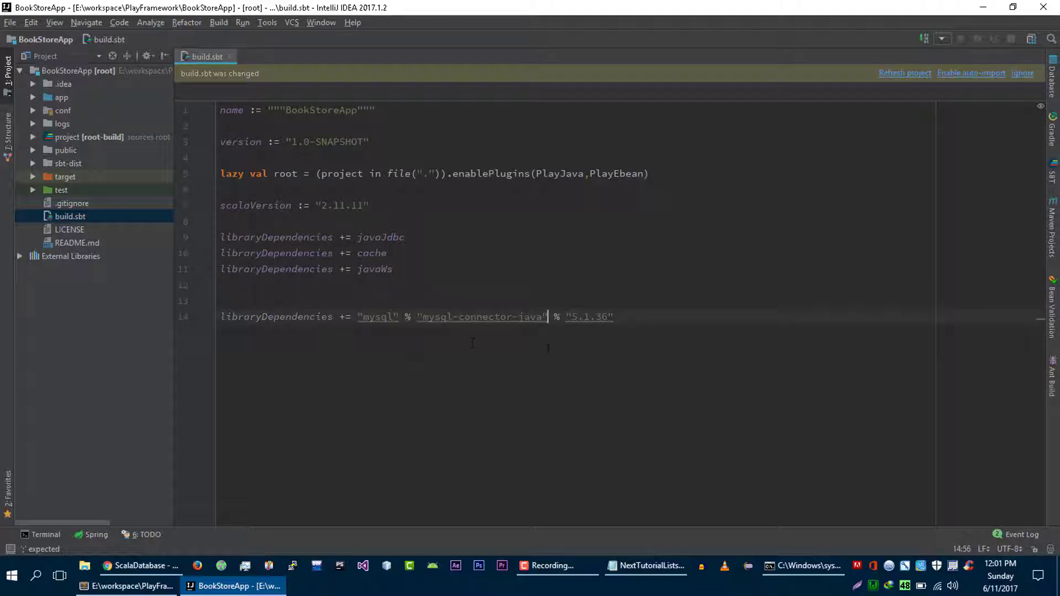
Step: Copy the jdbc dependency from the docs and add it above in build.sbt
{"action": "left_click", "coordinate": [221, 300]}
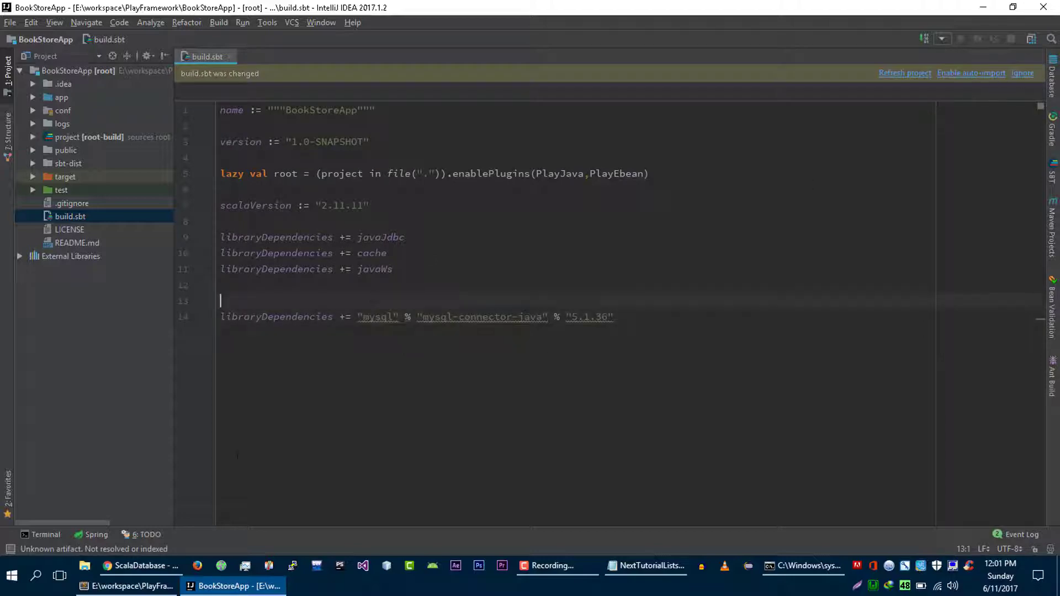
{"action": "left_click", "coordinate": [139, 566]}
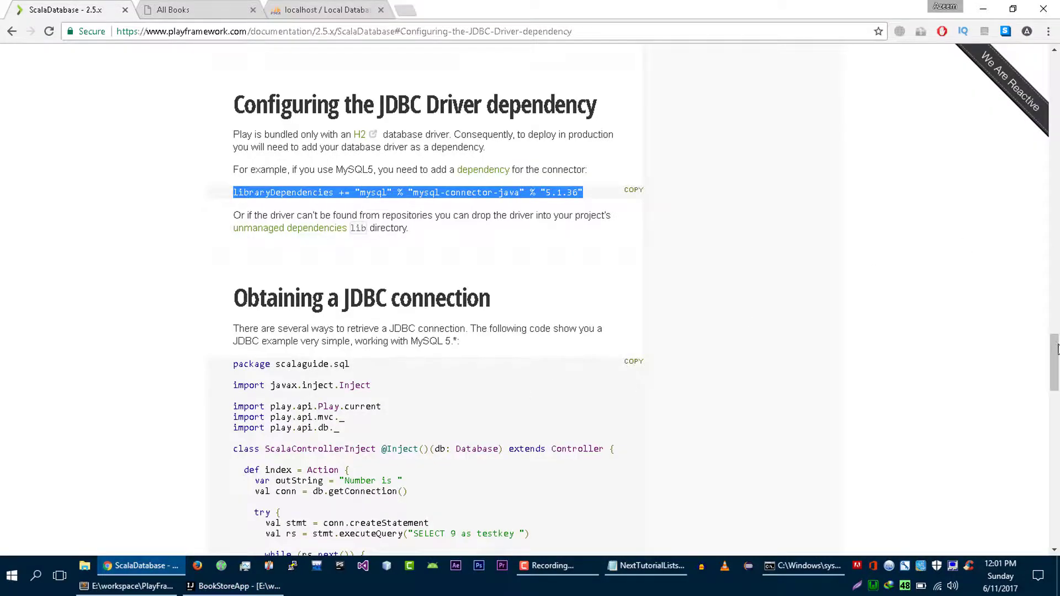
{"action": "scroll", "scroll_direction": "up", "scroll_amount": 3}
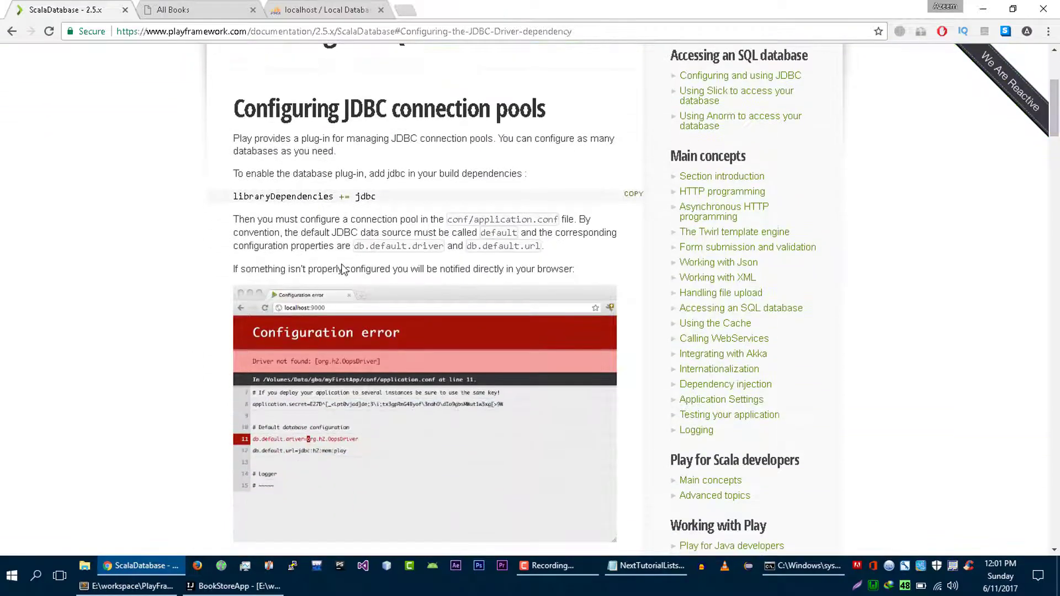
{"action": "triple_click", "coordinate": [304, 196]}
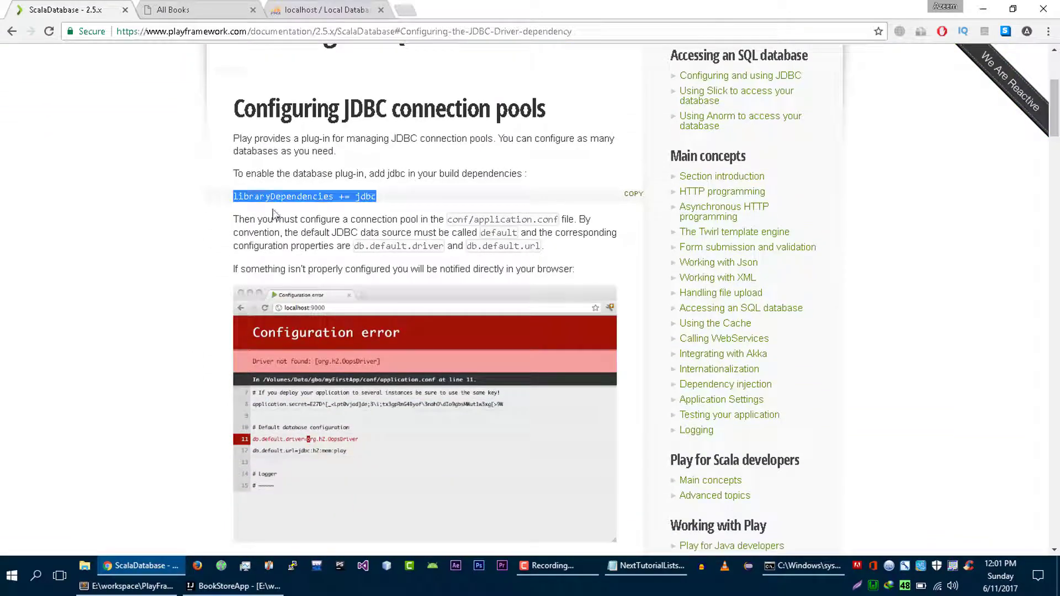
{"action": "left_click", "coordinate": [233, 585]}
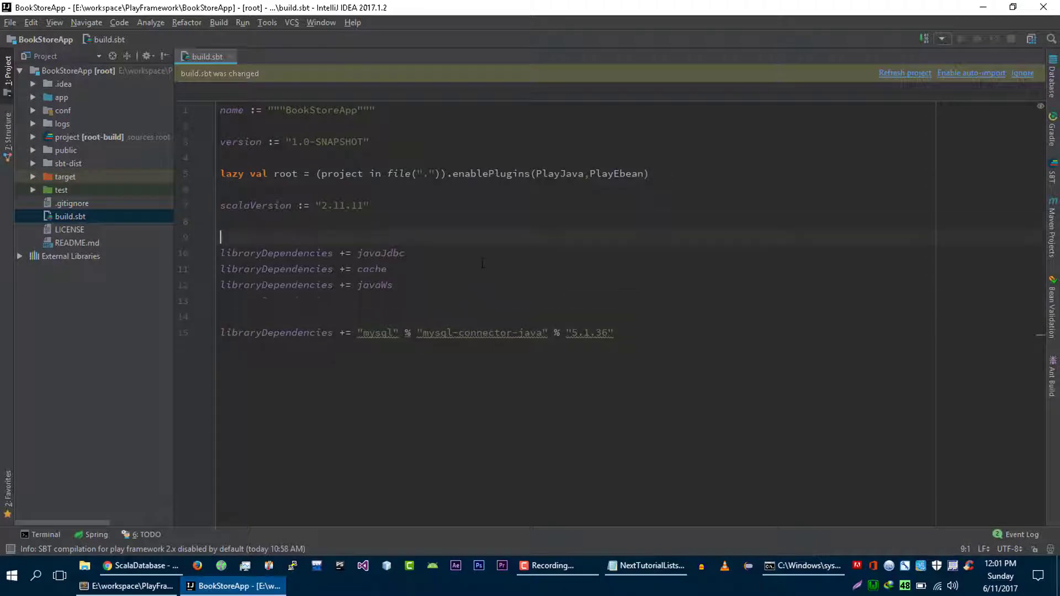
{"action": "type", "text": "libraryDependencies += jdbc"}
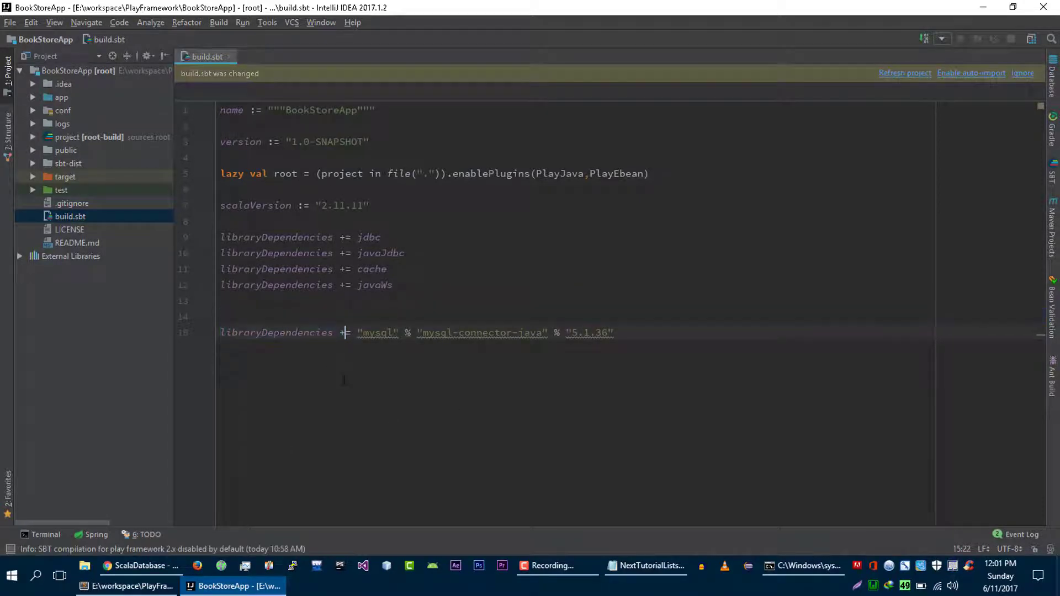
Step: In the Play docs, select the MySQL driver, url, username and password lines
{"action": "left_click", "coordinate": [140, 566]}
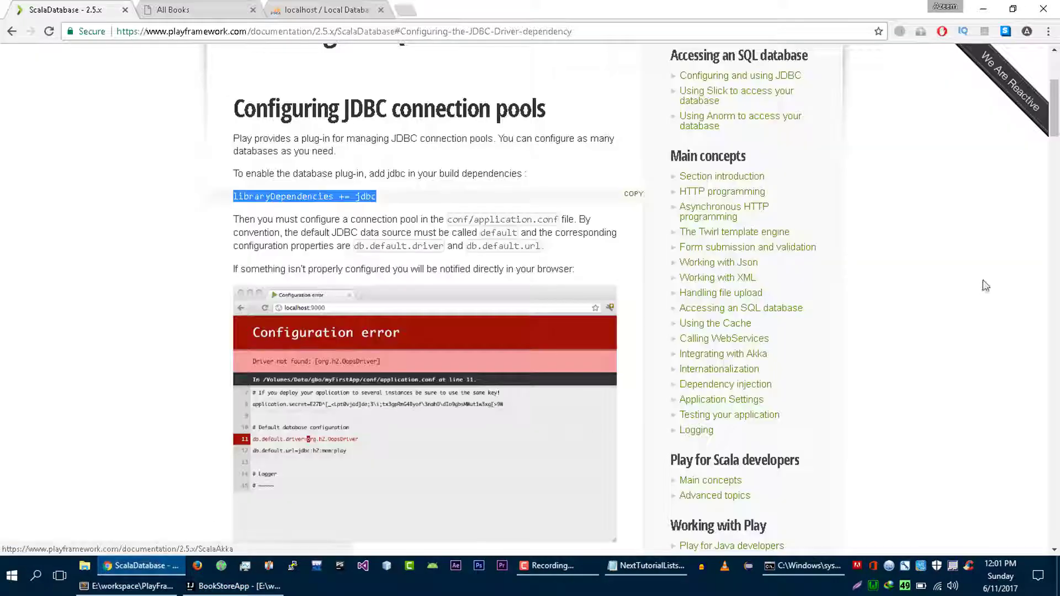
{"action": "scroll", "scroll_direction": "down", "scroll_amount": 3}
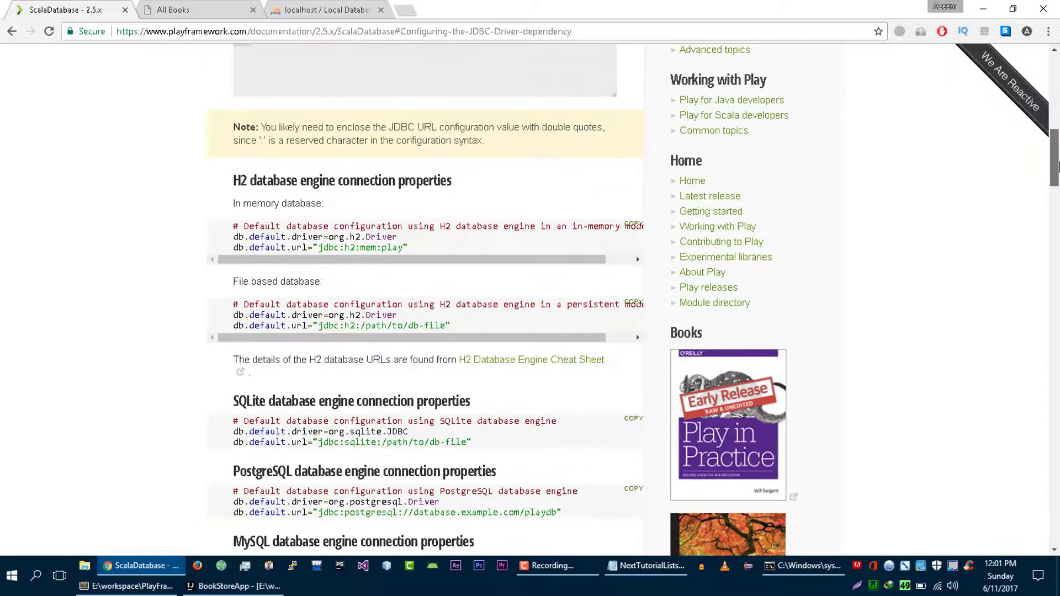
{"action": "scroll", "scroll_direction": "down", "scroll_amount": 3}
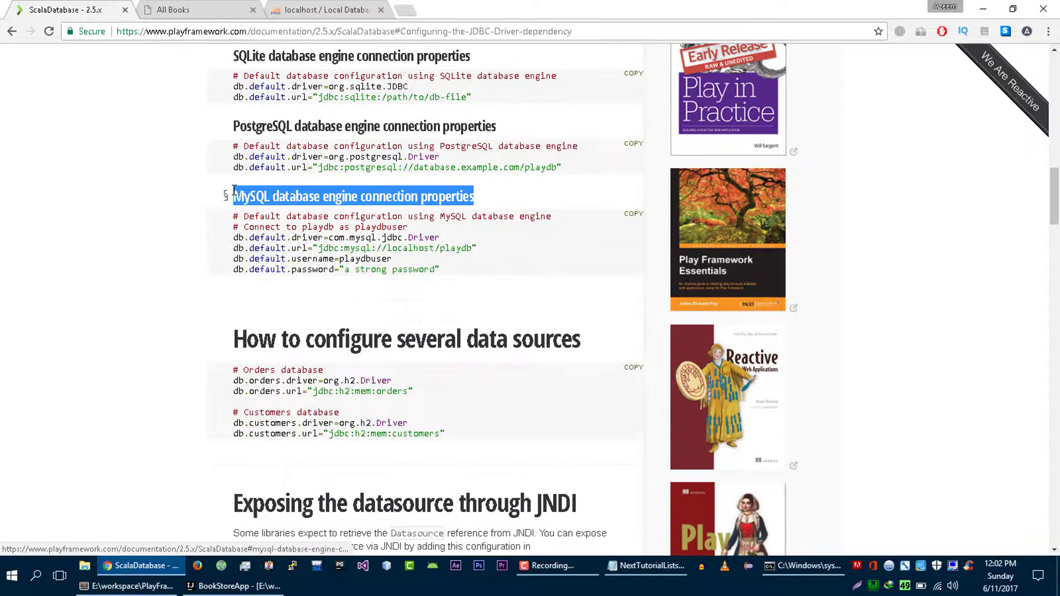
{"action": "mouse_move", "coordinate": [354, 202]}
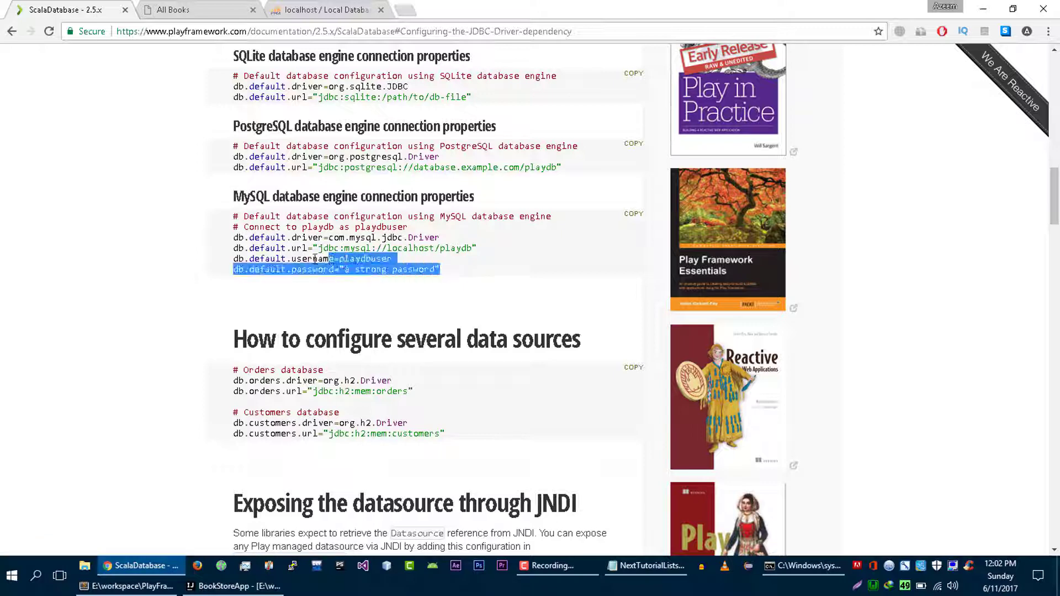
{"action": "left_click_drag", "start_coordinate": [399, 259], "coordinate": [232, 238]}
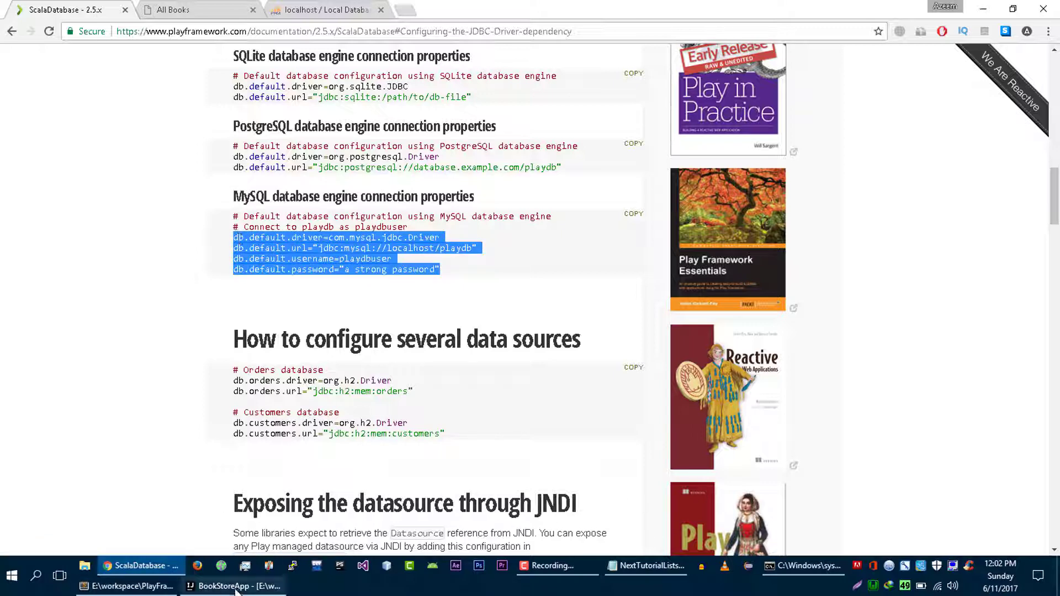
Step: Paste the MySQL driver, url, username and password lines into application.conf's db block
{"action": "left_click", "coordinate": [233, 585]}
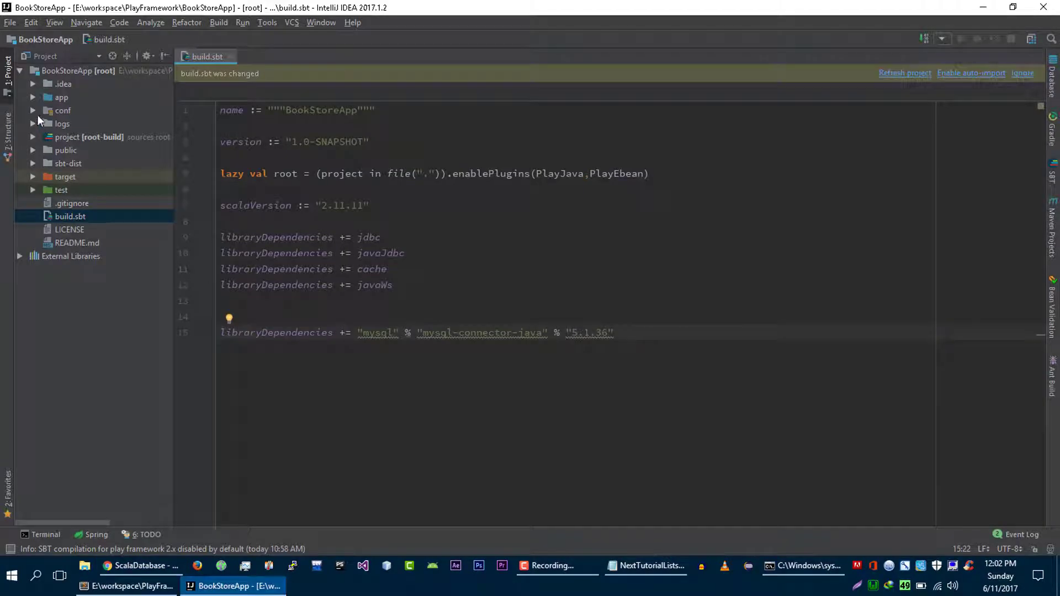
{"action": "double_click", "coordinate": [96, 136]}
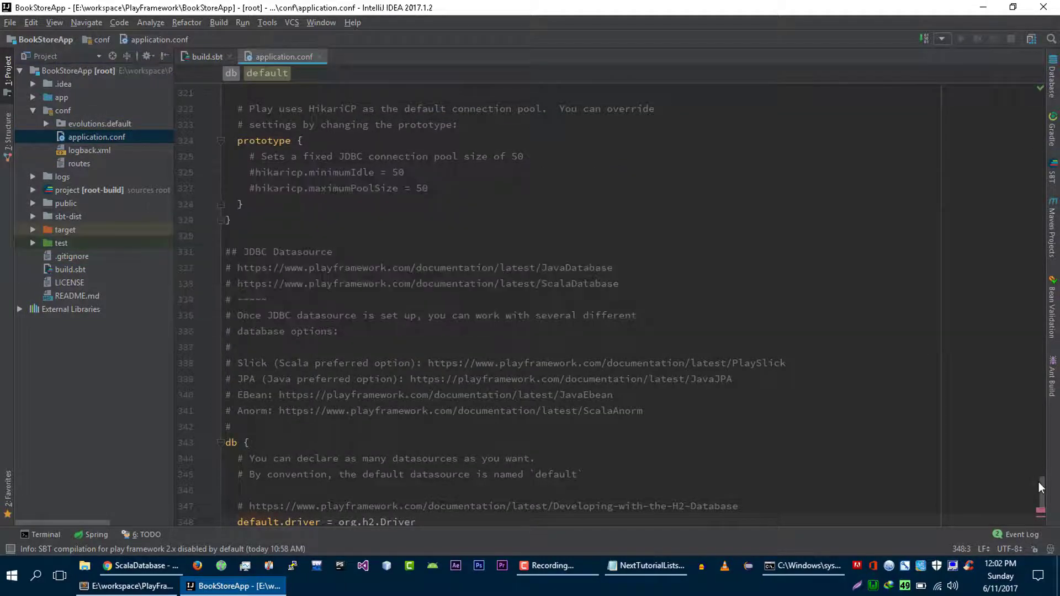
{"action": "scroll", "scroll_direction": "down", "scroll_amount": 3}
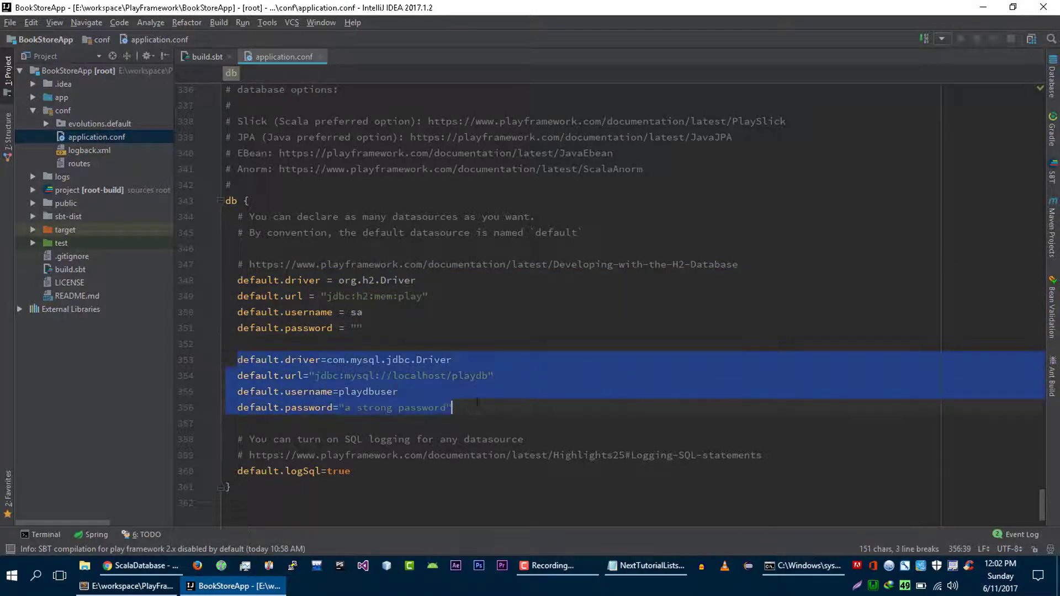
{"action": "left_click", "coordinate": [473, 423]}
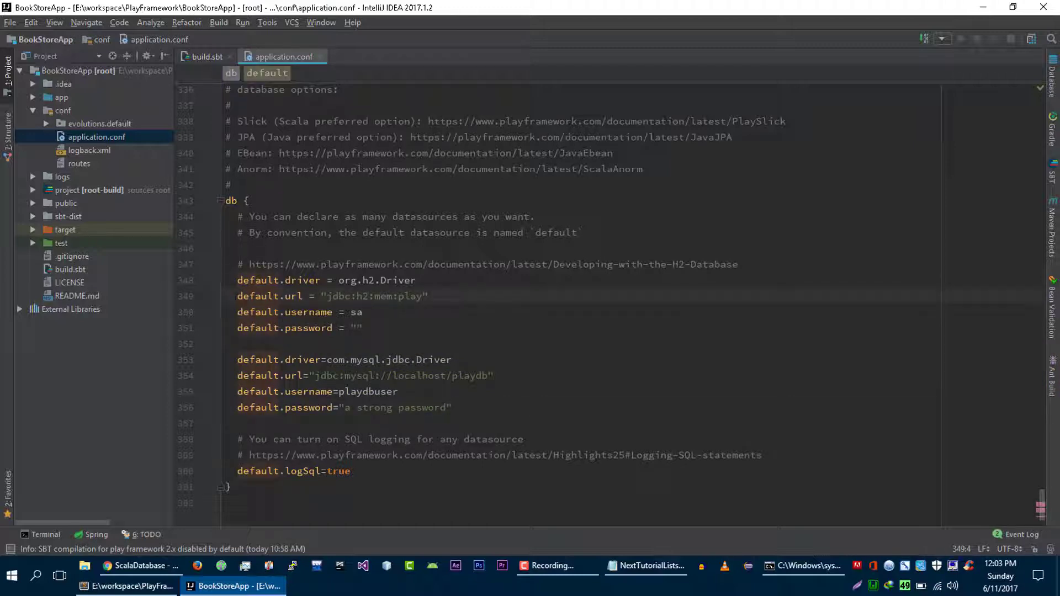
Step: Comment out the H2 defaults with # and change the url database to bookStoreDB
{"action": "left_click", "coordinate": [241, 280]}
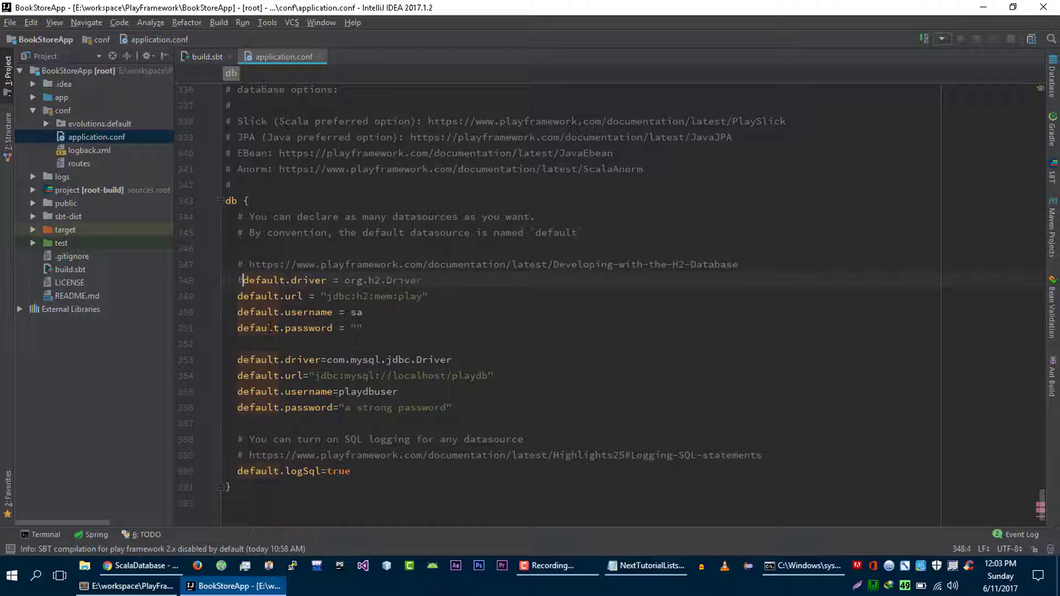
{"action": "type", "text": "#"}
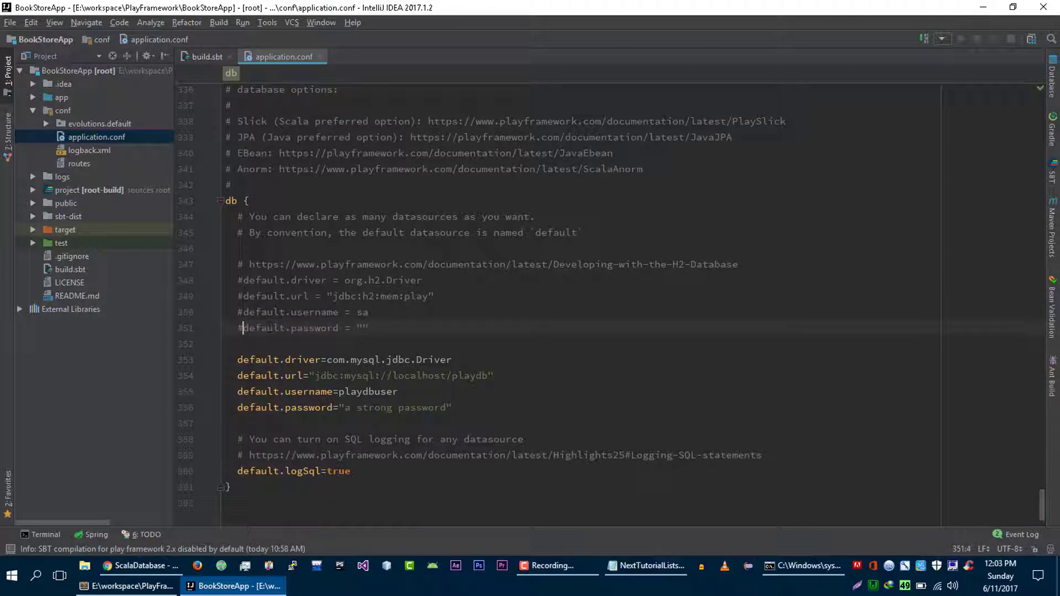
{"action": "double_click", "coordinate": [462, 376]}
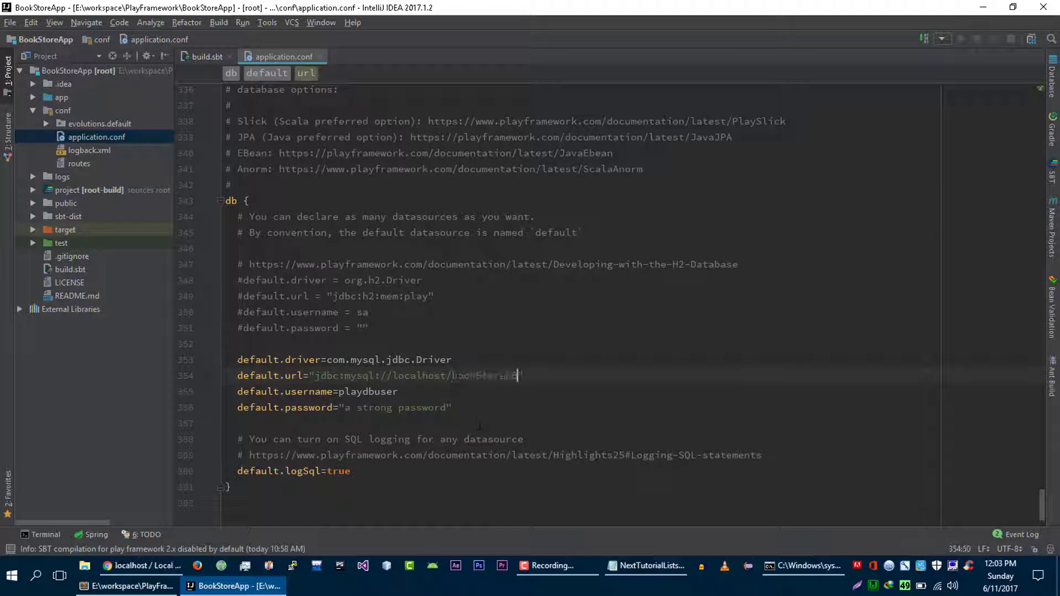
{"action": "type", "text": "bookStoreDB"}
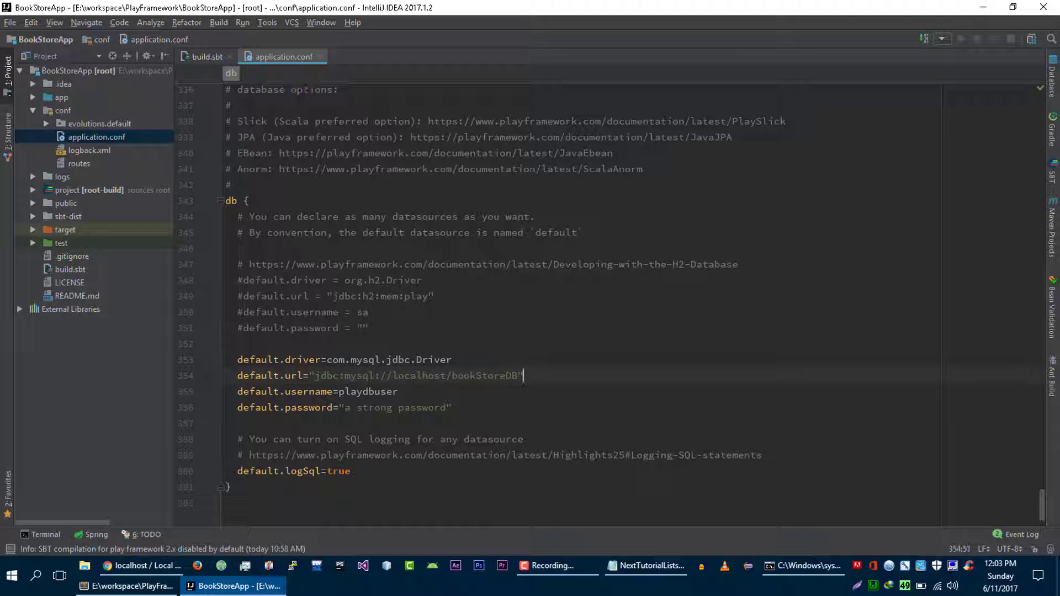
Step: Set the MySQL username to root and clear the password text
{"action": "type", "text": "u"}
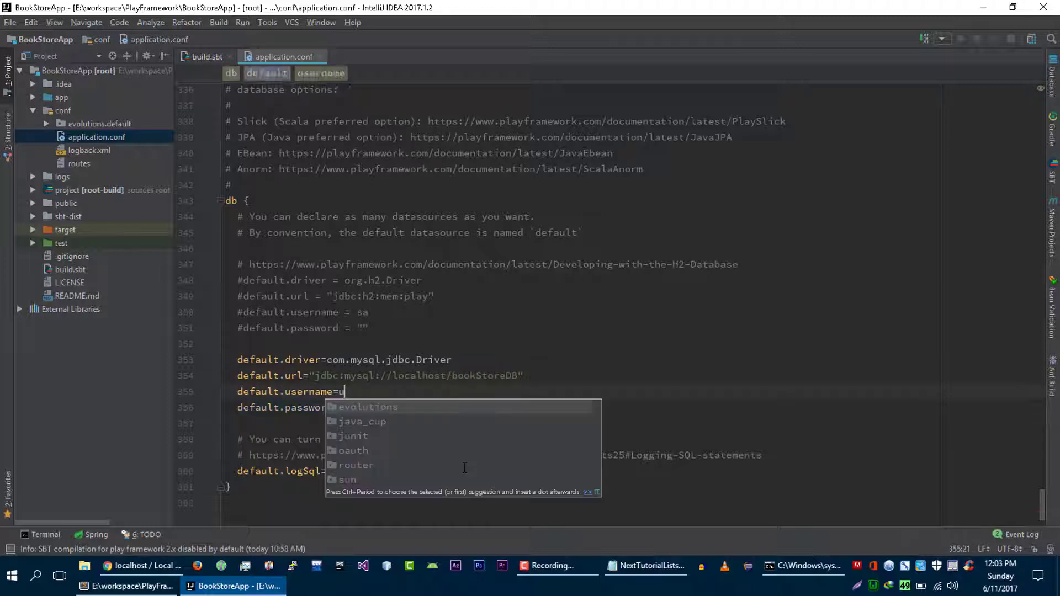
{"action": "type", "text": "oot"}
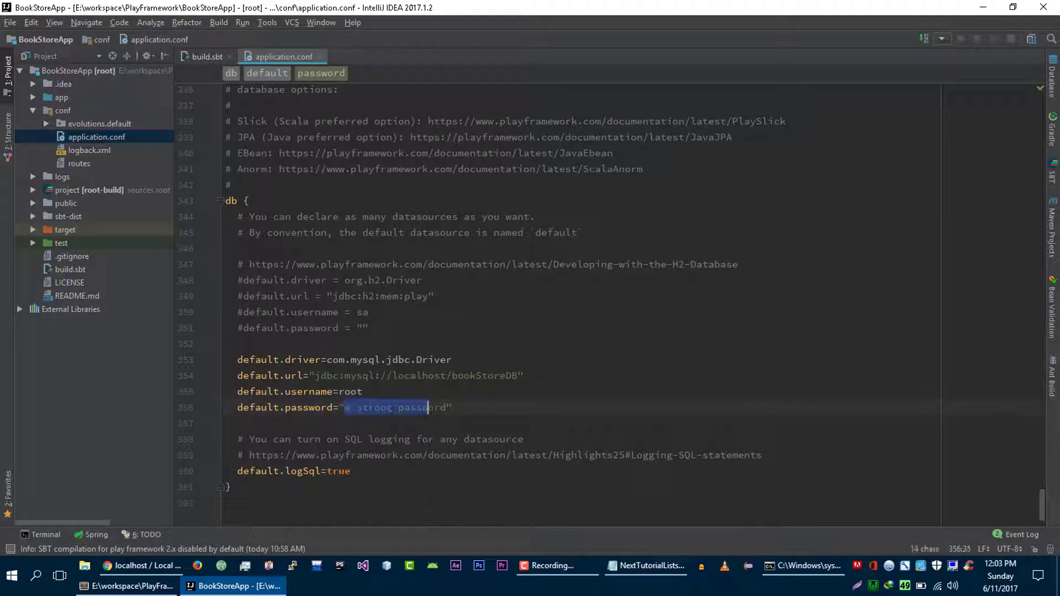
{"action": "key", "text": "Delete"}
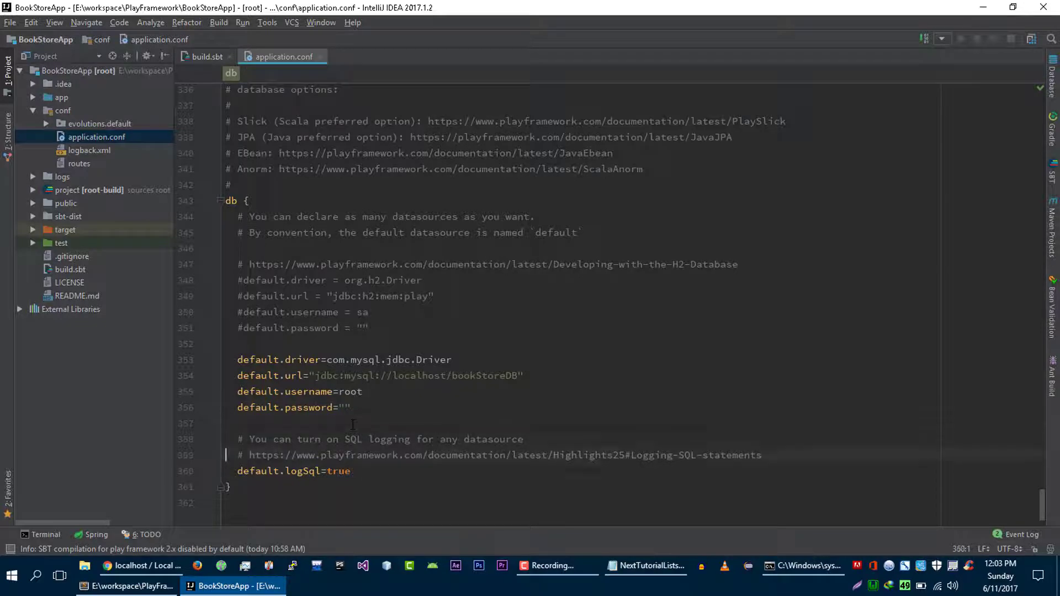
{"action": "scroll", "scroll_direction": "up", "scroll_amount": 3}
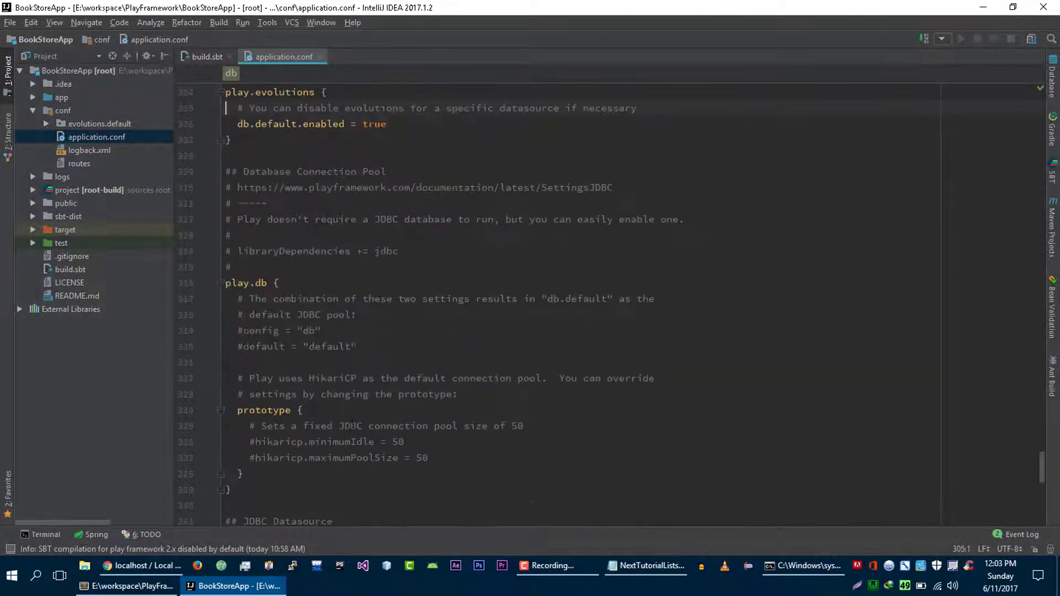
Step: Start sbt for BookStoreApp and, once the update succeeds, run the Play app
{"action": "left_click", "coordinate": [804, 566]}
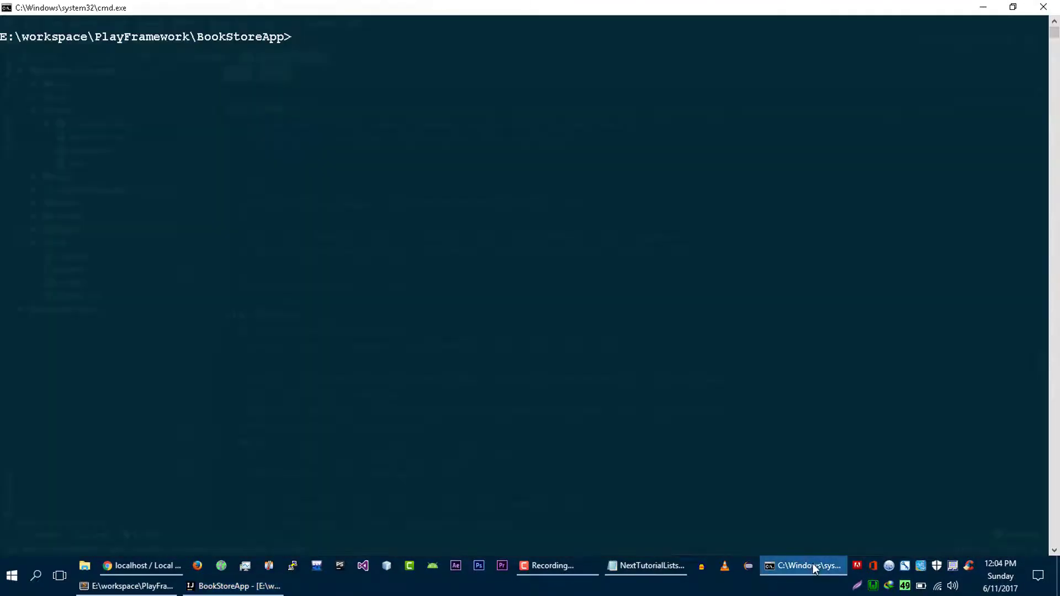
{"action": "mouse_move", "coordinate": [575, 328]}
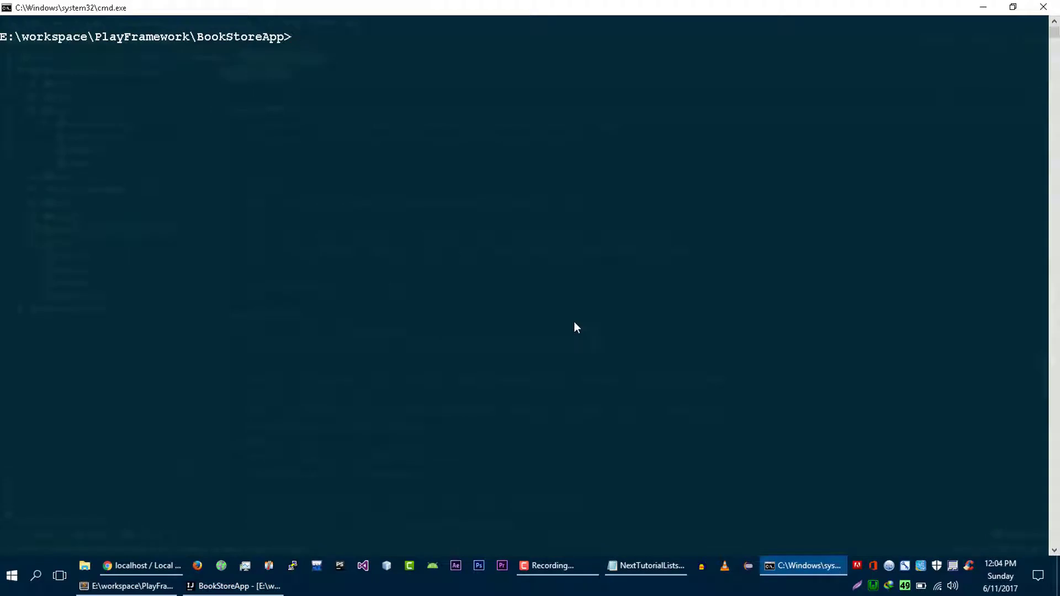
{"action": "type", "text": "sbt"}
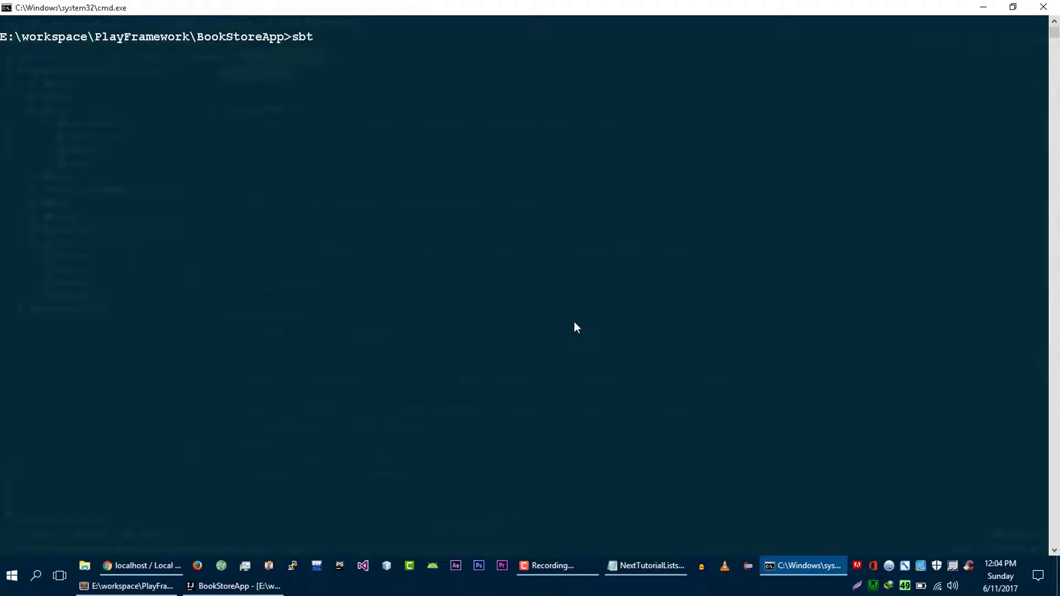
{"action": "key", "text": "Return"}
{"action": "type", "text": "update"}
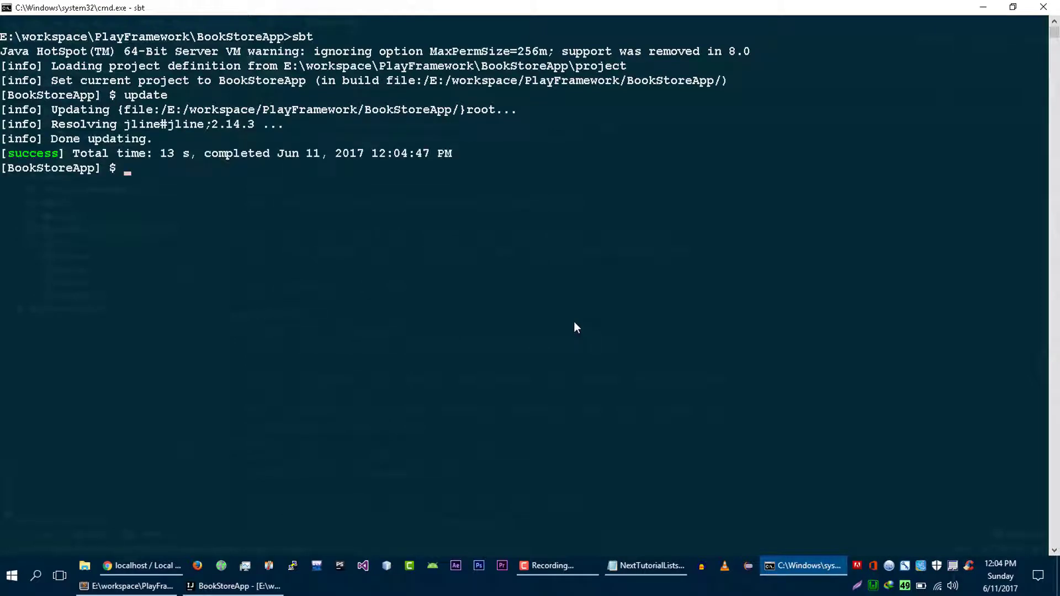
{"action": "mouse_move", "coordinate": [465, 317]}
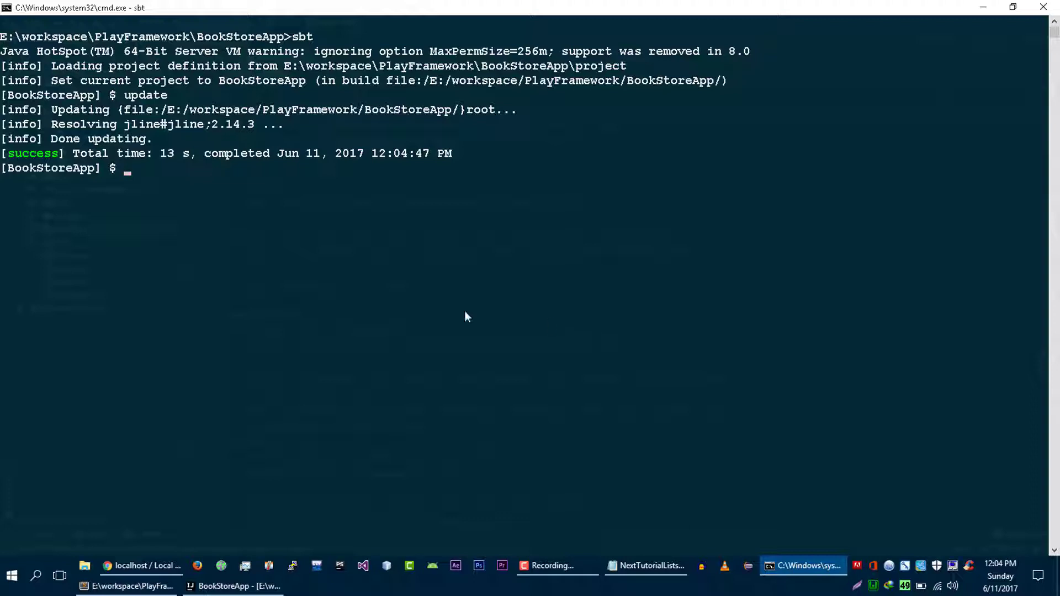
{"action": "mouse_move", "coordinate": [66, 162]}
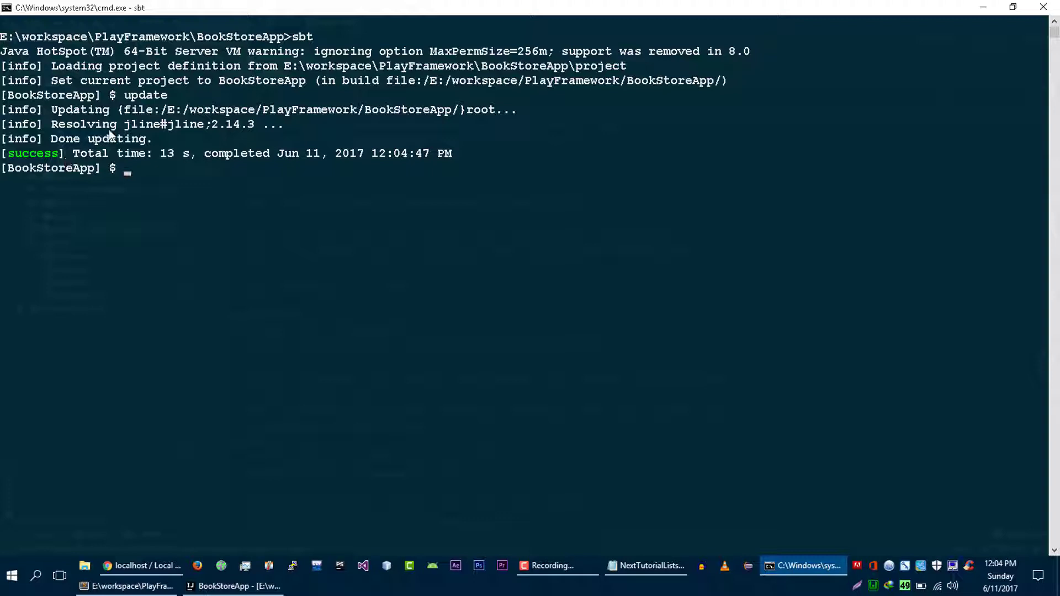
{"action": "mouse_move", "coordinate": [206, 132]}
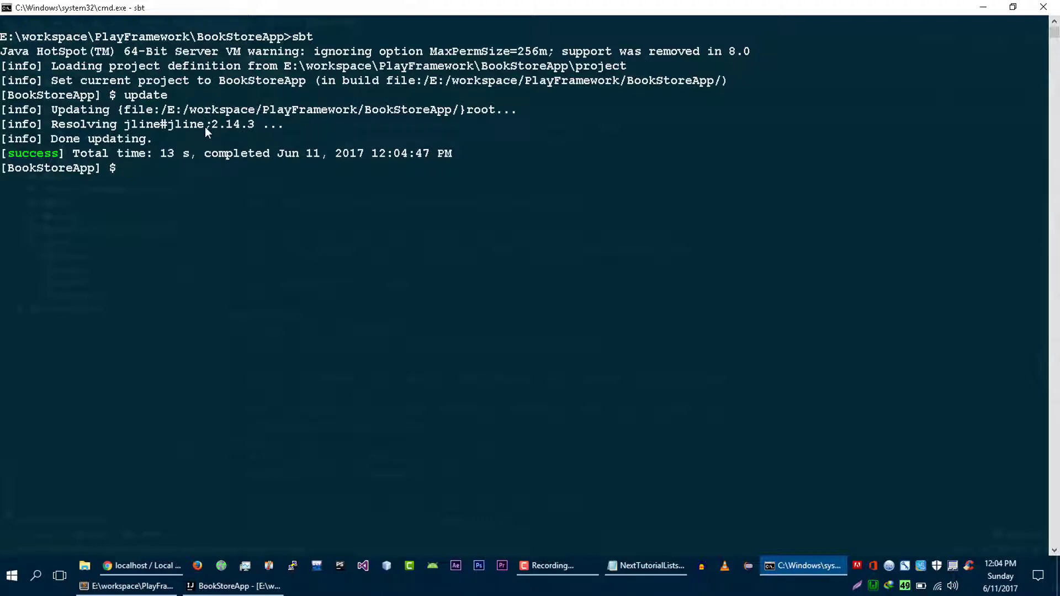
{"action": "mouse_move", "coordinate": [125, 143]}
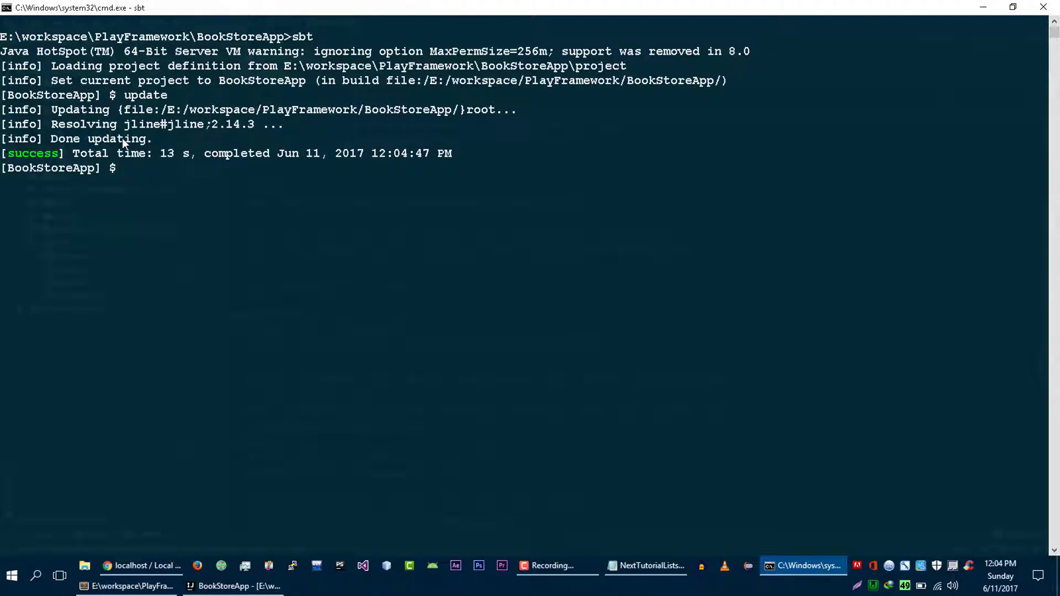
{"action": "left_click_drag", "start_coordinate": [7, 153], "coordinate": [284, 154]}
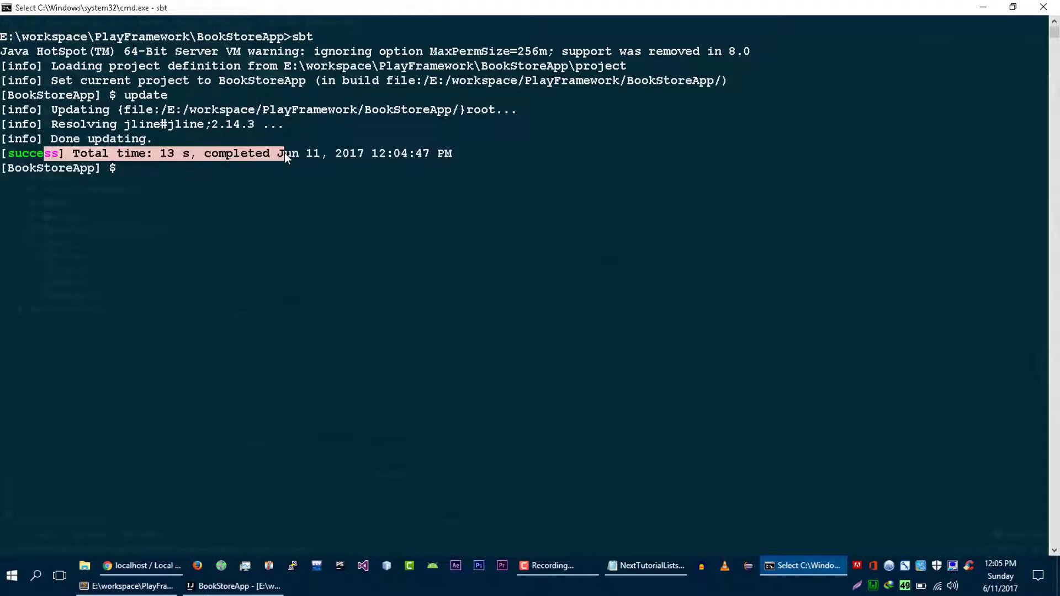
{"action": "type", "text": "run"}
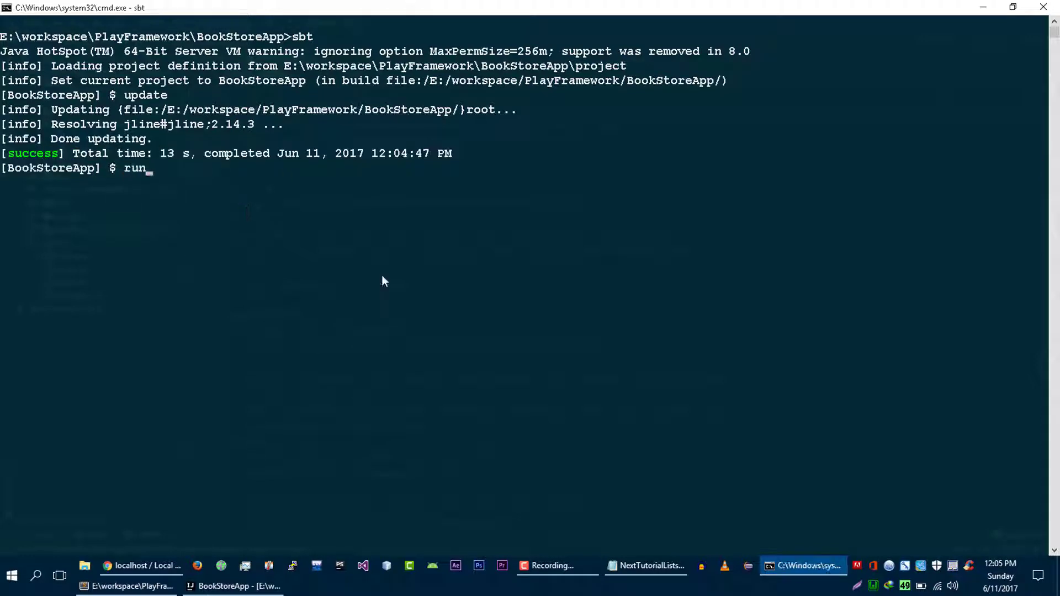
{"action": "key", "text": "Return"}
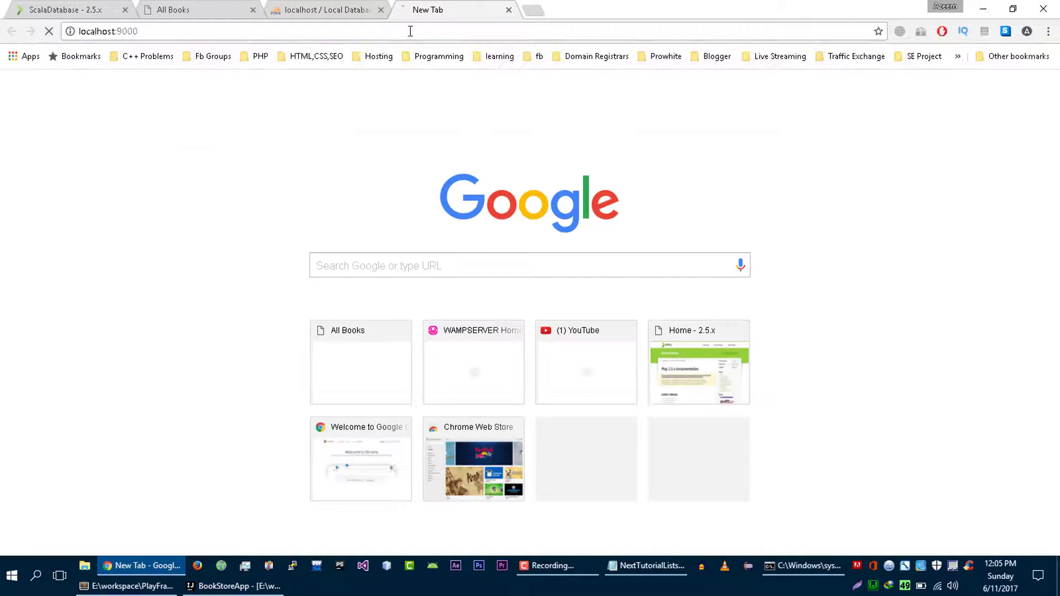
Step: Apply the evolution on localhost:9000 and confirm bookstoredb's book table has id, title, price, author
{"action": "key", "text": "Return"}
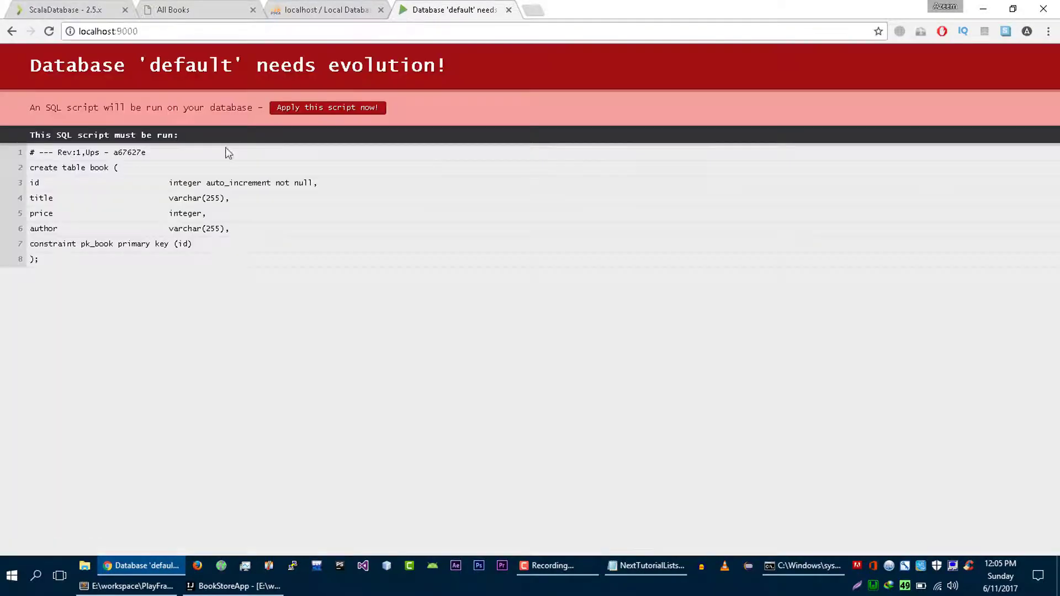
{"action": "left_click", "coordinate": [324, 9]}
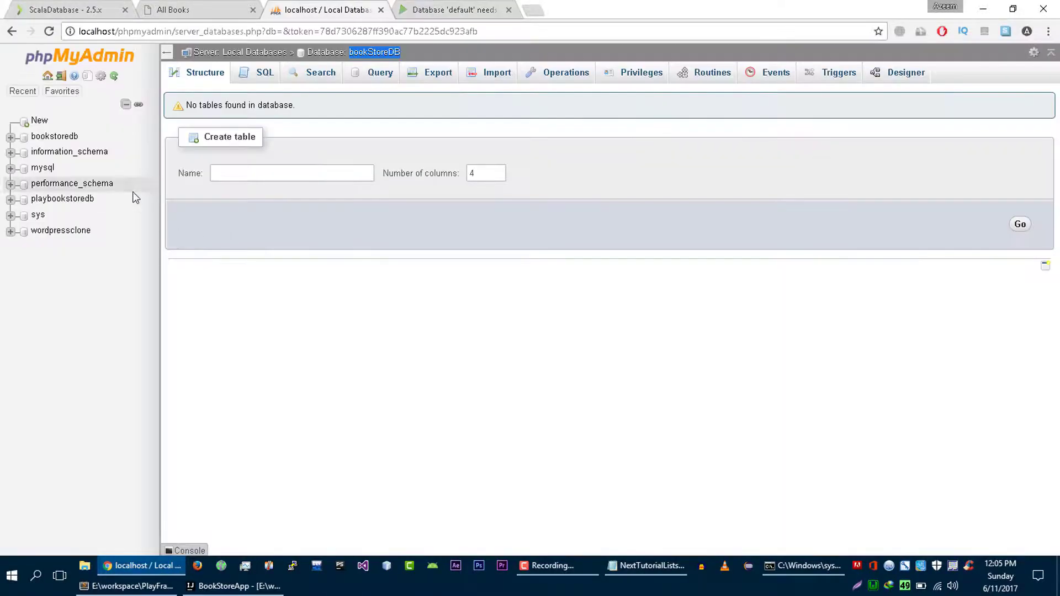
{"action": "mouse_move", "coordinate": [62, 198]}
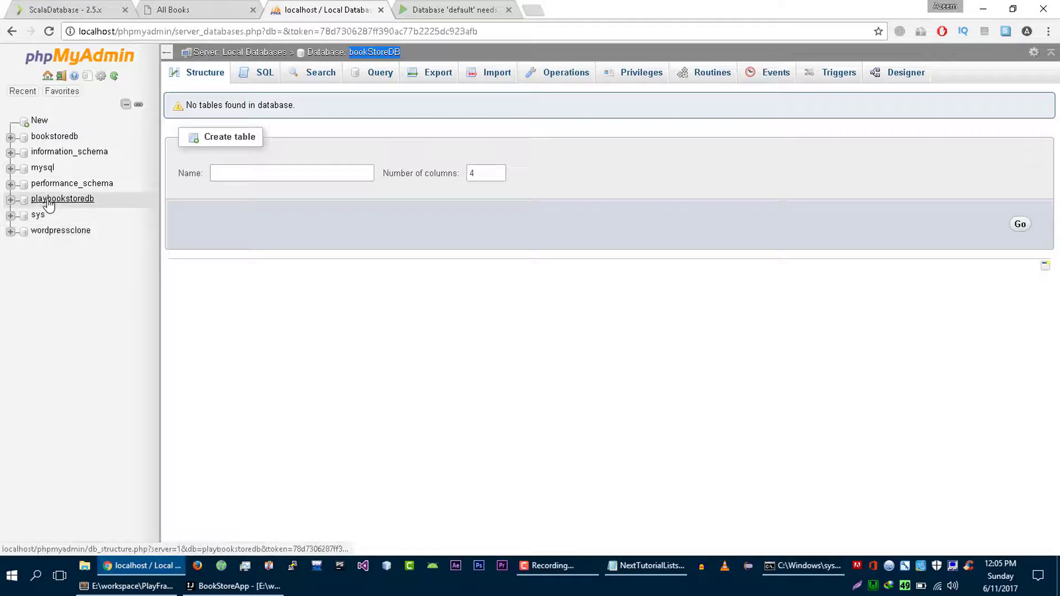
{"action": "left_click", "coordinate": [63, 198]}
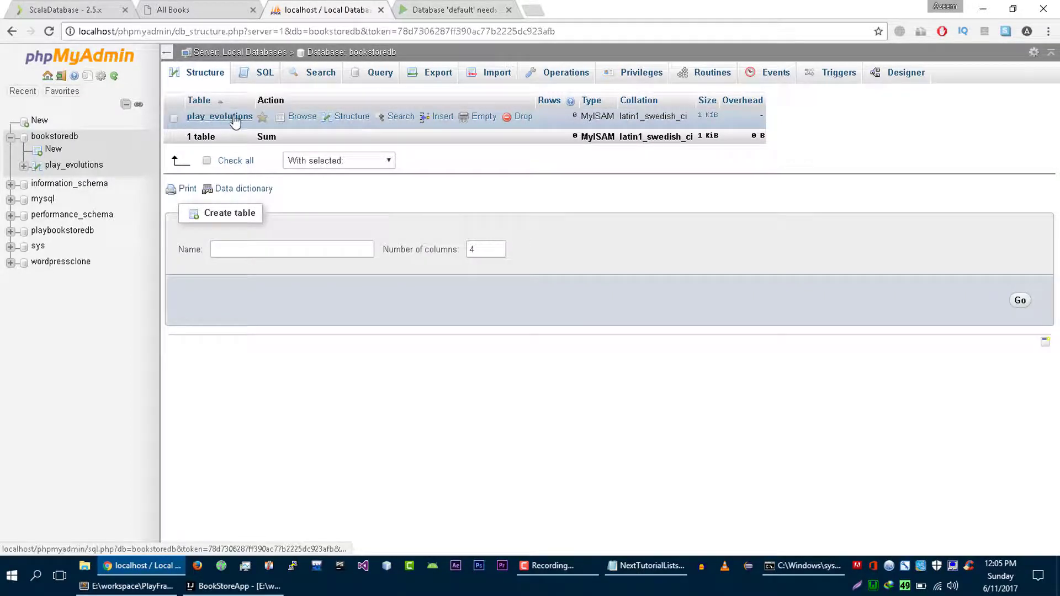
{"action": "left_click", "coordinate": [453, 9]}
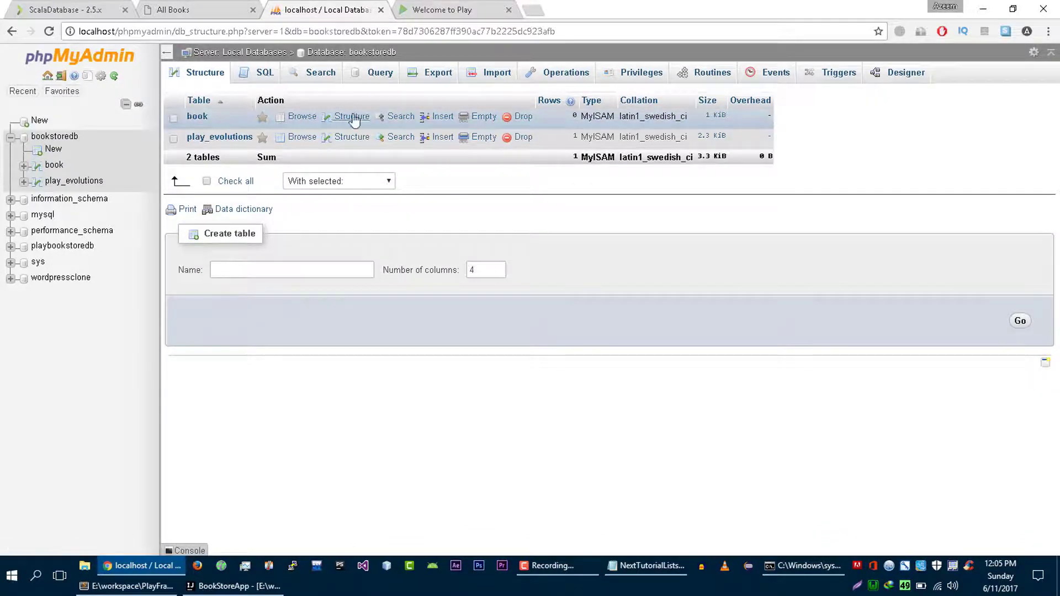
{"action": "left_click", "coordinate": [351, 116]}
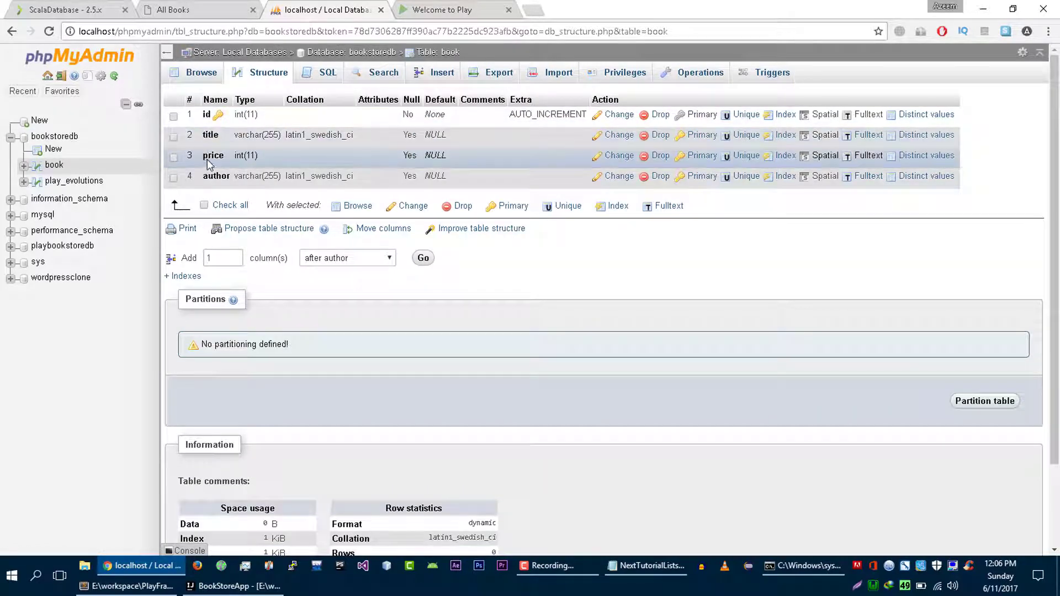
{"action": "mouse_move", "coordinate": [208, 114]}
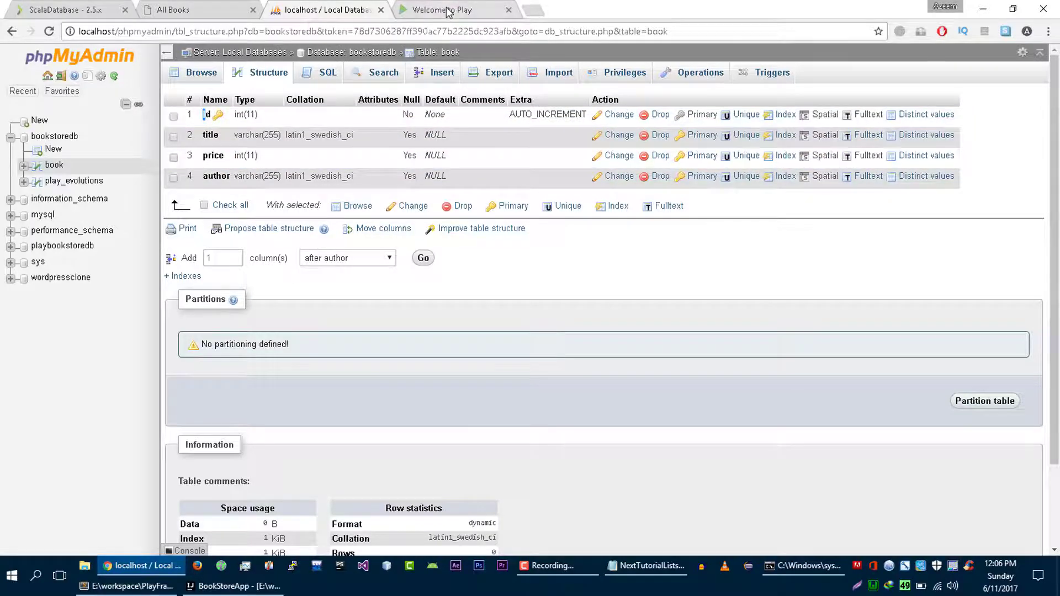
{"action": "left_click", "coordinate": [446, 10]}
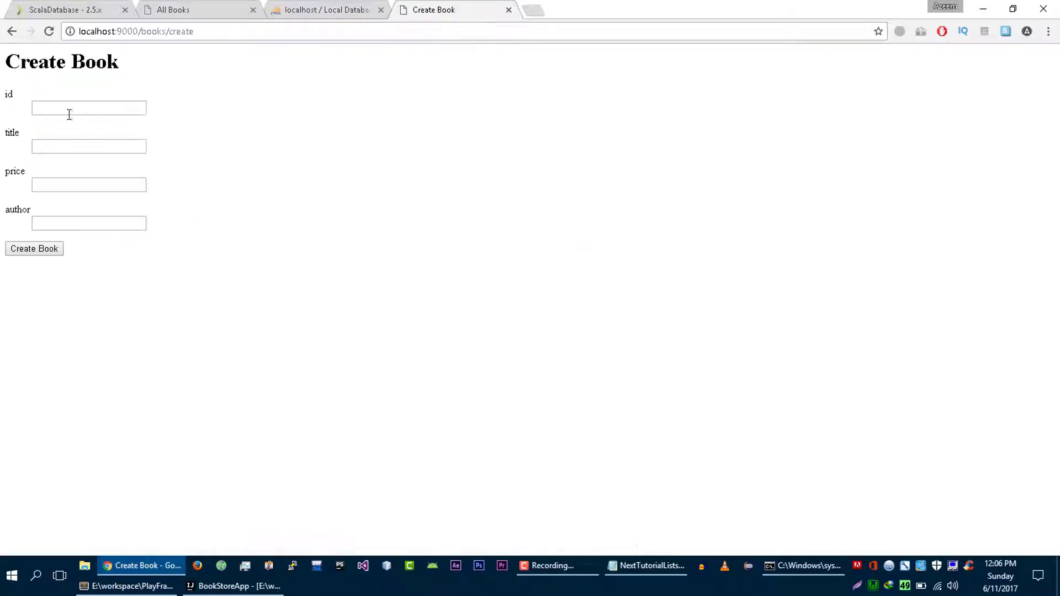
Step: Create a book with id 1, title Java, price 12, author ABC
{"action": "type", "text": "1"}
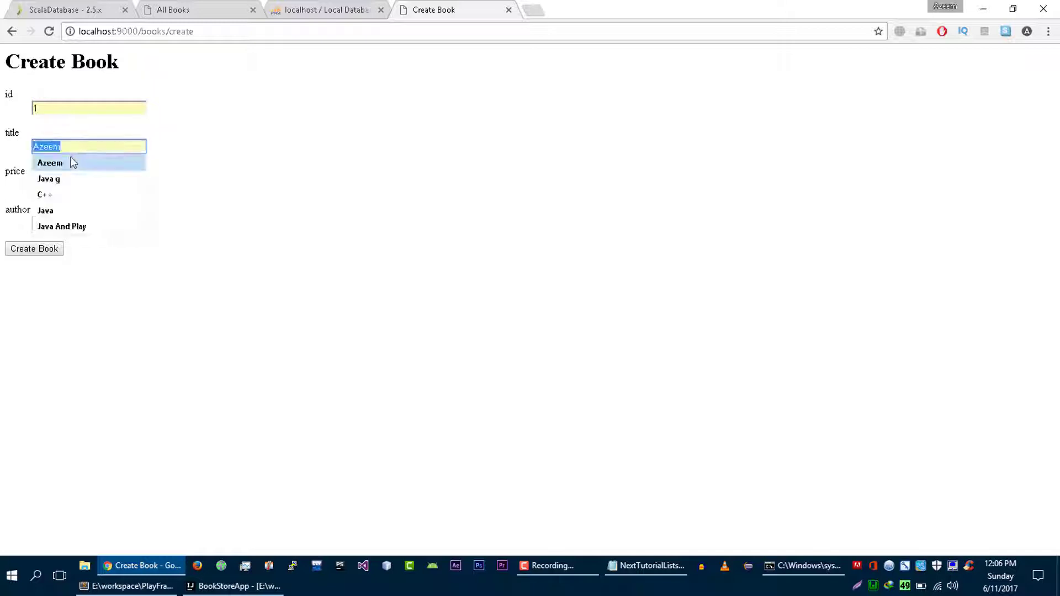
{"action": "type", "text": "Java"}
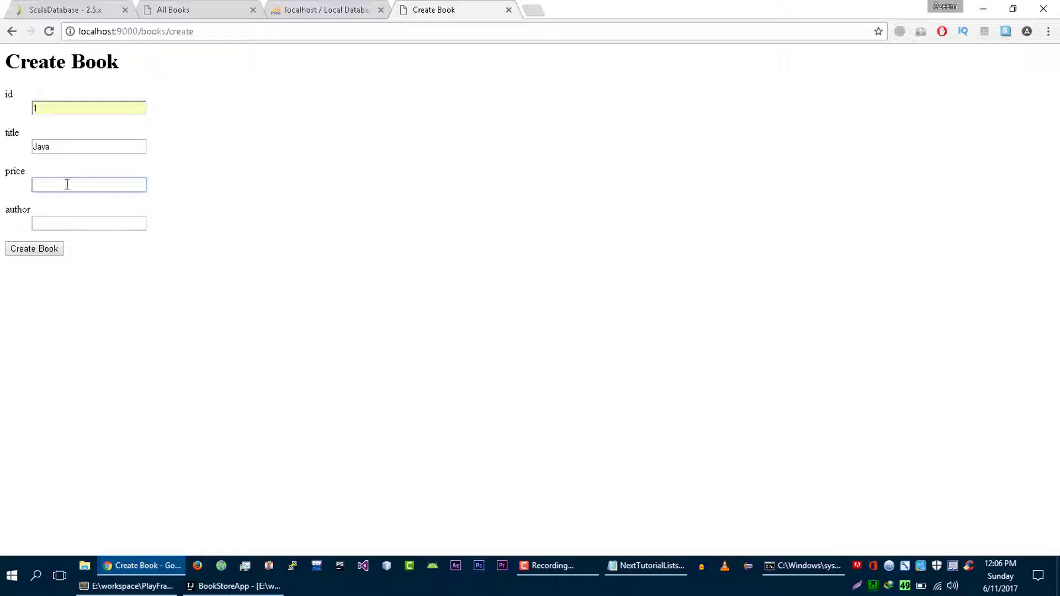
{"action": "type", "text": "12"}
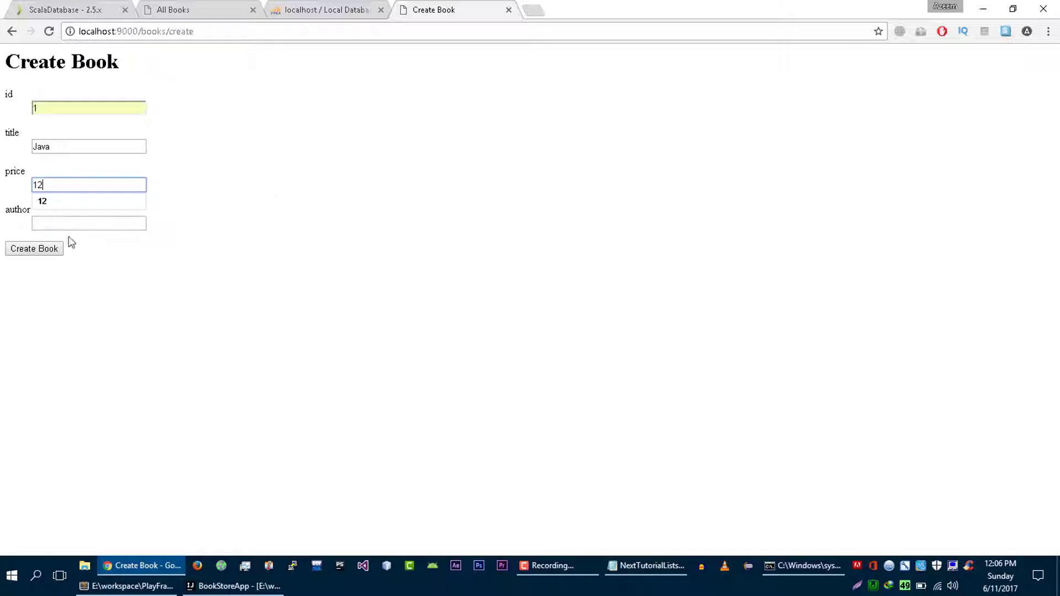
{"action": "type", "text": "A"}
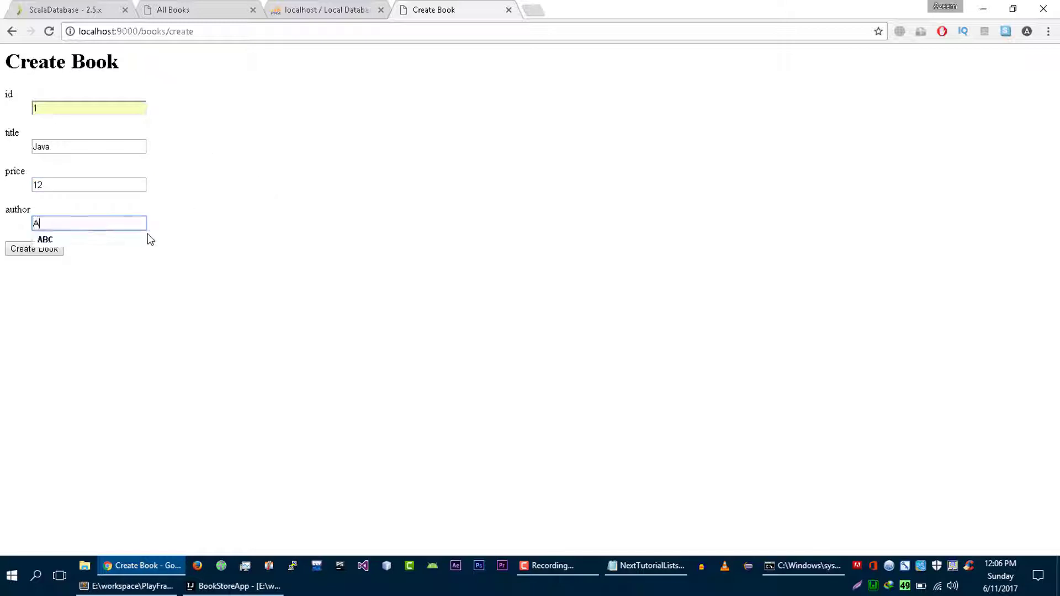
{"action": "left_click", "coordinate": [45, 239]}
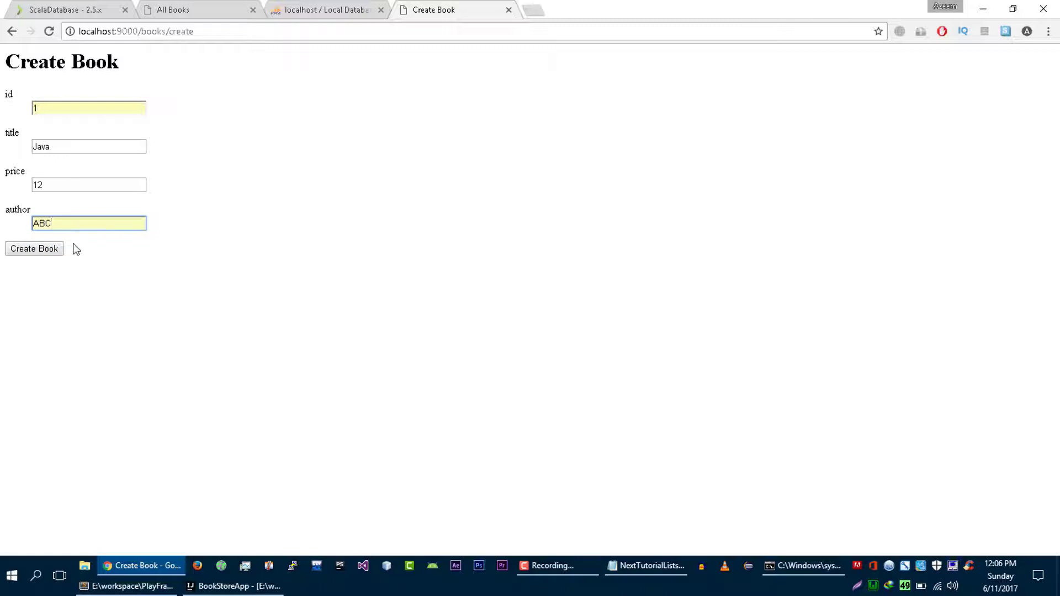
{"action": "left_click", "coordinate": [33, 248]}
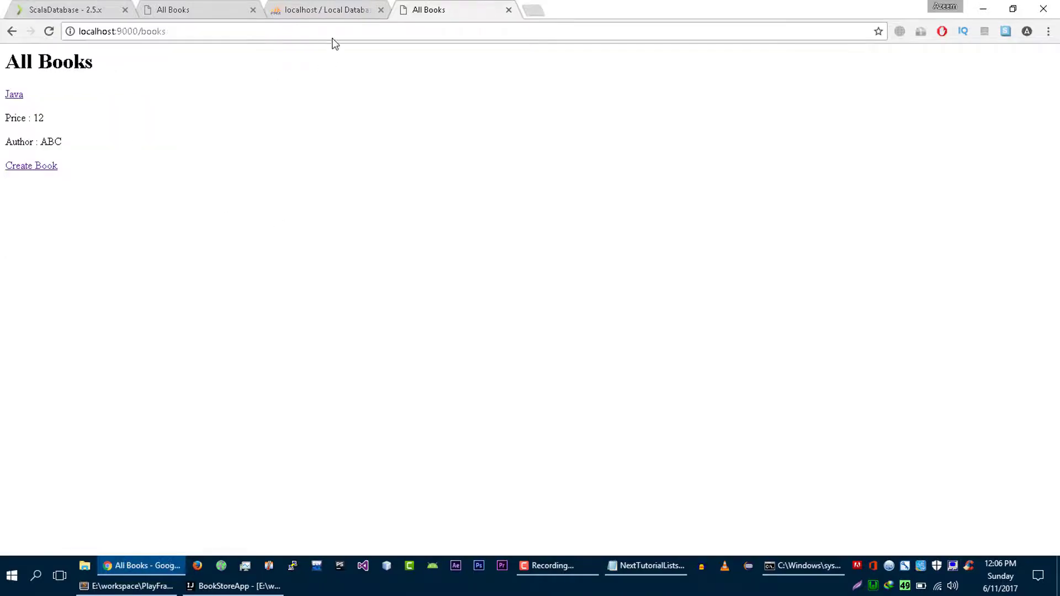
Step: Browse phpMyAdmin's book table to confirm the Java row, then return to All Books
{"action": "left_click", "coordinate": [324, 9]}
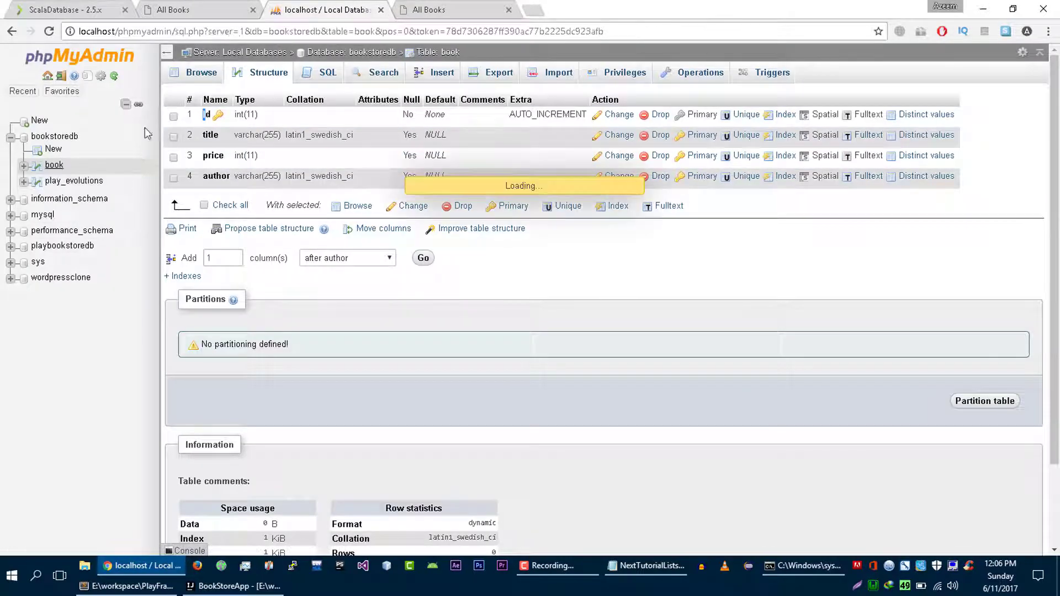
{"action": "left_click", "coordinate": [201, 72]}
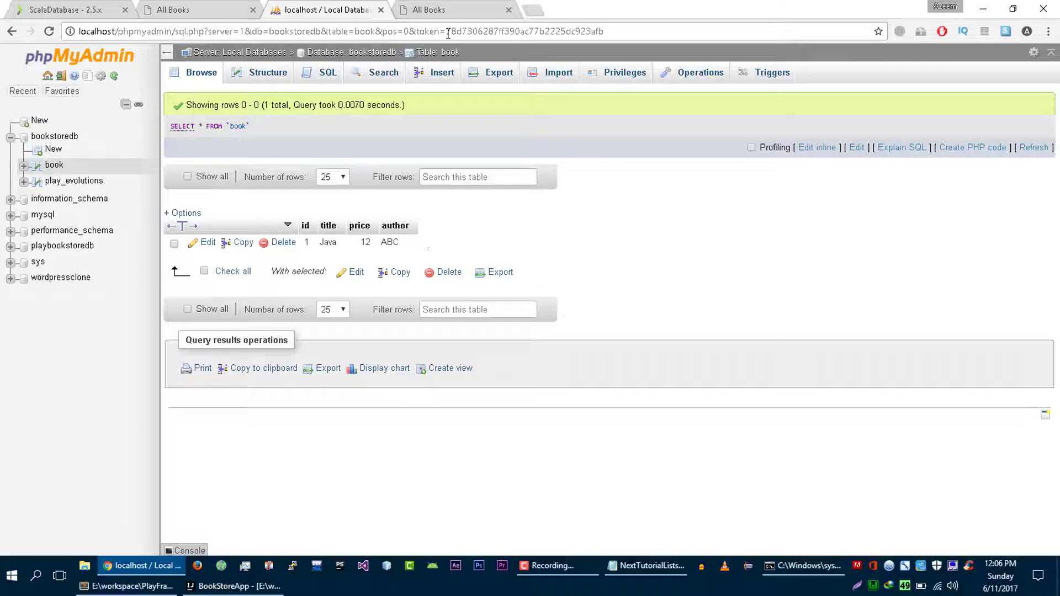
{"action": "left_click", "coordinate": [455, 10]}
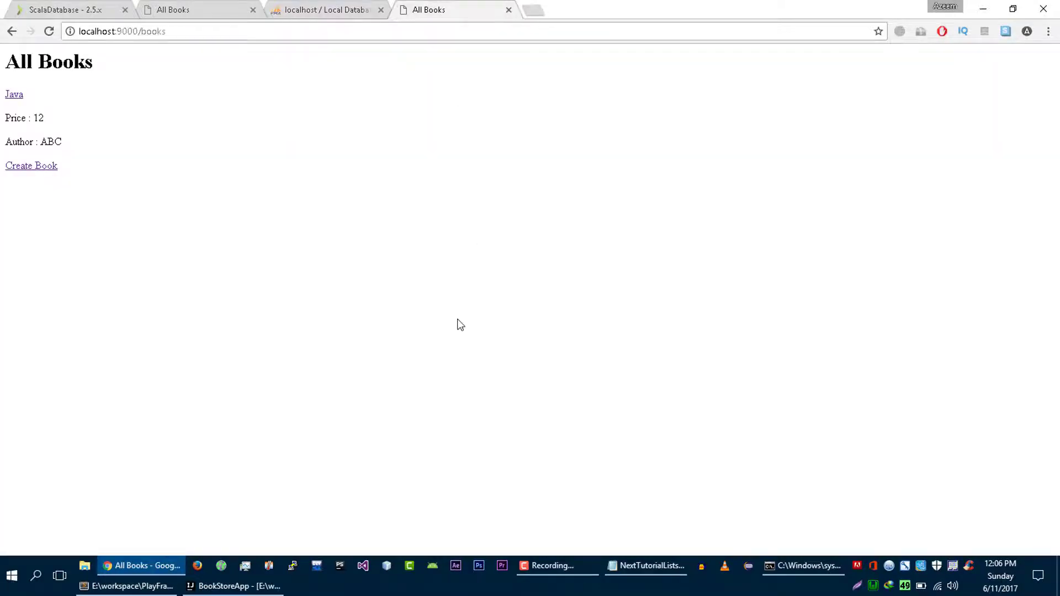
{"action": "mouse_move", "coordinate": [284, 170]}
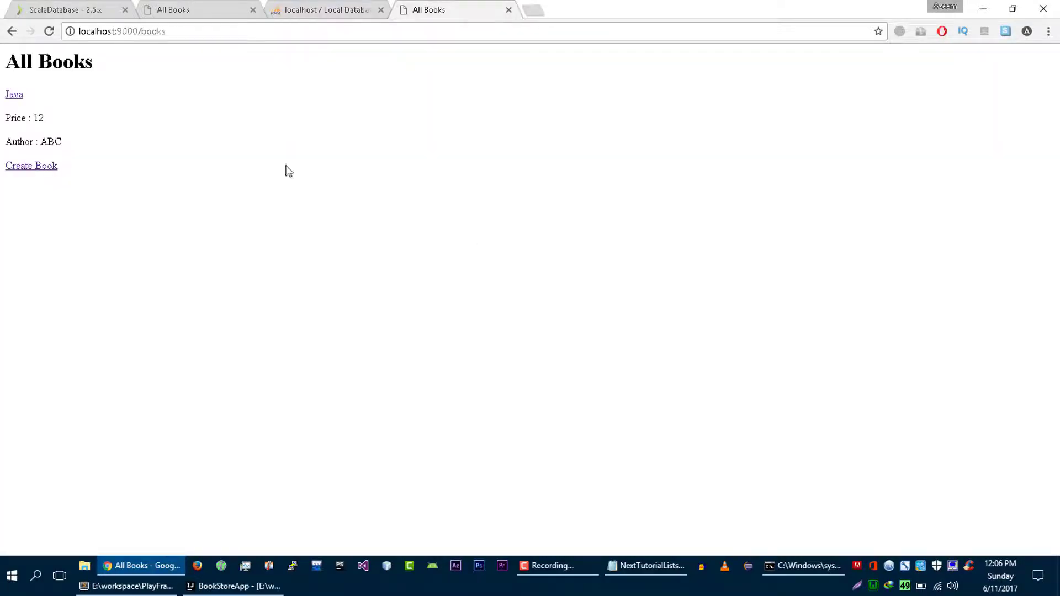
{"action": "left_click", "coordinate": [64, 9]}
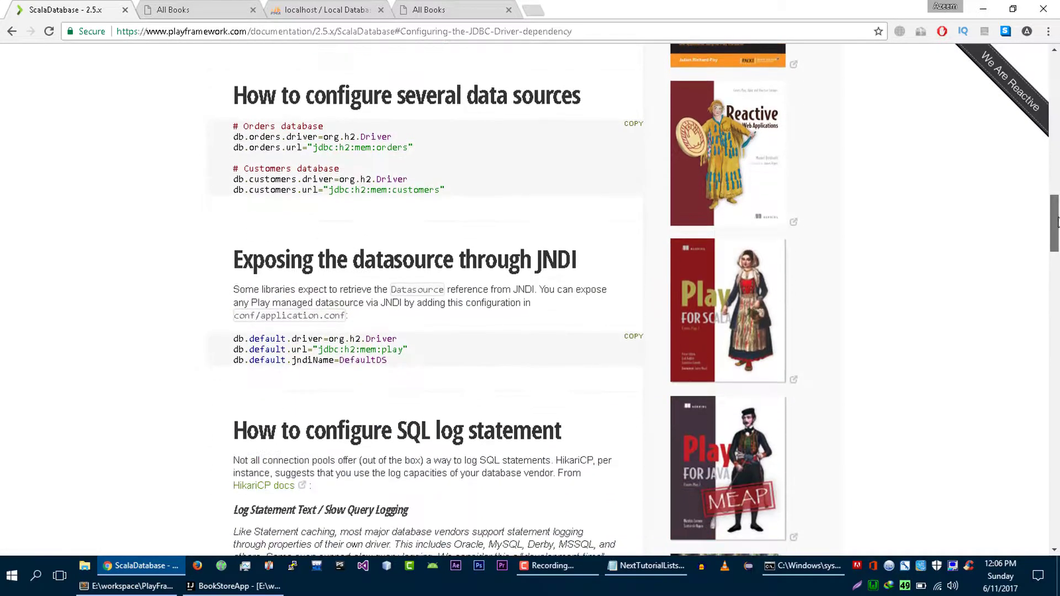
Step: Scroll through the docs' MySQL and PostgreSQL config examples, then return to All Books
{"action": "scroll", "scroll_direction": "down", "scroll_amount": 3}
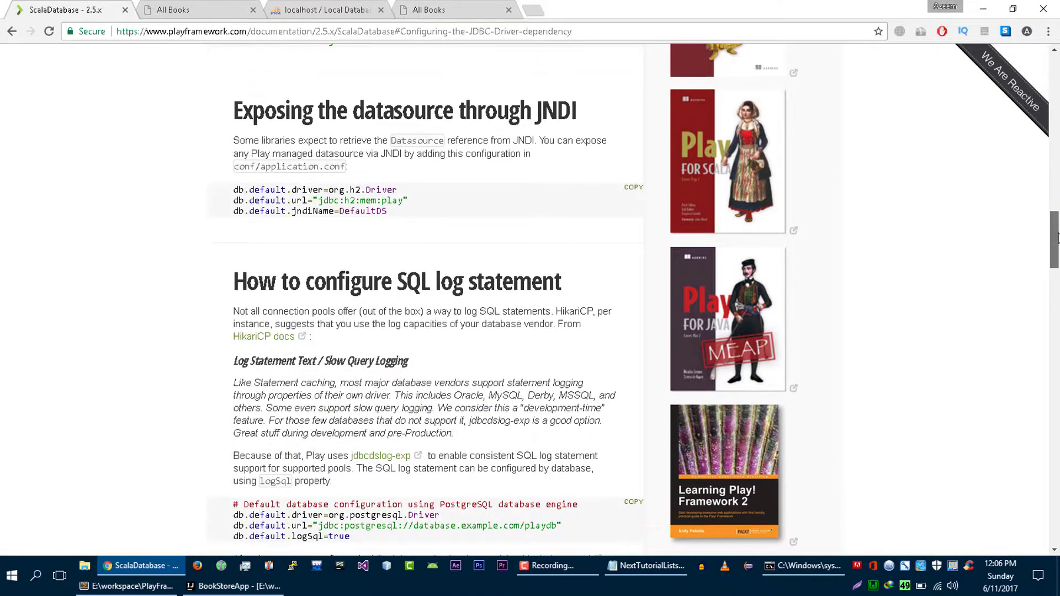
{"action": "scroll", "scroll_direction": "down", "scroll_amount": 3}
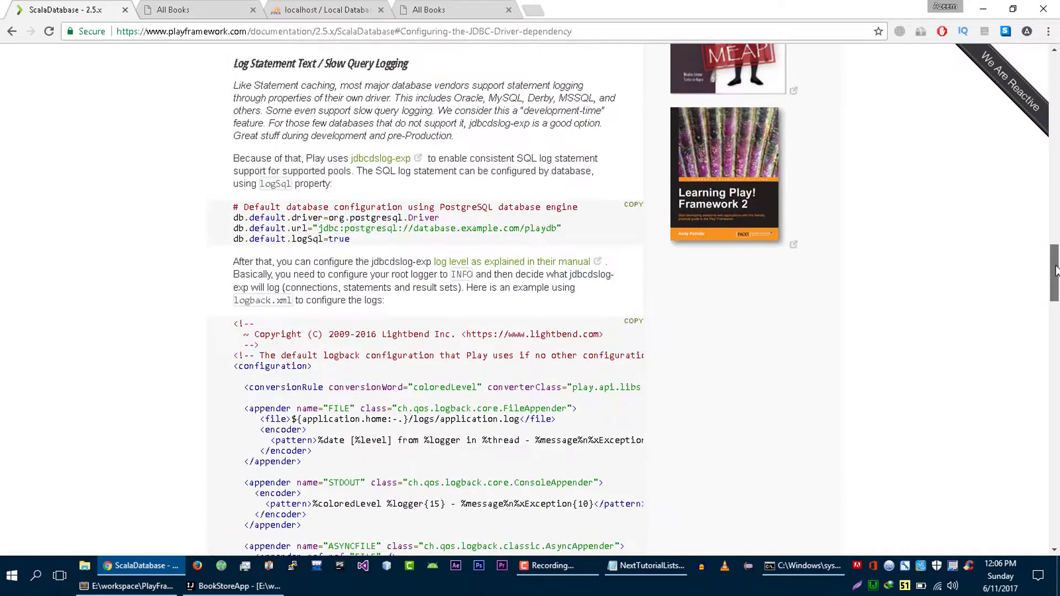
{"action": "scroll", "scroll_direction": "up", "scroll_amount": 3}
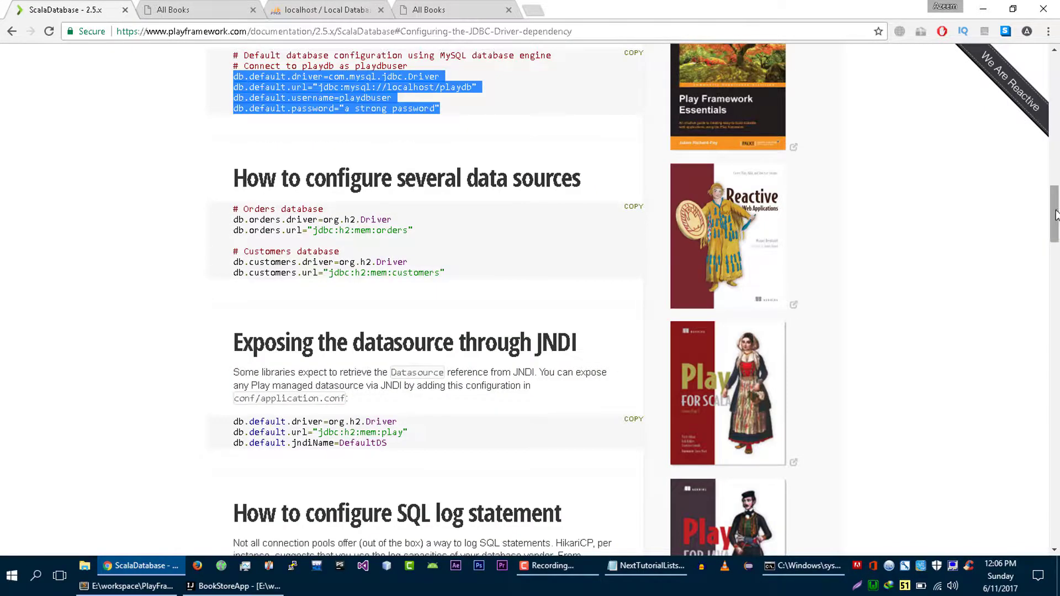
{"action": "scroll", "scroll_direction": "up", "scroll_amount": 3}
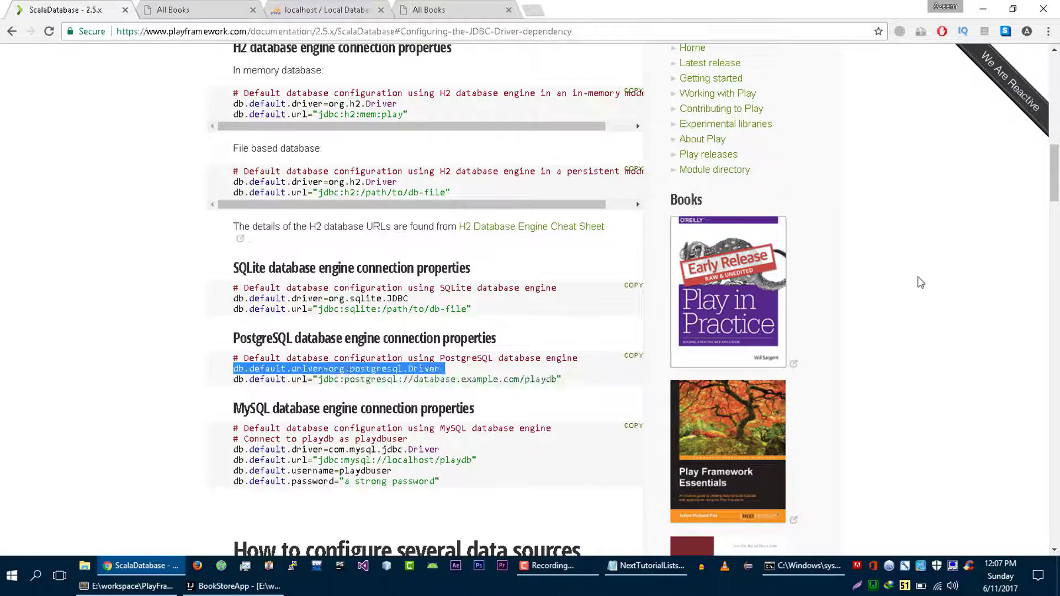
{"action": "scroll", "scroll_direction": "down", "scroll_amount": 3}
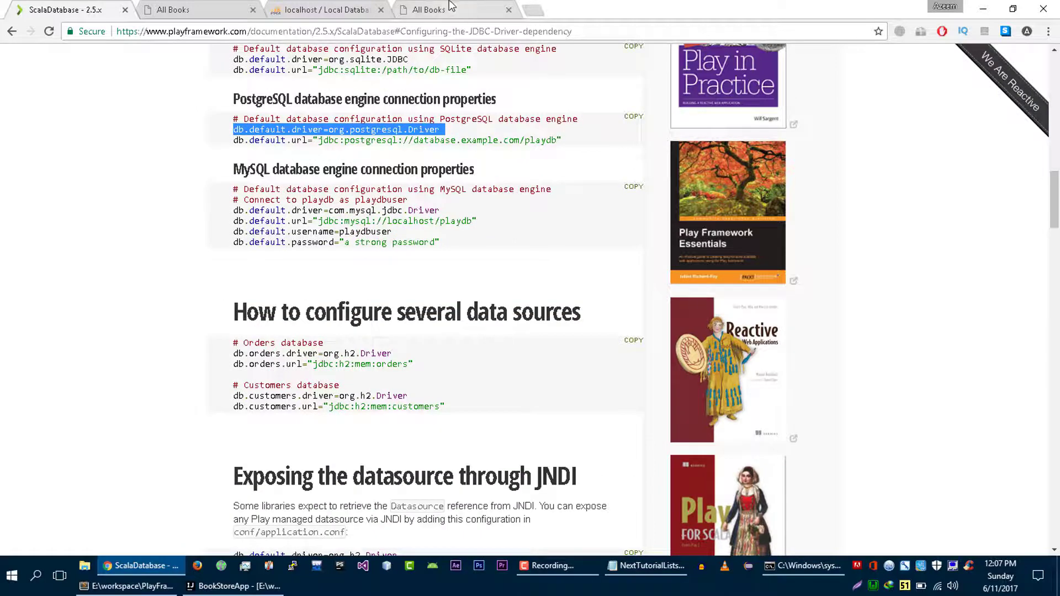
{"action": "left_click", "coordinate": [446, 9]}
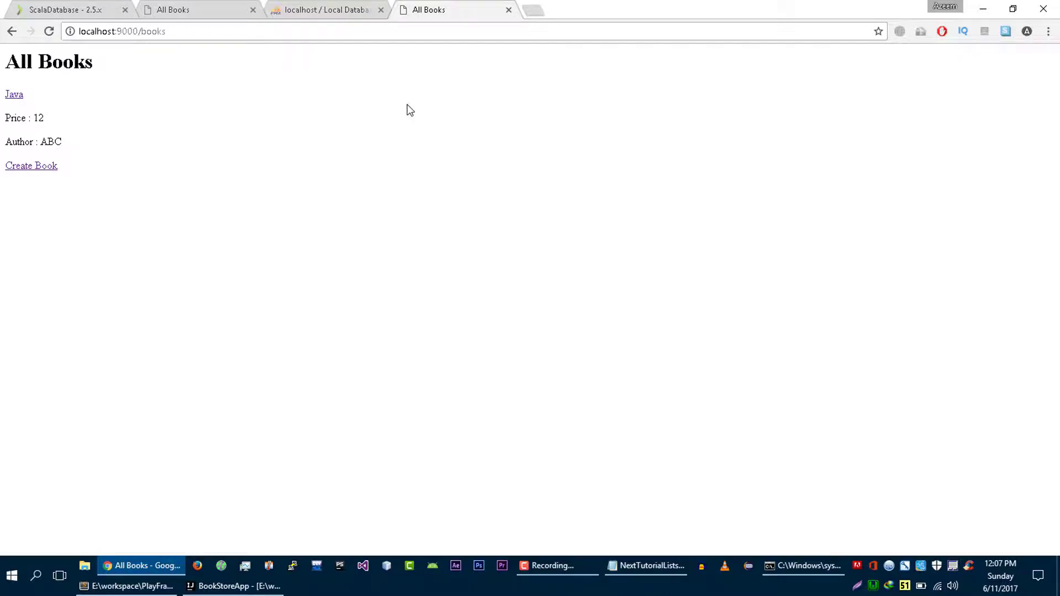
{"action": "mouse_move", "coordinate": [203, 96]}
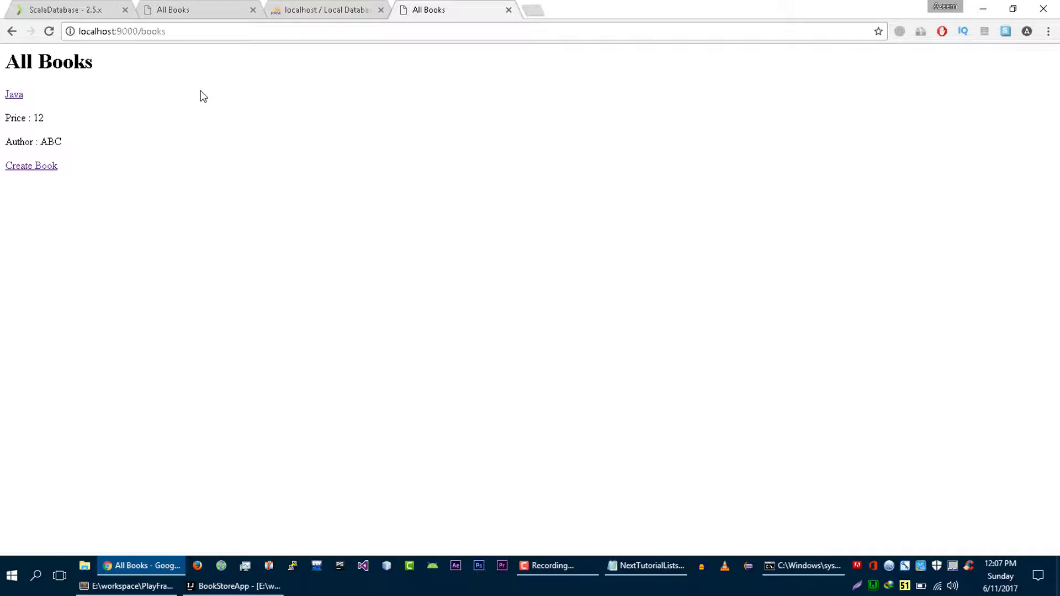